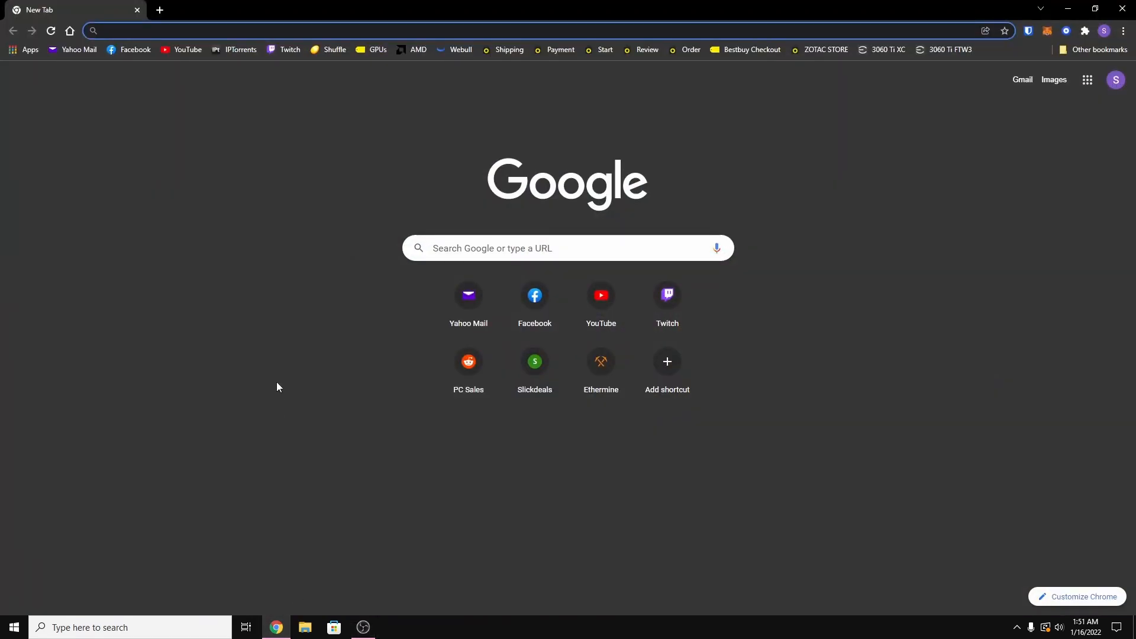
Run a Google search for 't-rex bitcointalk' from the address bar.
type("t-rex b")
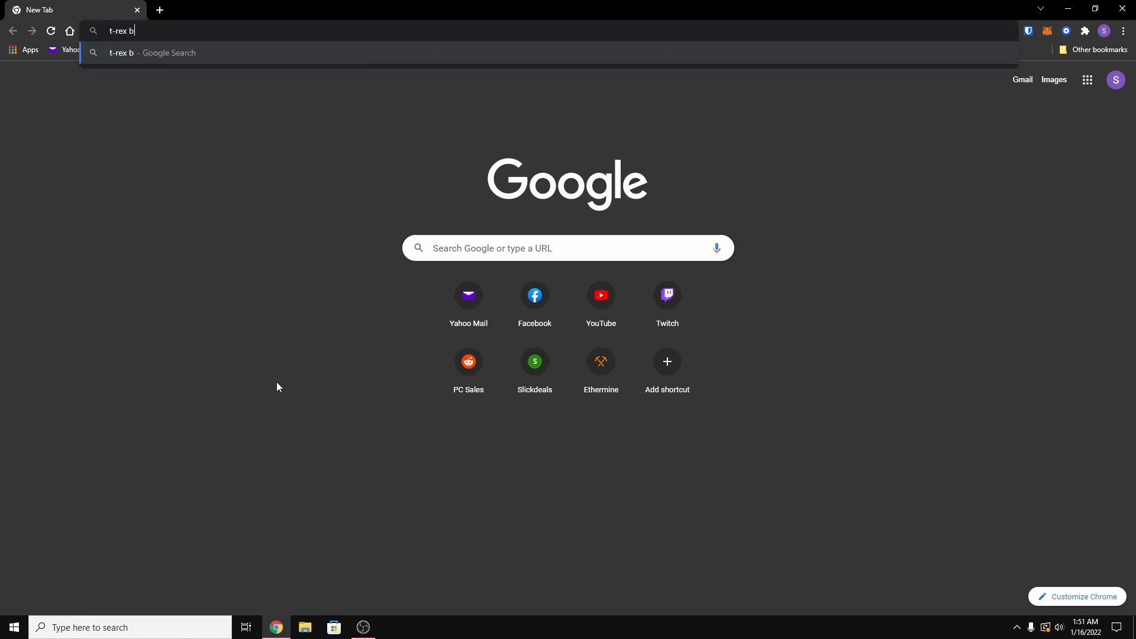
type("itcoin")
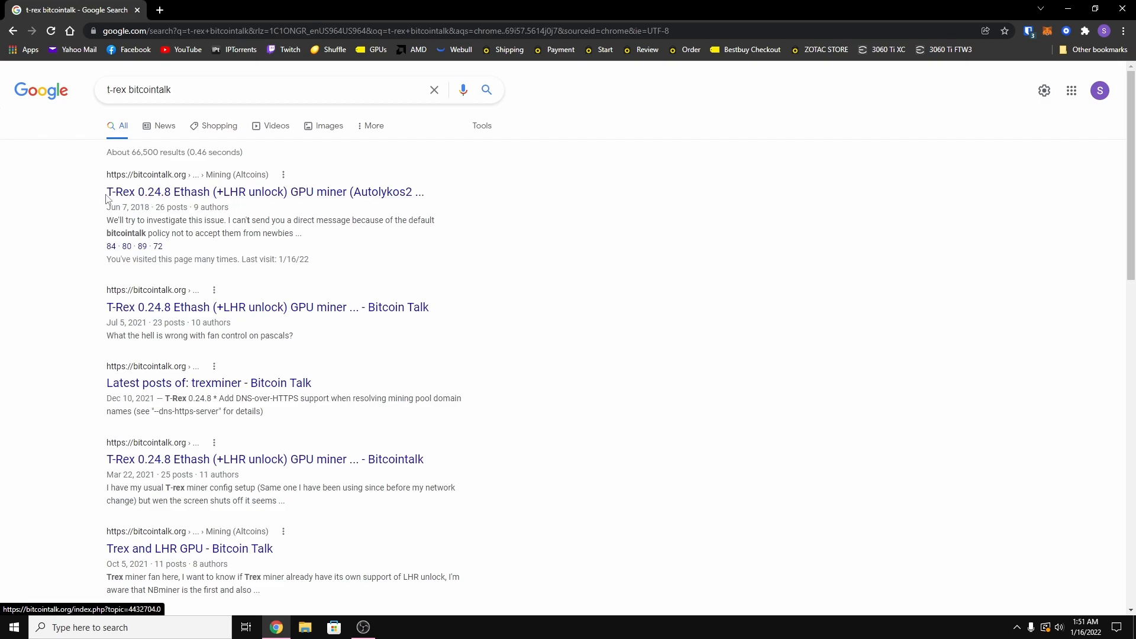
Open the 'T-Rex 0.24.8 Ethash (+LHR unlock) GPU miner' thread from the results.
left_click(262, 192)
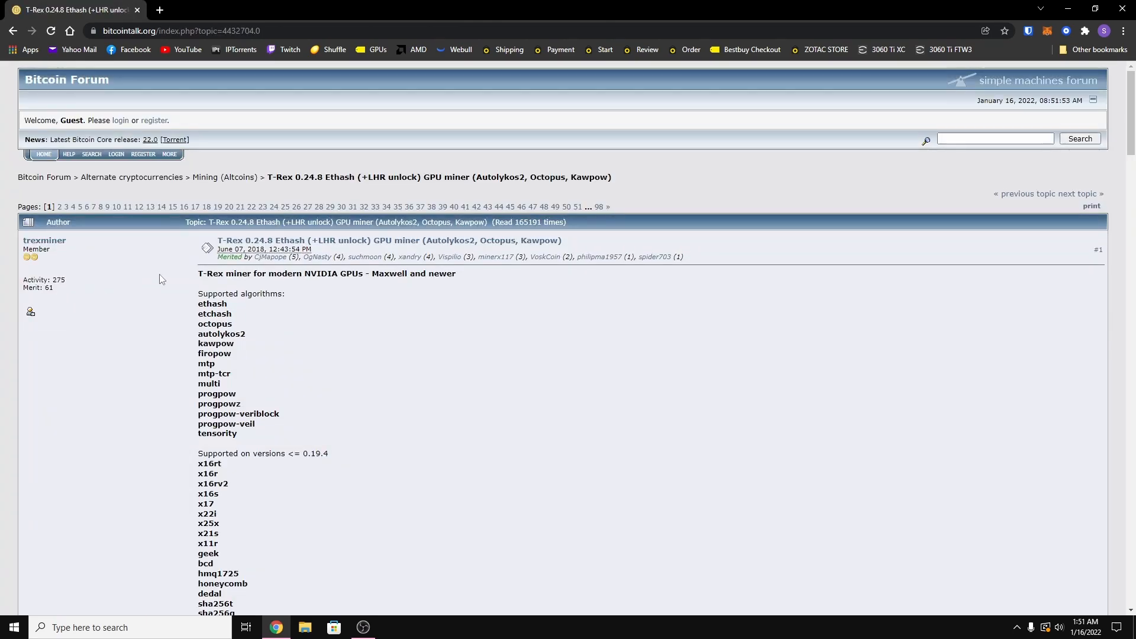
mouse_move(459, 367)
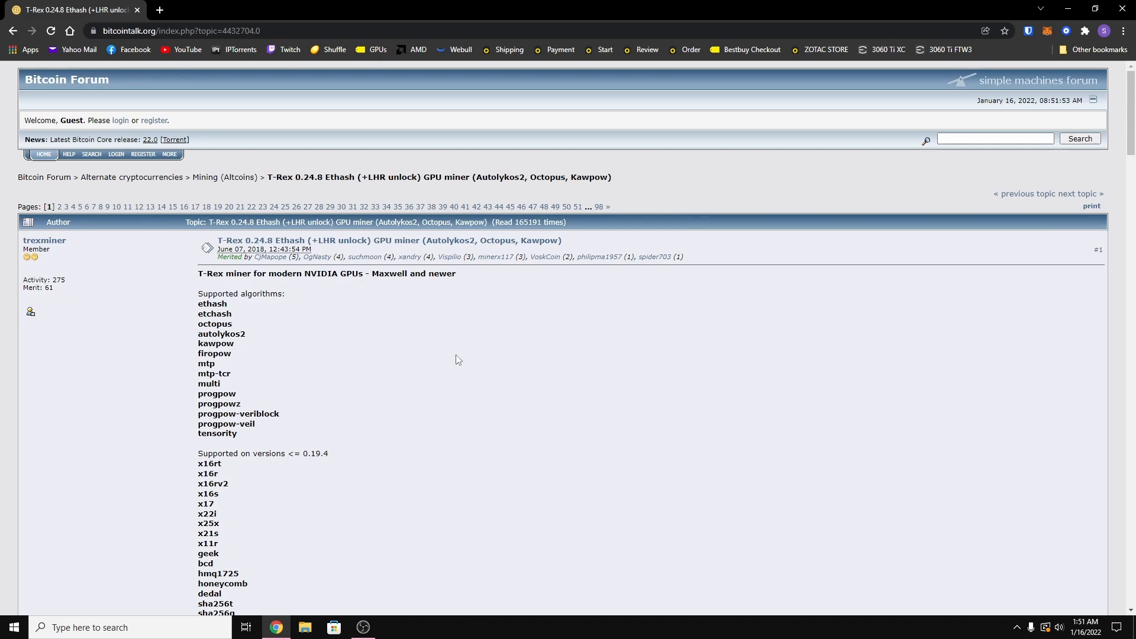
mouse_move(348, 376)
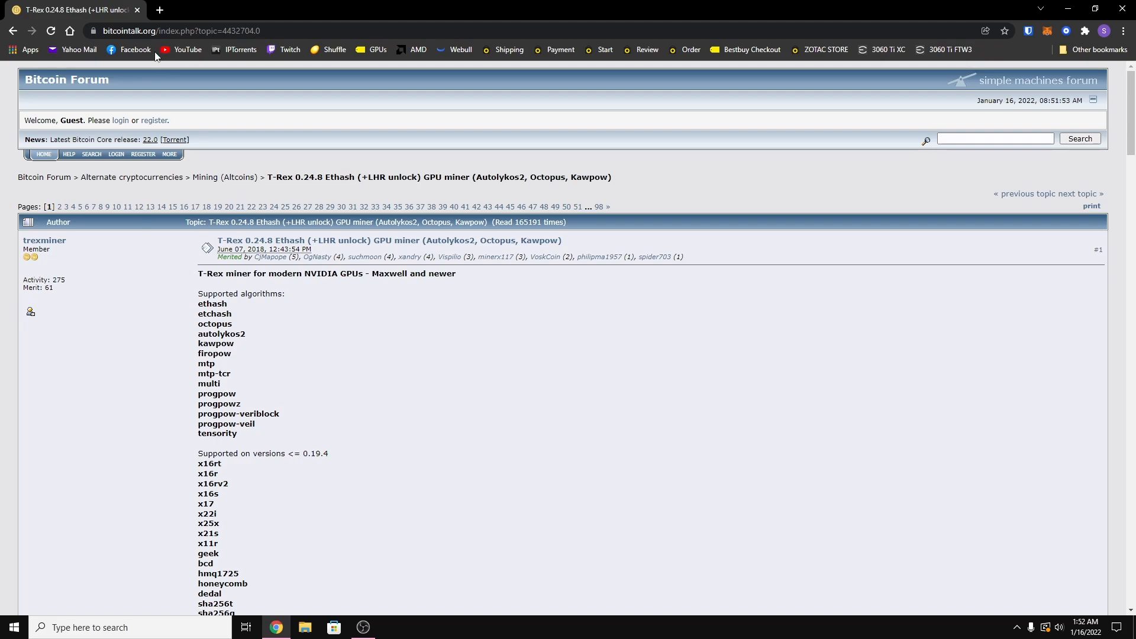
mouse_move(365, 341)
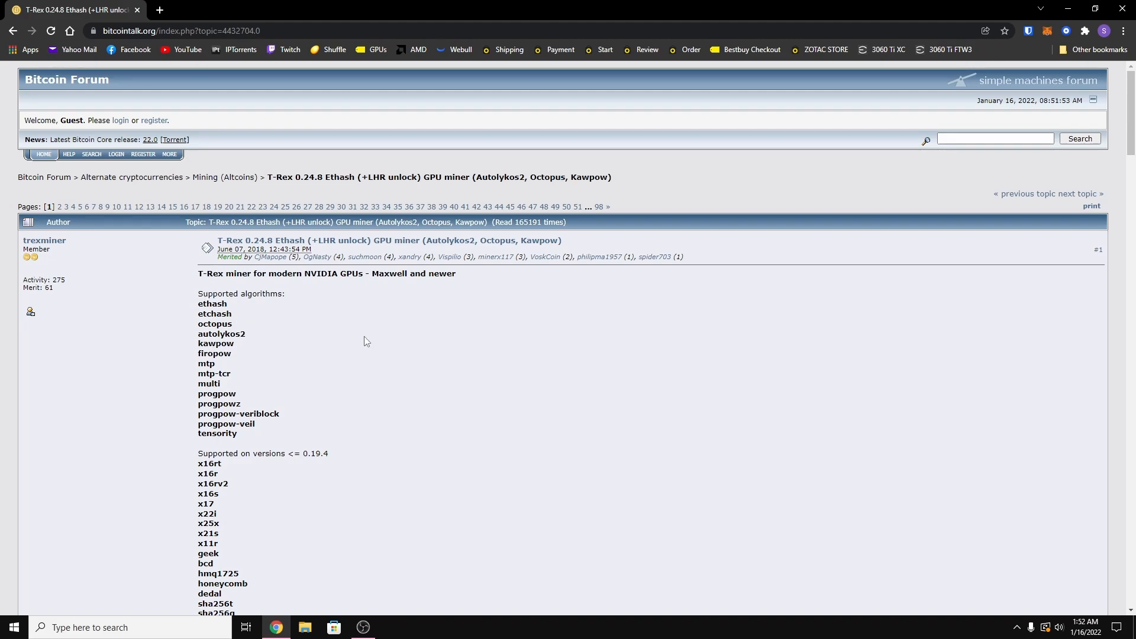
mouse_move(333, 340)
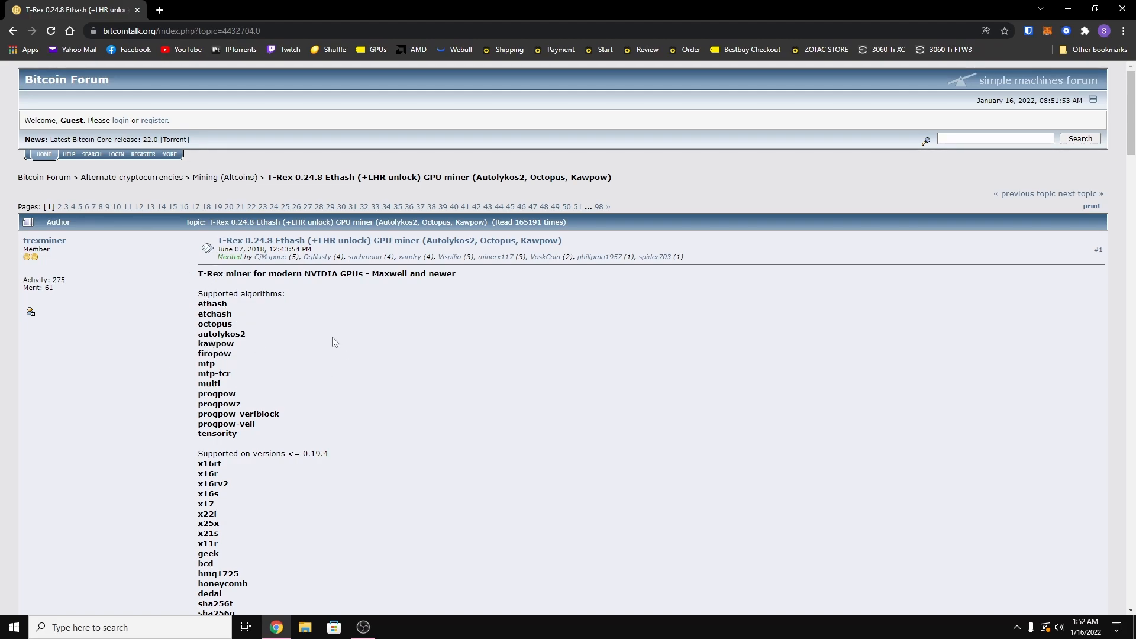
mouse_move(357, 353)
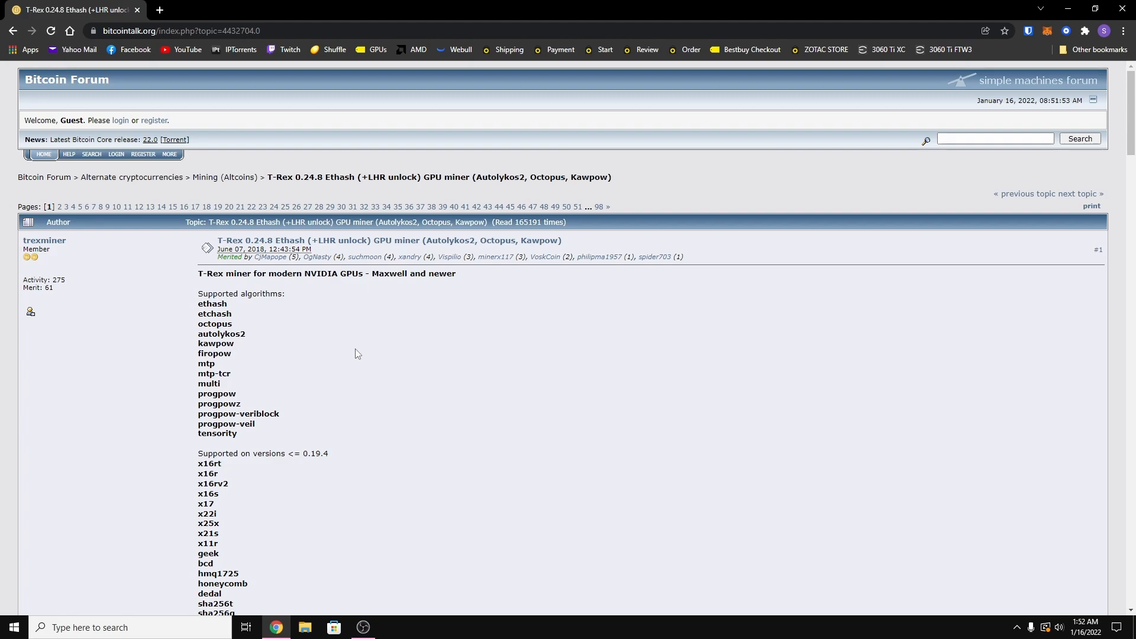
mouse_move(599, 329)
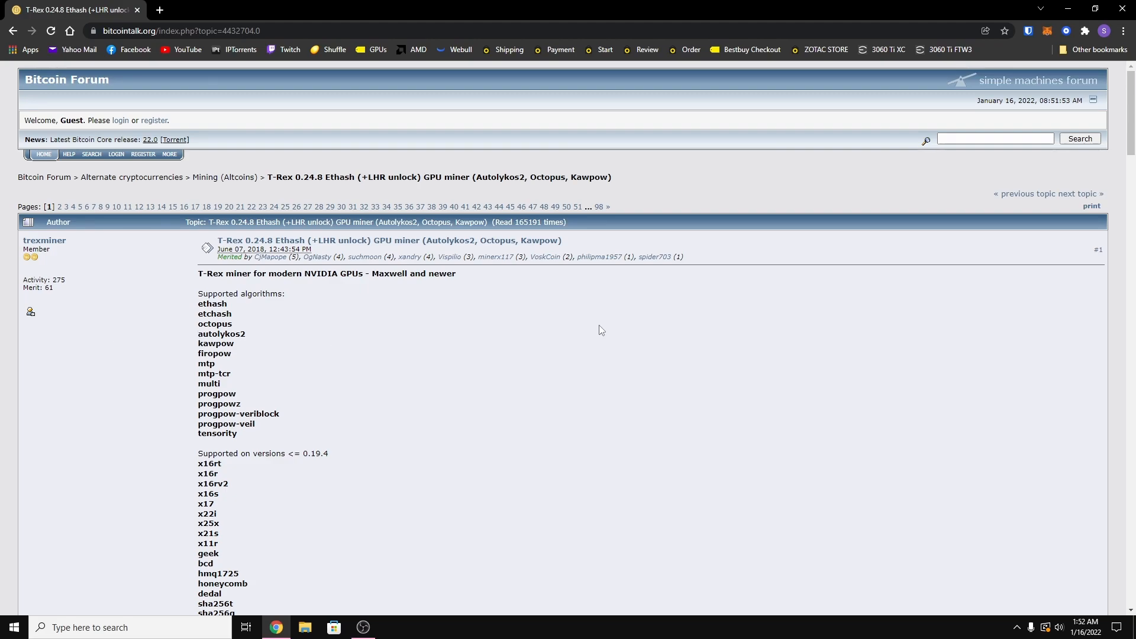
mouse_move(450, 347)
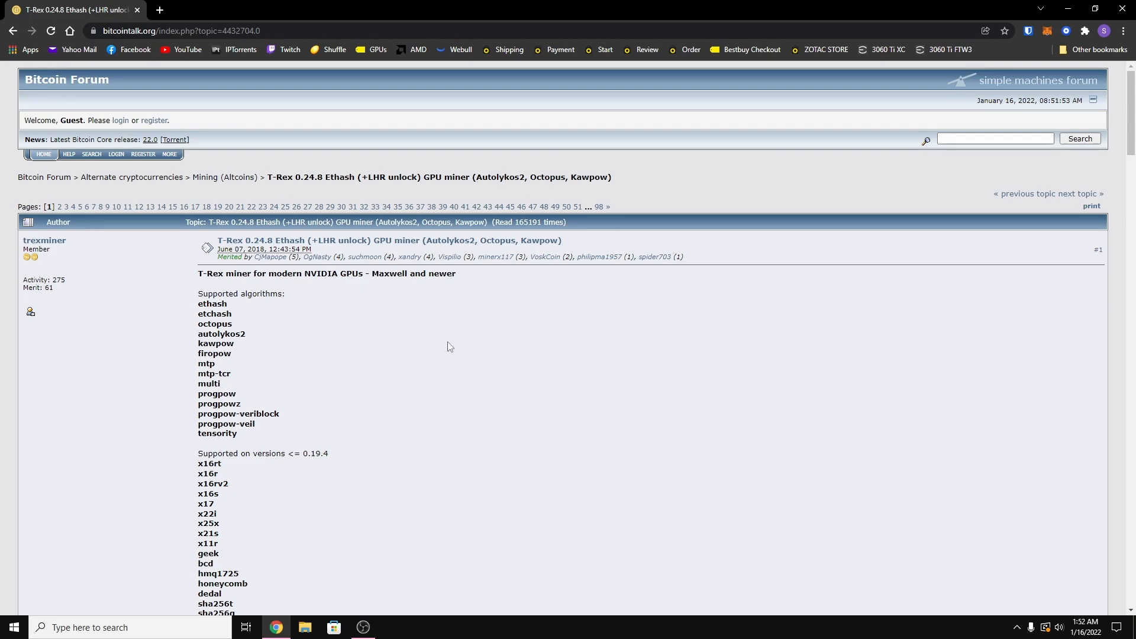
mouse_move(262, 249)
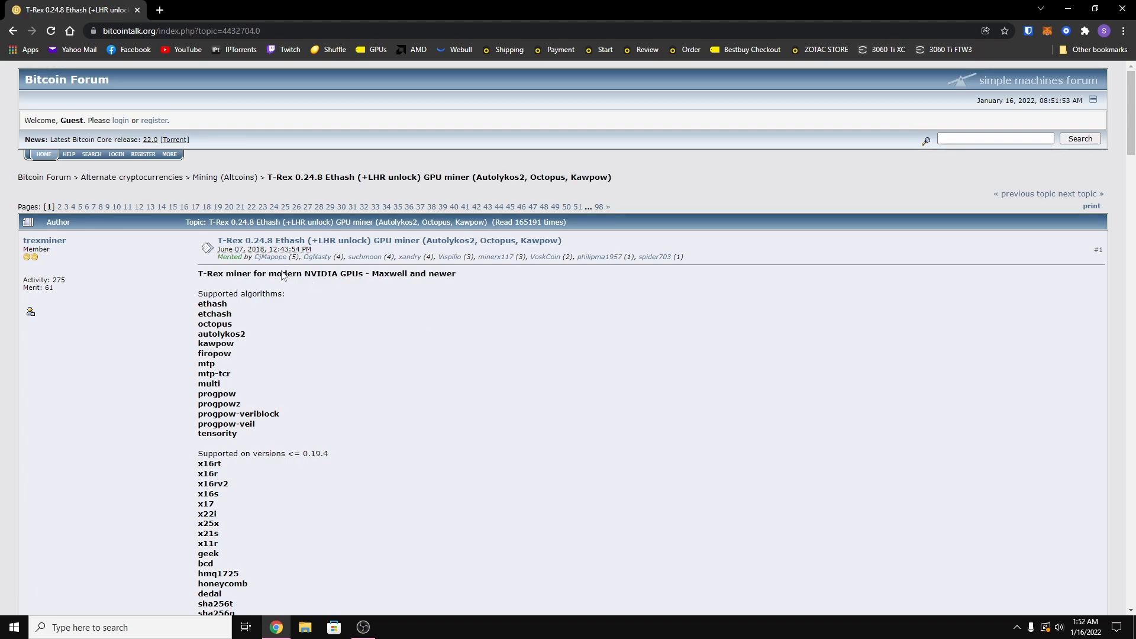
mouse_move(474, 379)
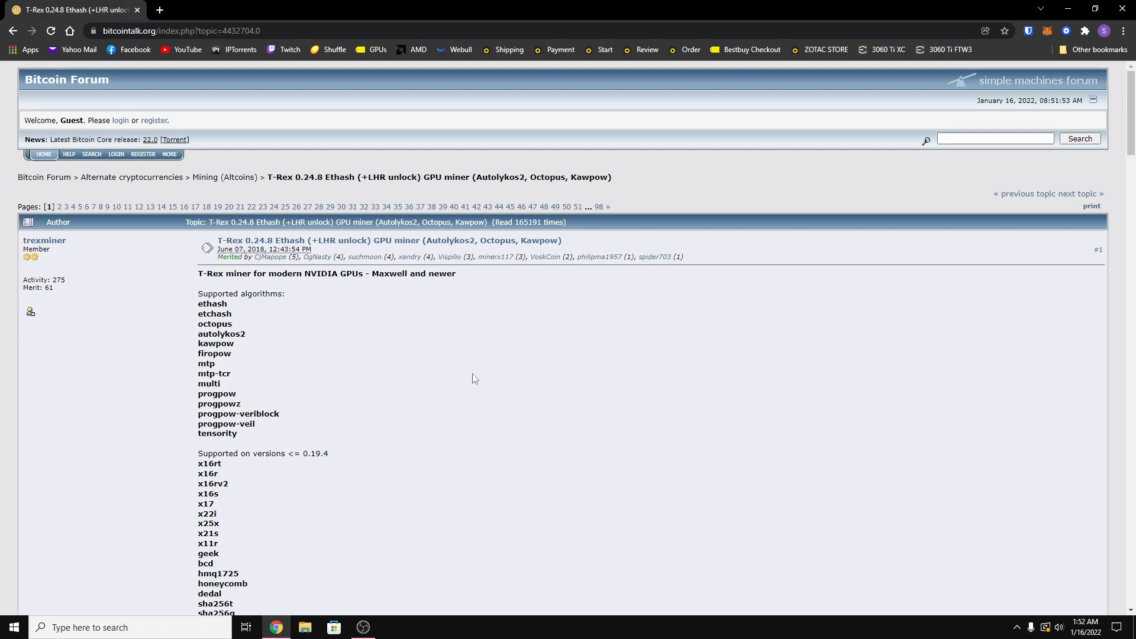
Open the github.com/trexminer/T-Rex/releases link from Downloads in a new tab.
scroll("down", 3)
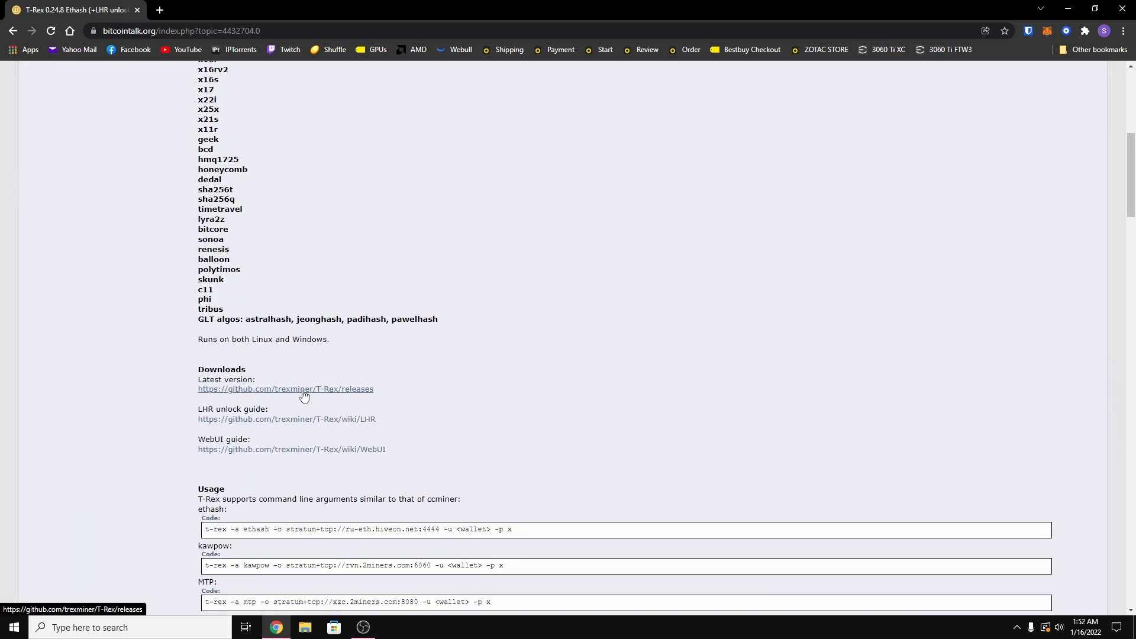
right_click(286, 388)
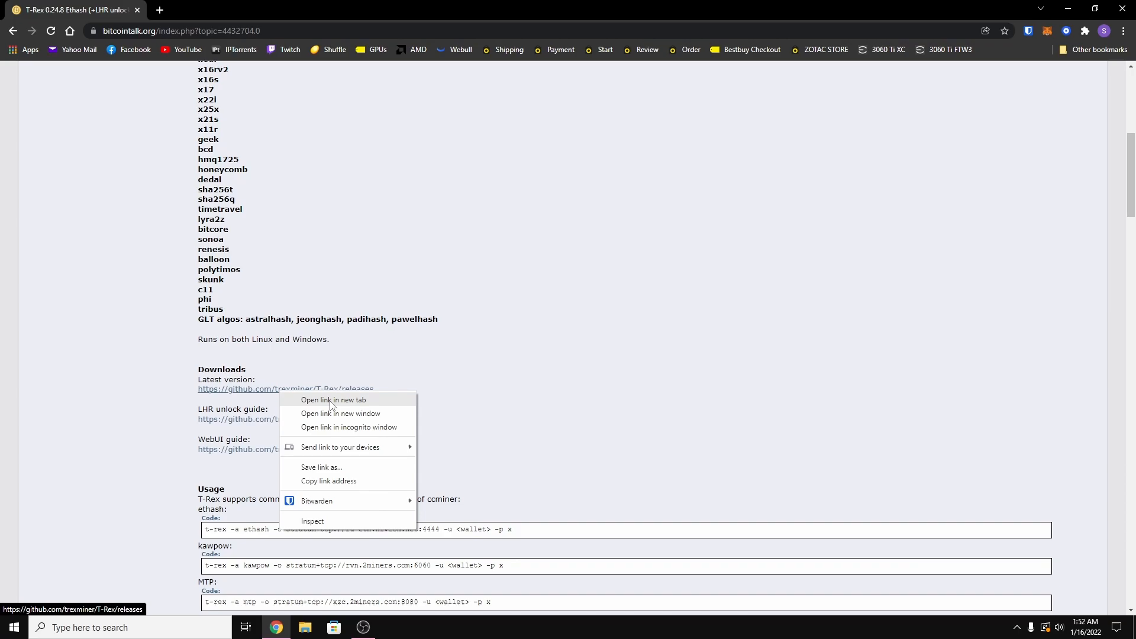
left_click(331, 400)
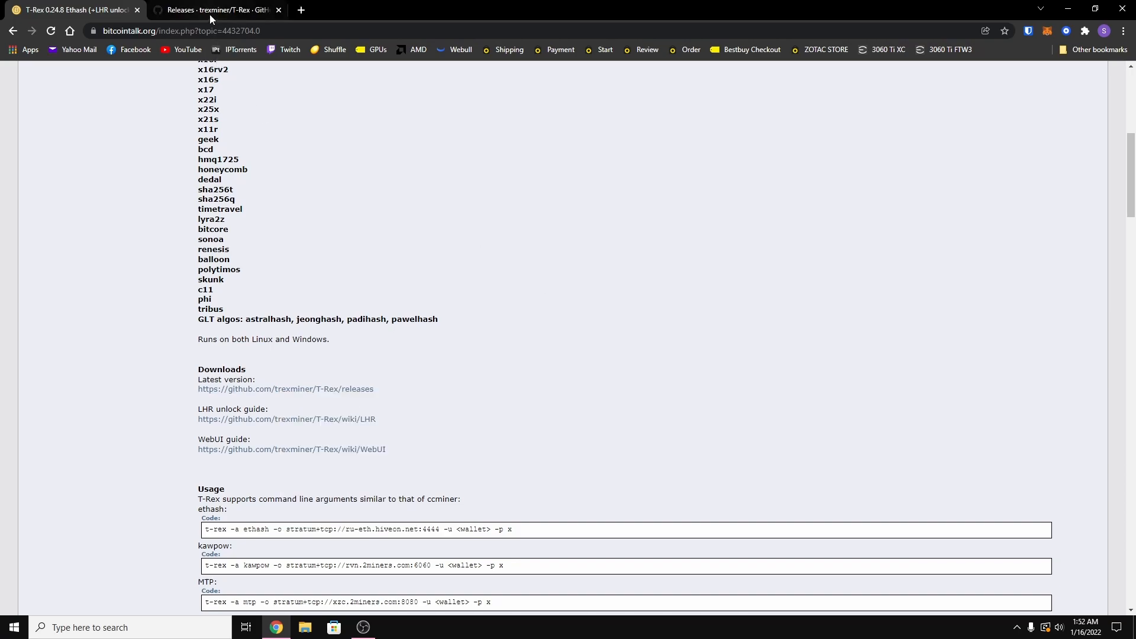
Download t-rex-0.24.8-win.zip from the GitHub releases Assets.
left_click(213, 9)
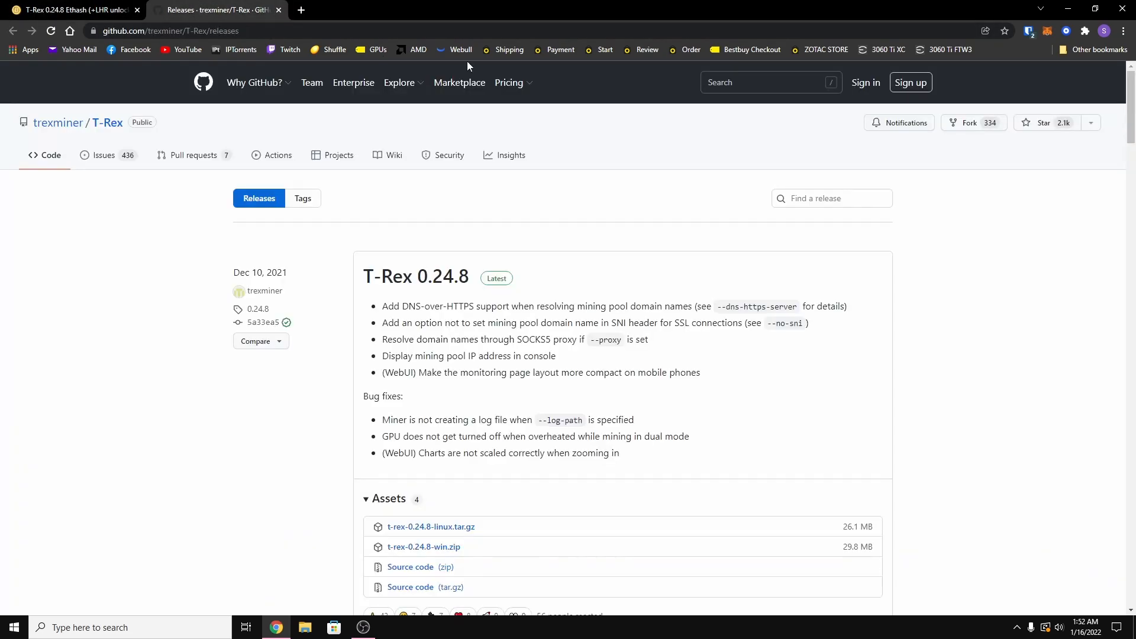
mouse_move(220, 42)
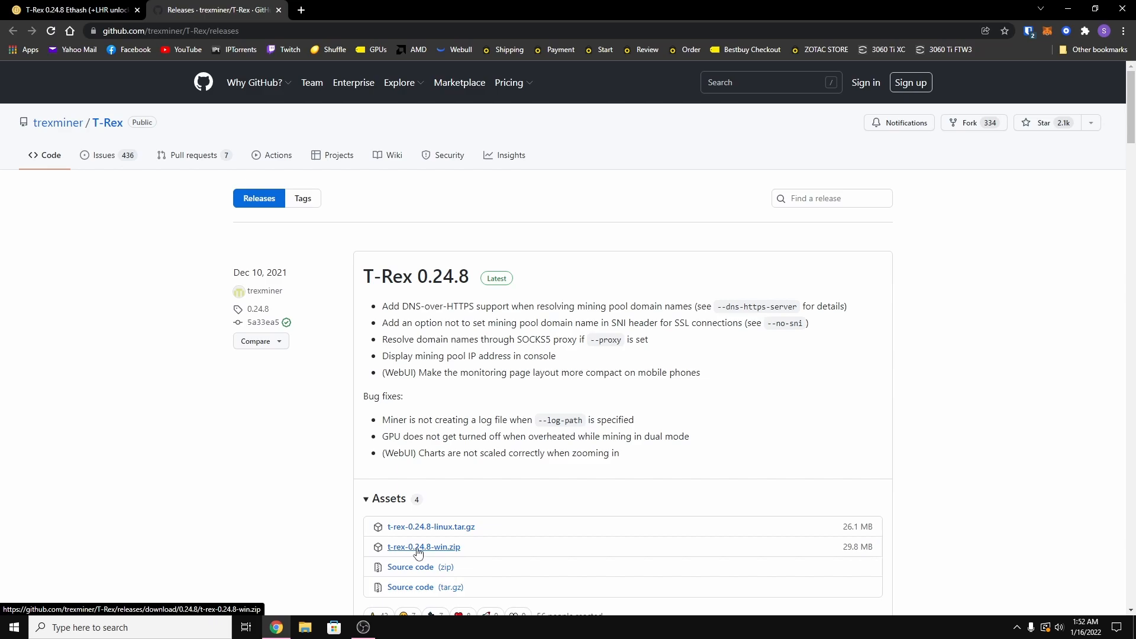
left_click(423, 546)
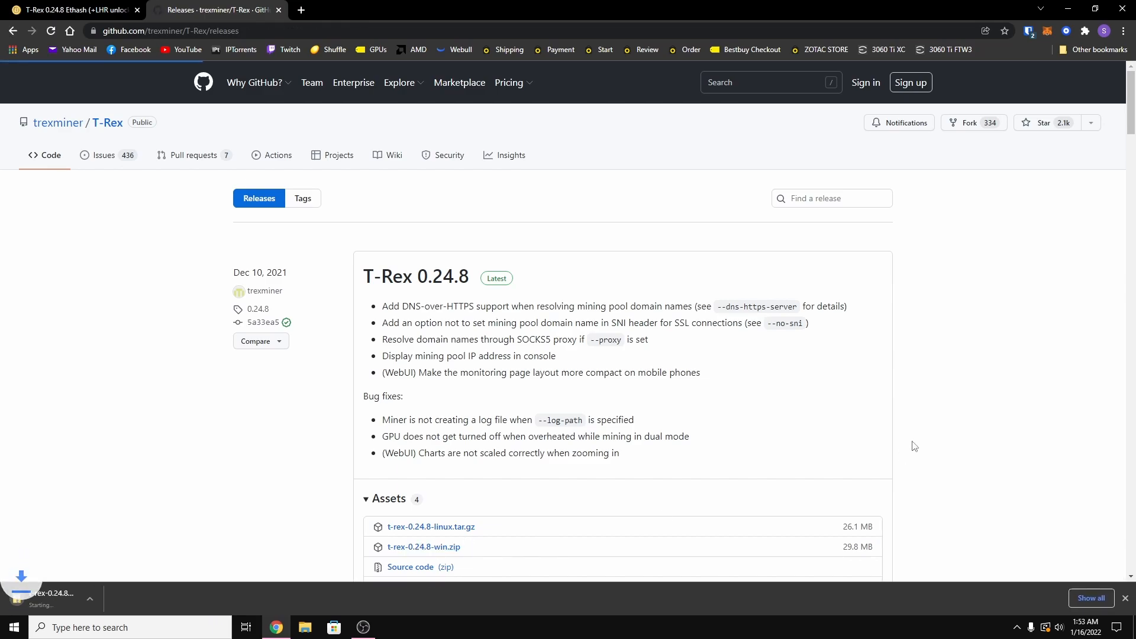
left_click(423, 547)
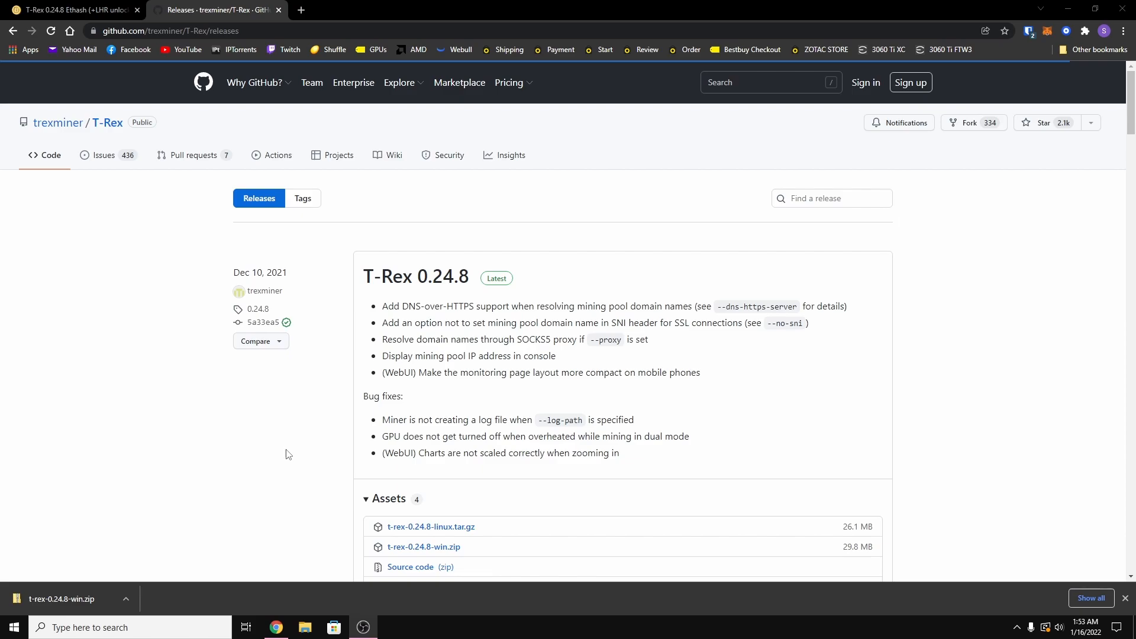
mouse_move(197, 511)
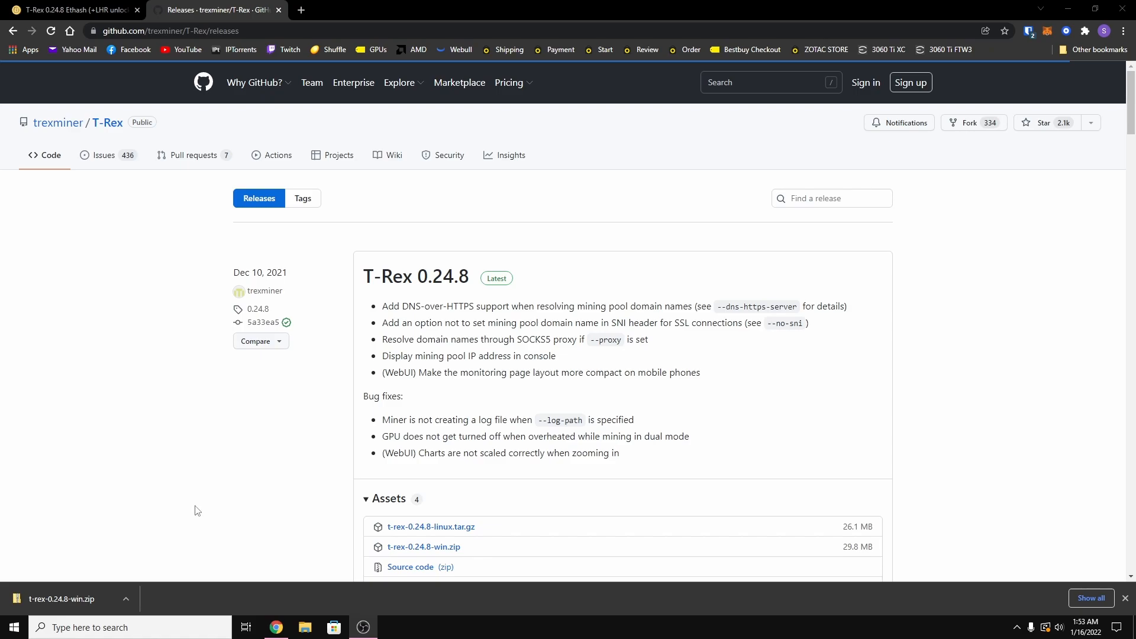
mouse_move(142, 585)
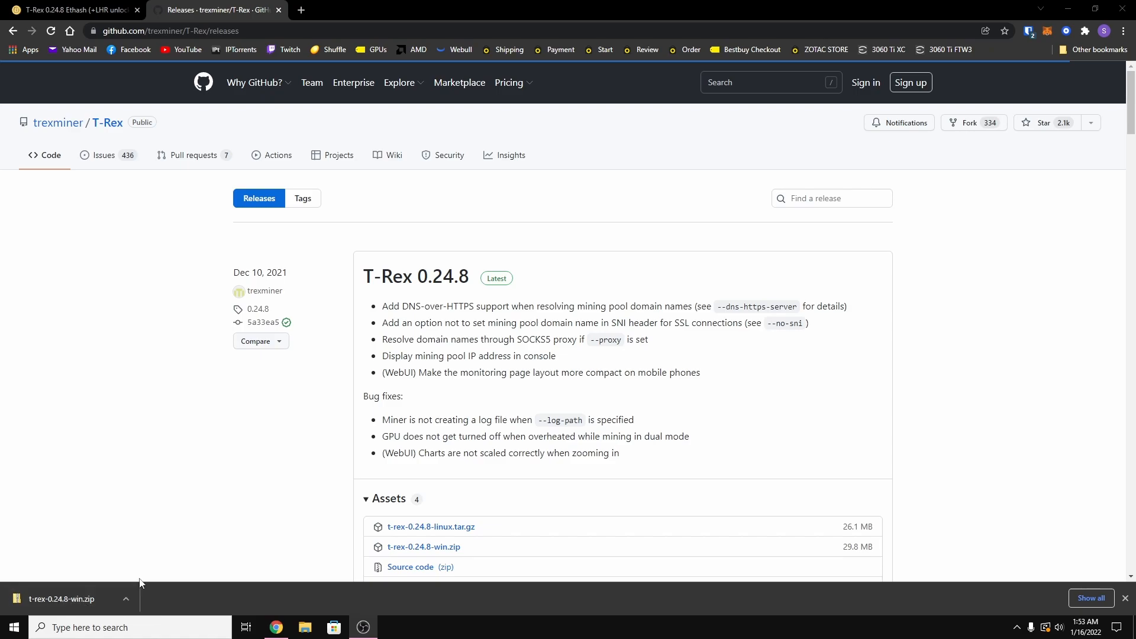
mouse_move(184, 435)
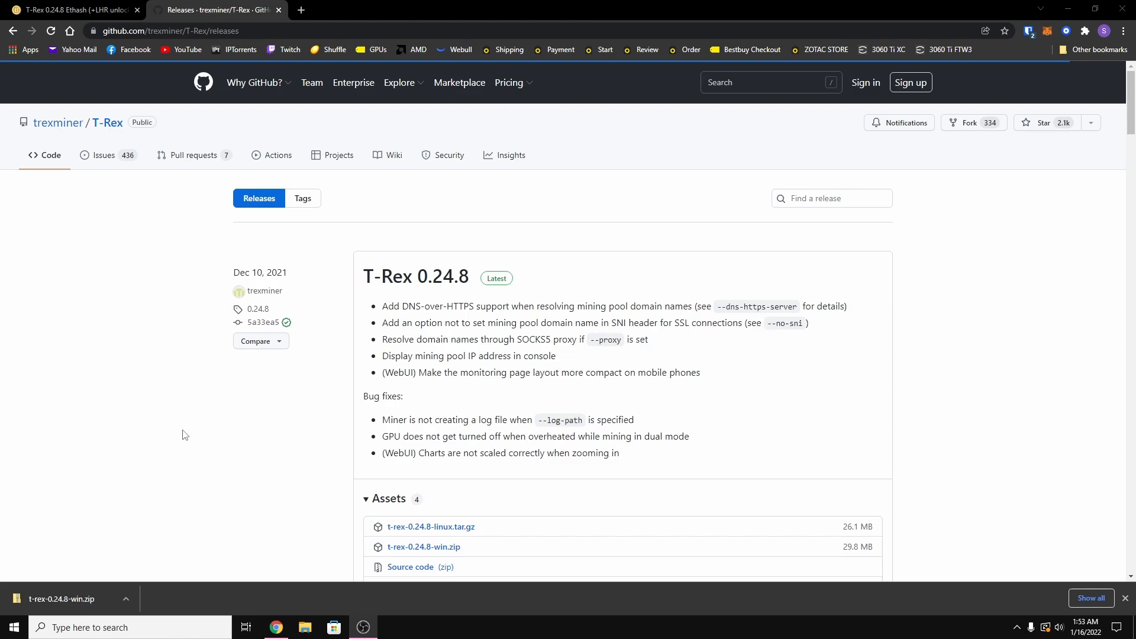
mouse_move(95, 627)
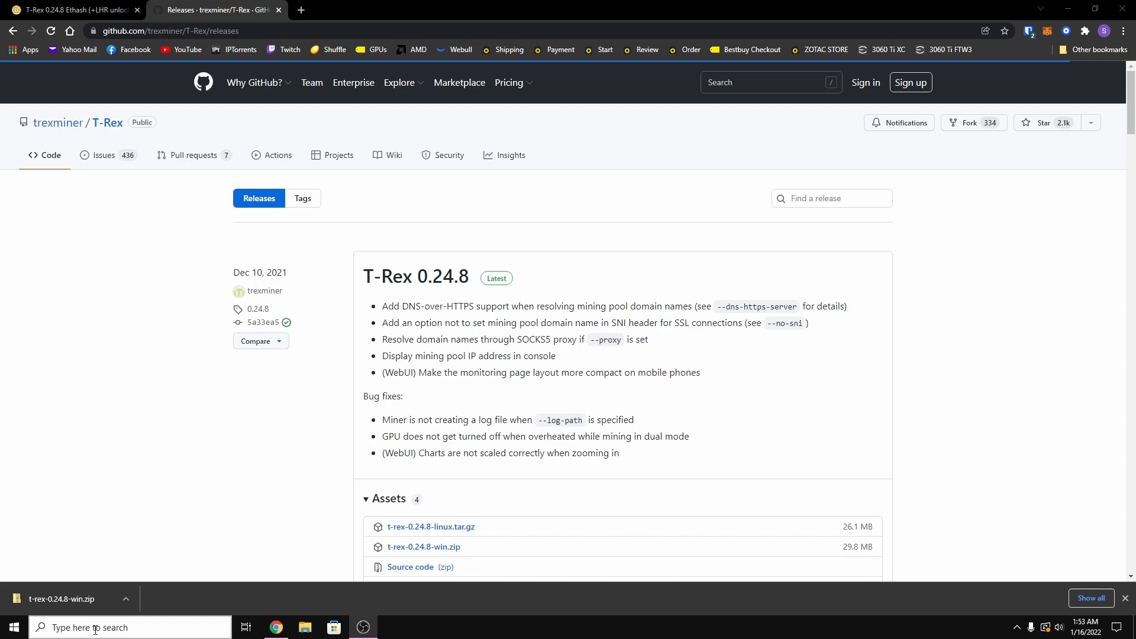
mouse_move(71, 637)
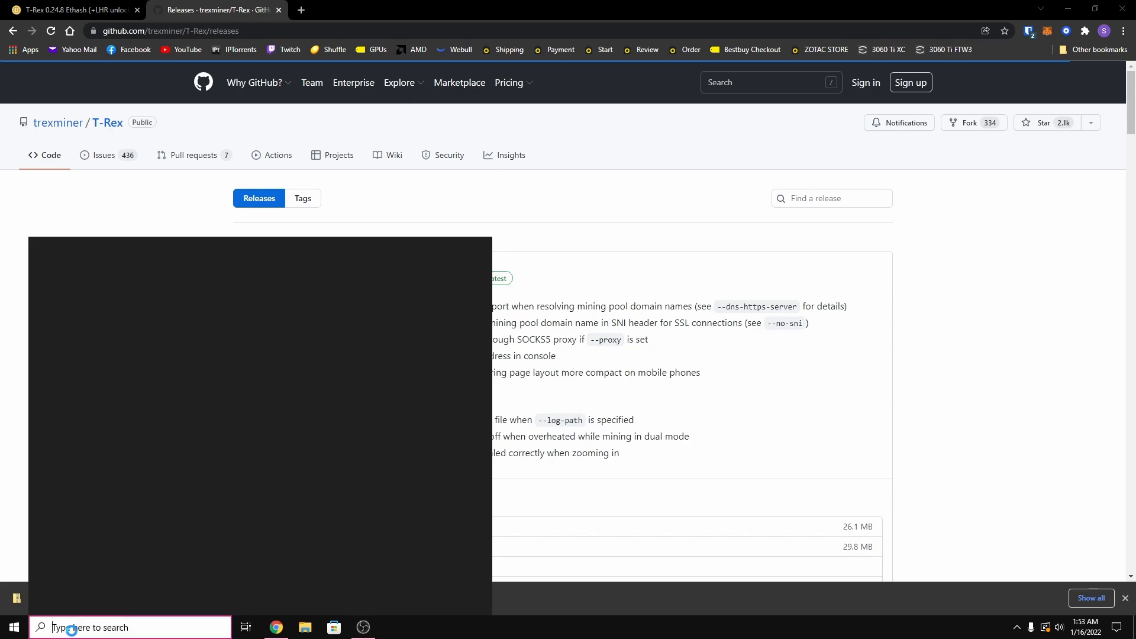
Launch Settings and go to Windows Security under Update & Security.
type("set")
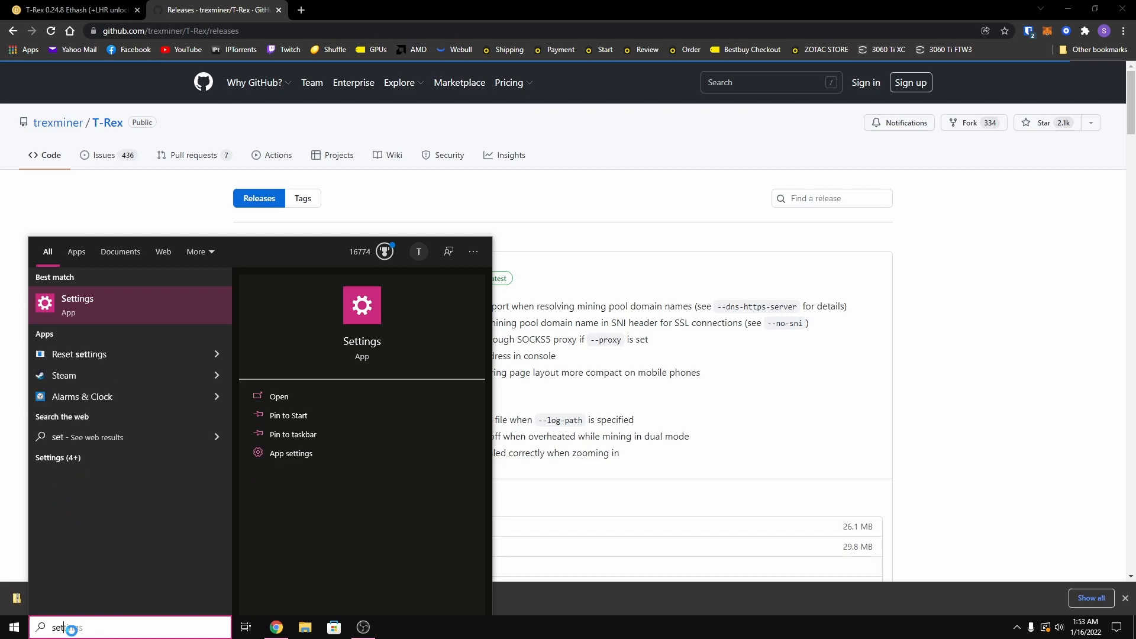
left_click(77, 305)
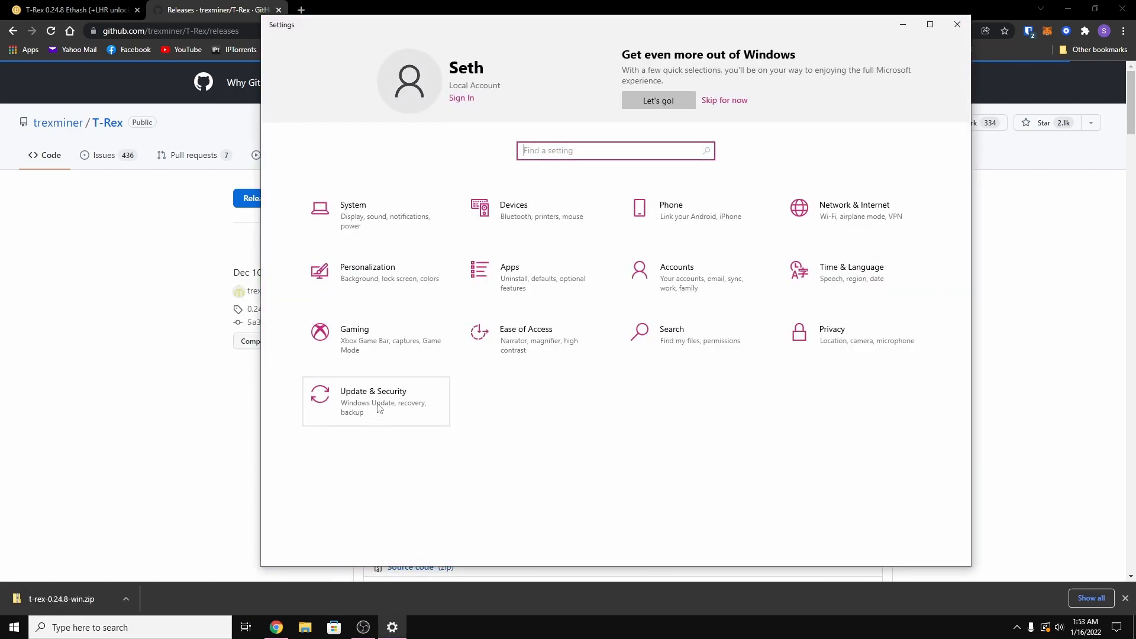
left_click(376, 401)
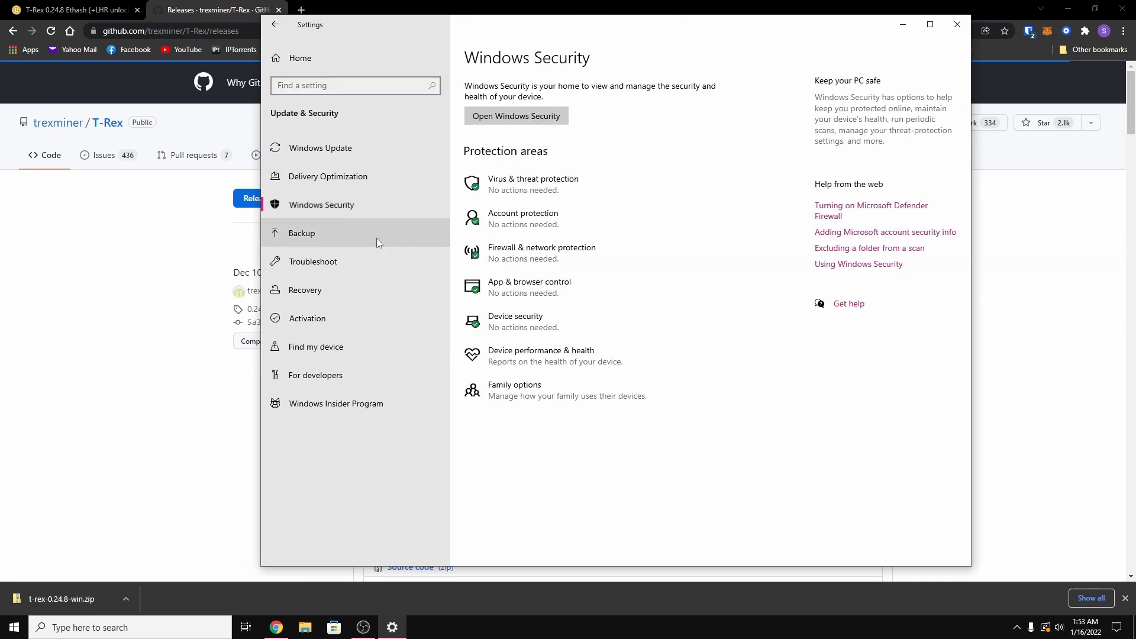
mouse_move(502, 190)
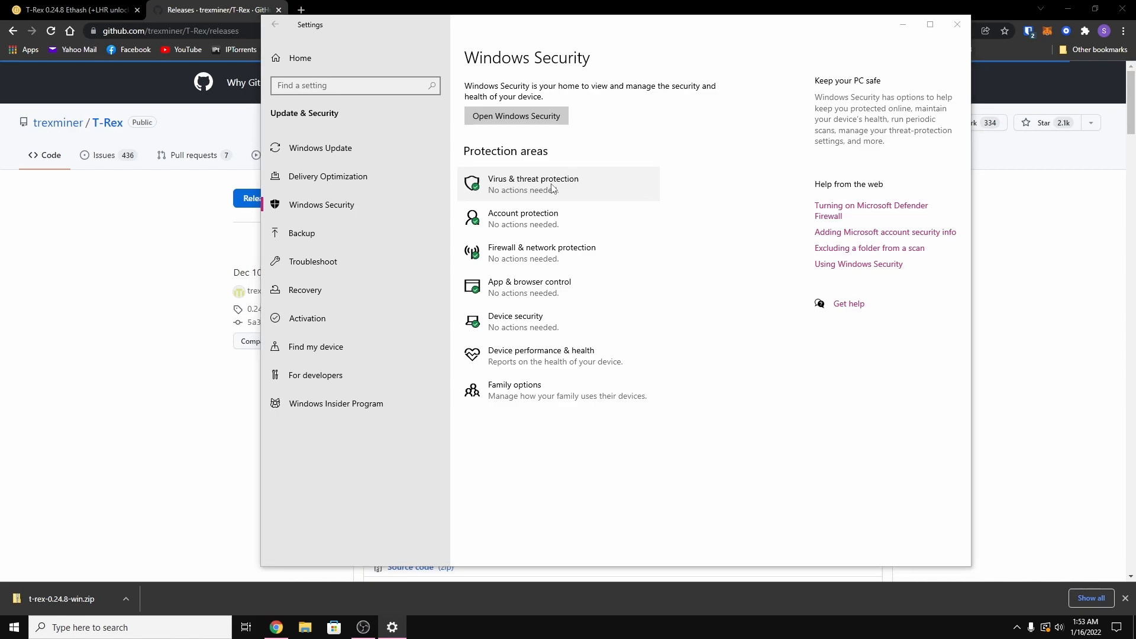
Reach the Exclusions list via Virus & threat protection's Manage settings.
left_click(533, 183)
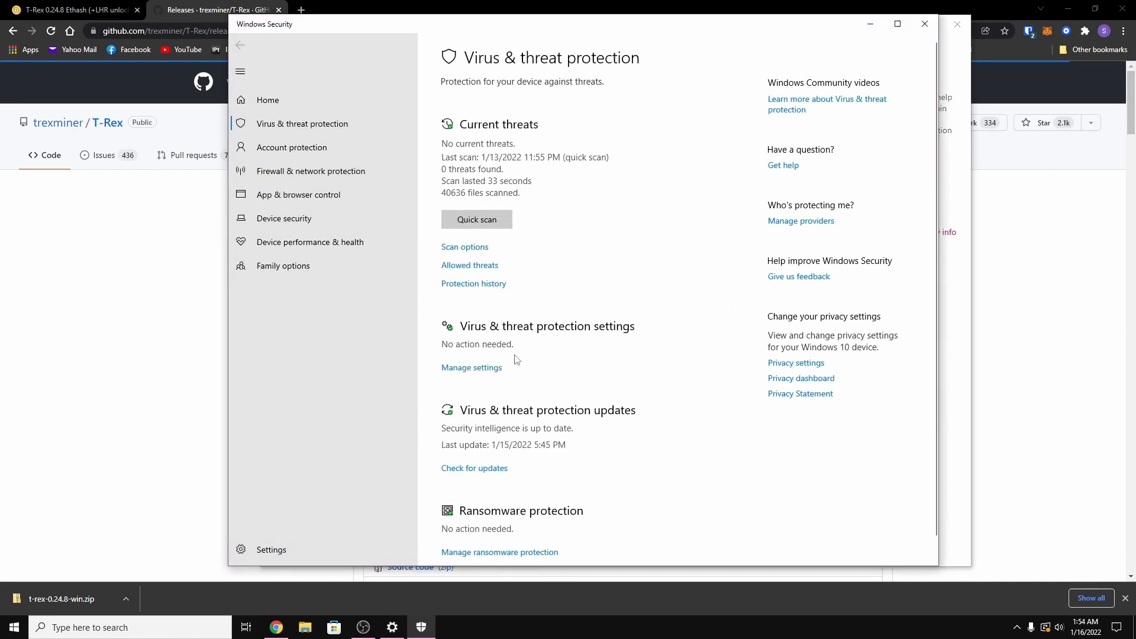
left_click(471, 367)
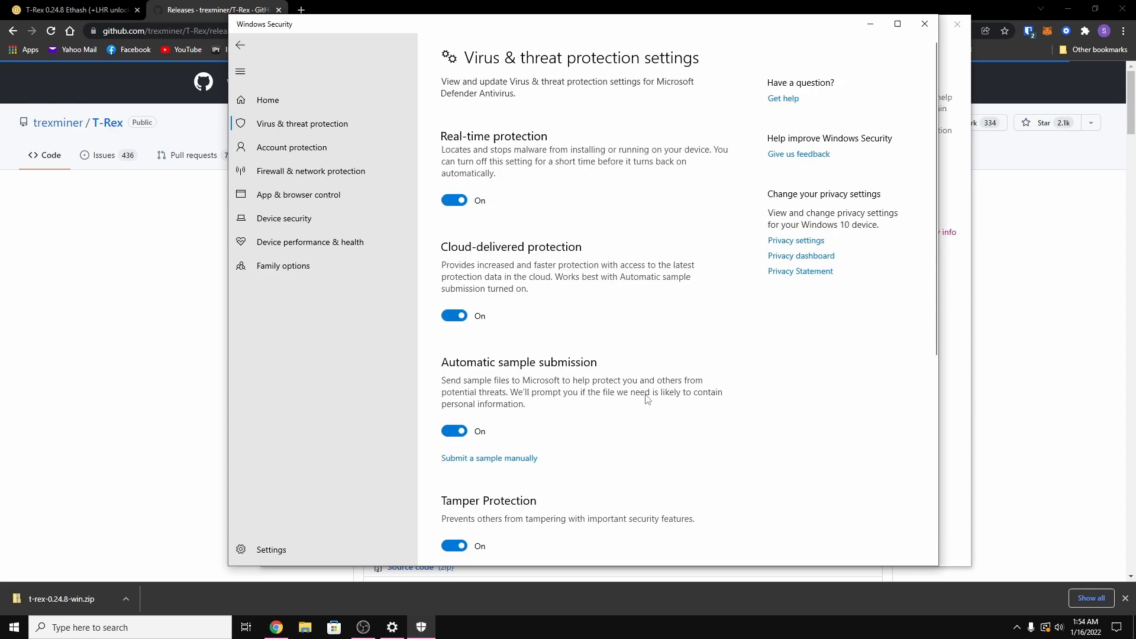
scroll("down", 3)
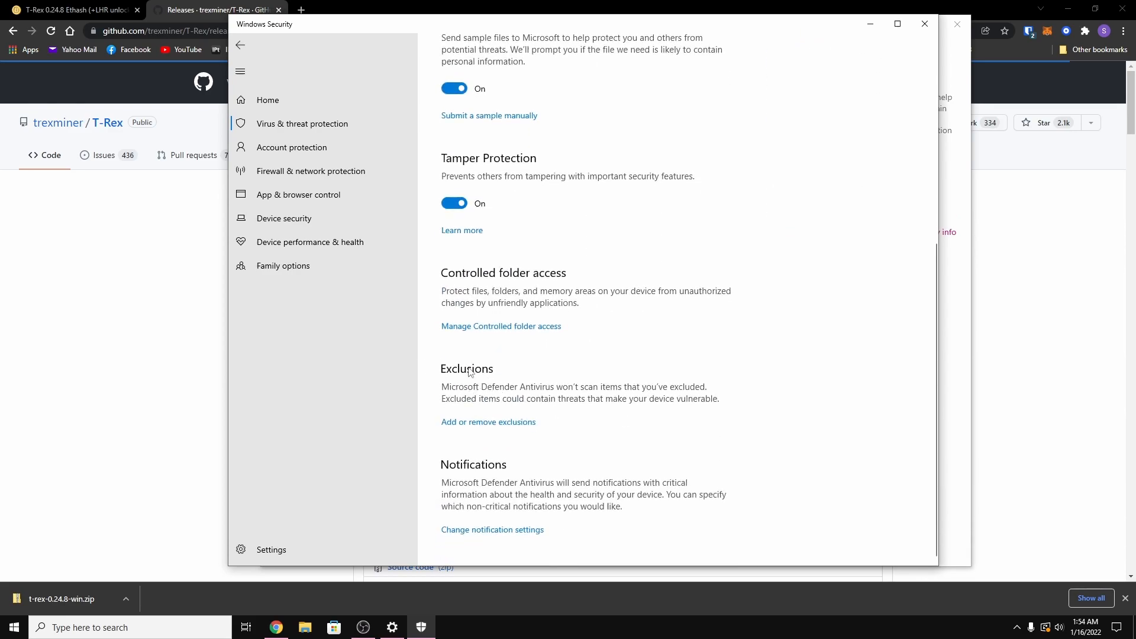
mouse_move(485, 429)
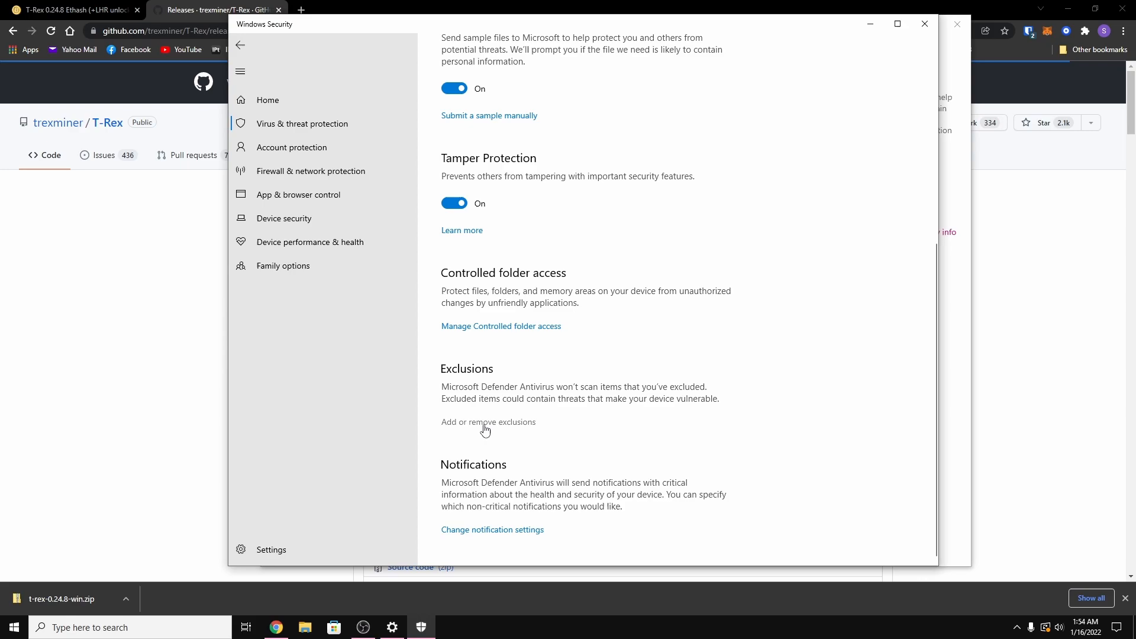
left_click(488, 421)
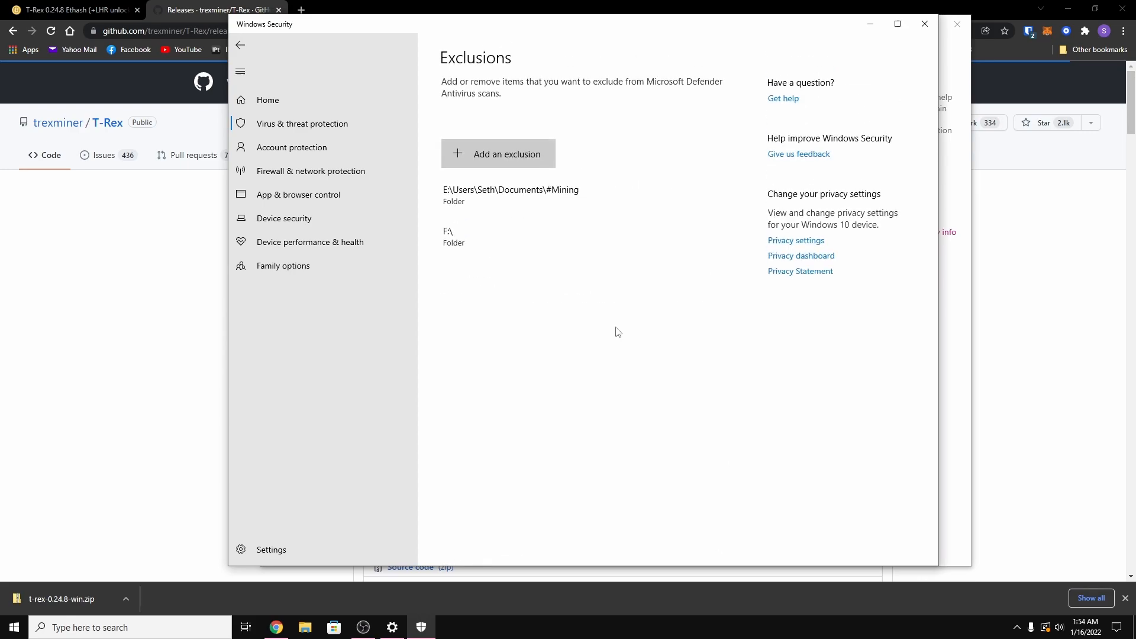
mouse_move(686, 378)
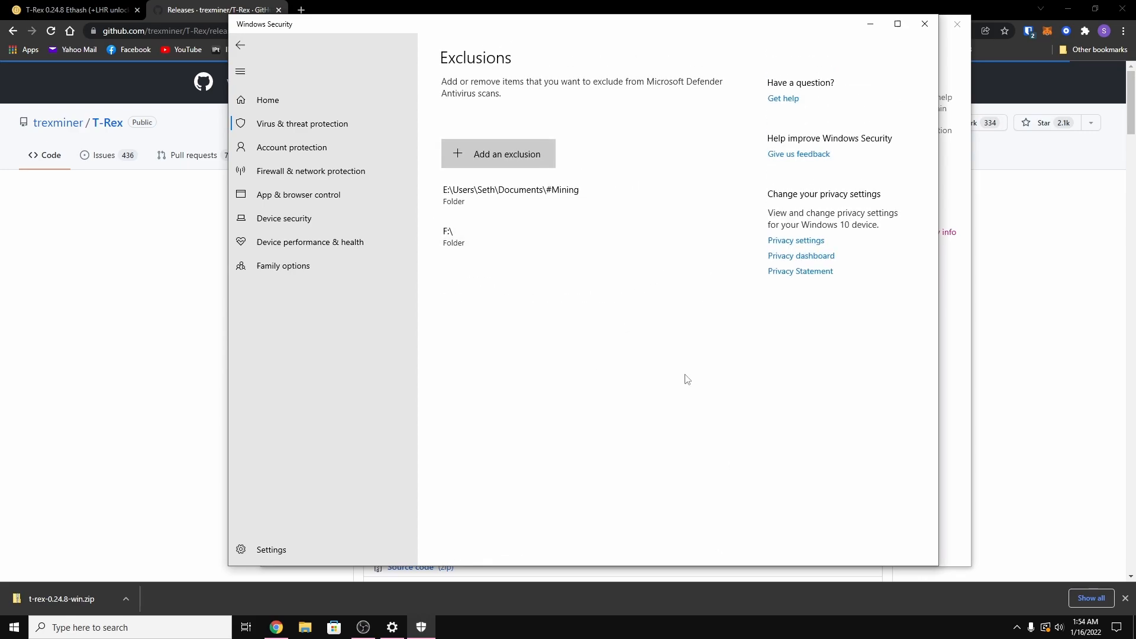
mouse_move(568, 197)
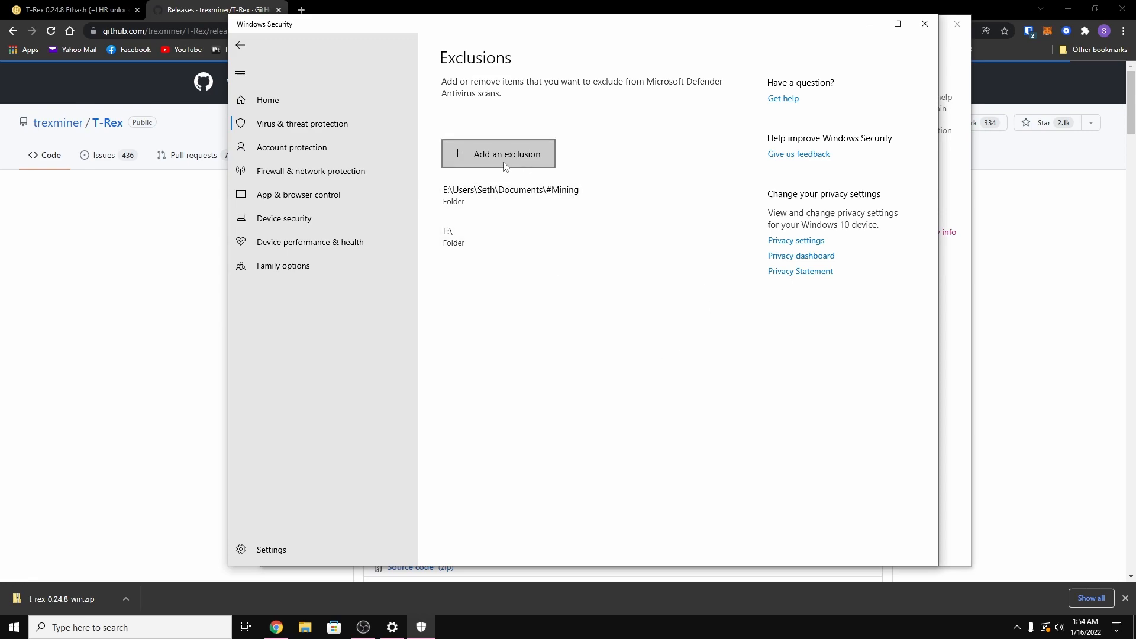
mouse_move(517, 175)
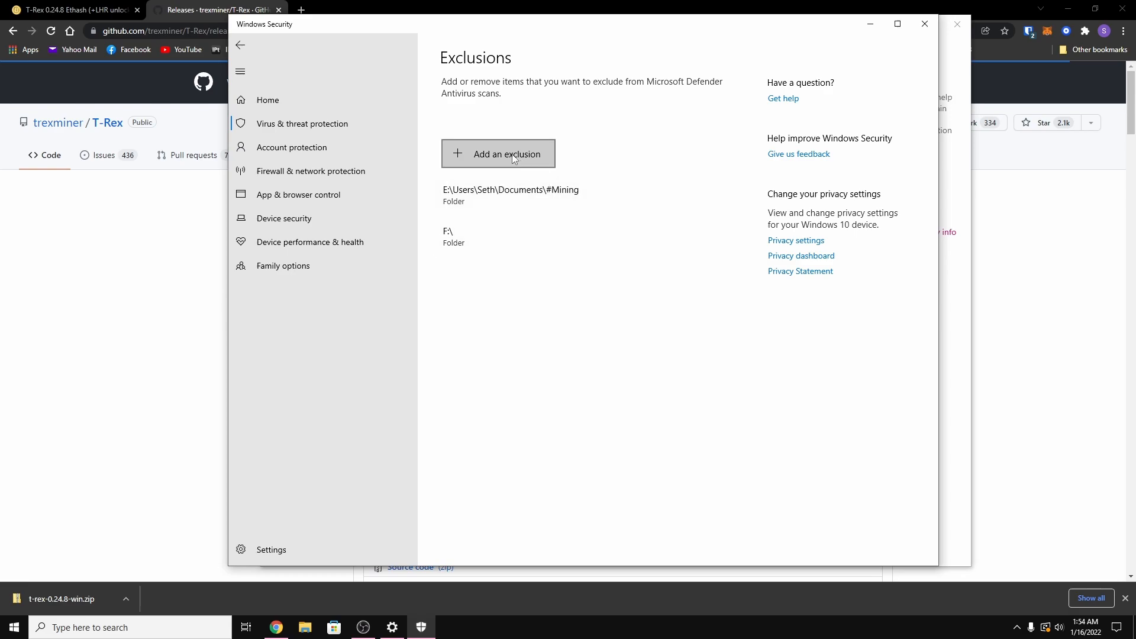
Add the Documents\#Mining folder as a Defender scan exclusion.
left_click(498, 154)
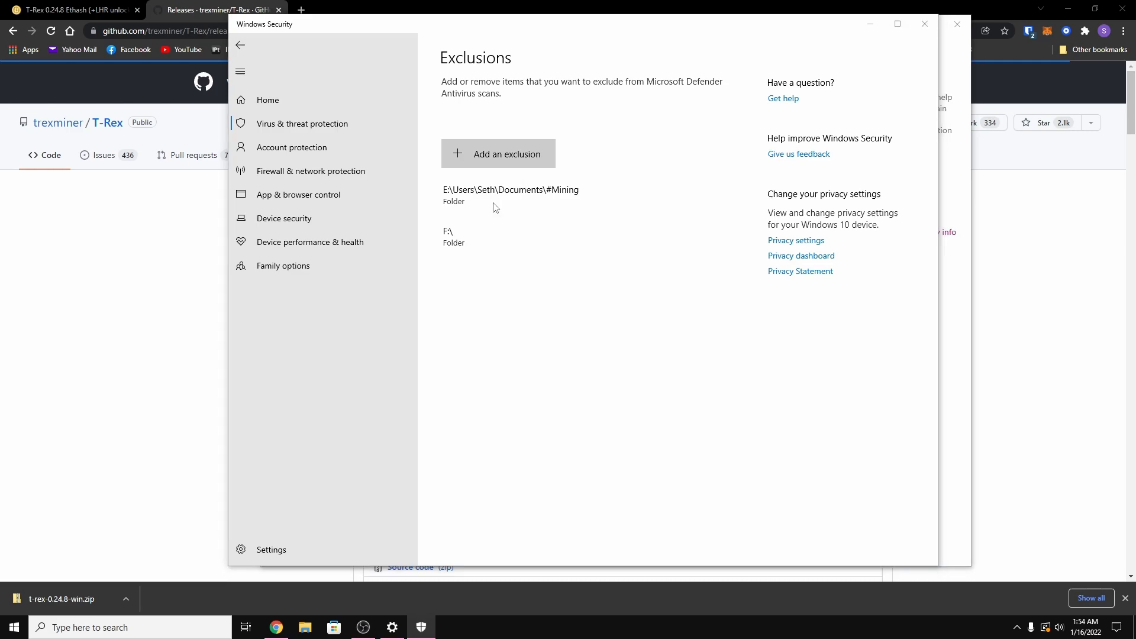
left_click(506, 153)
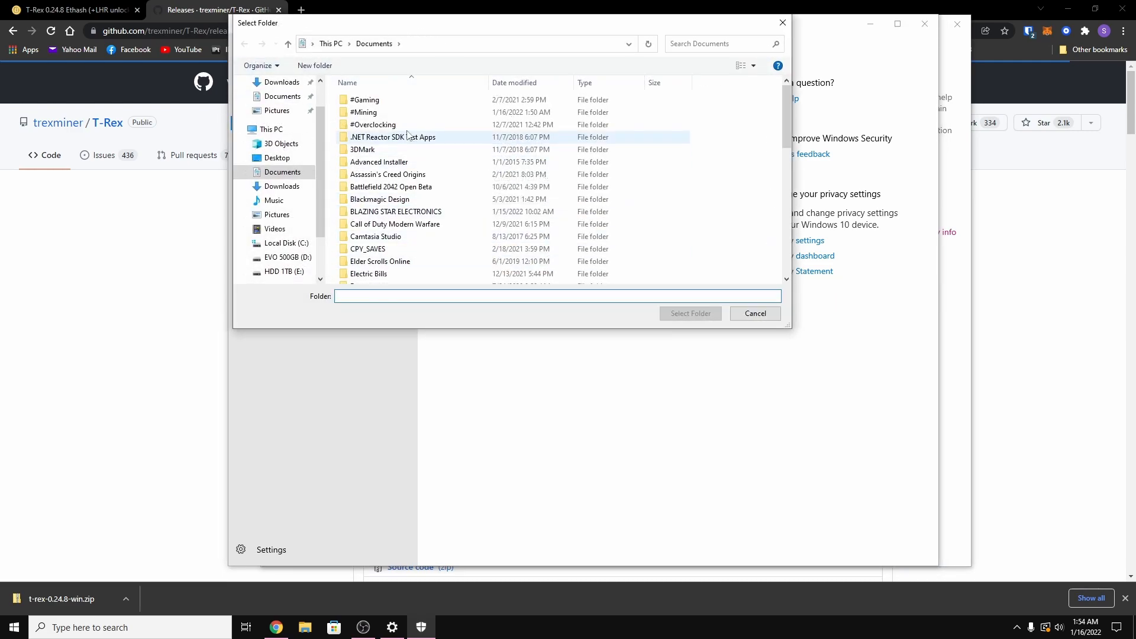
left_click(365, 112)
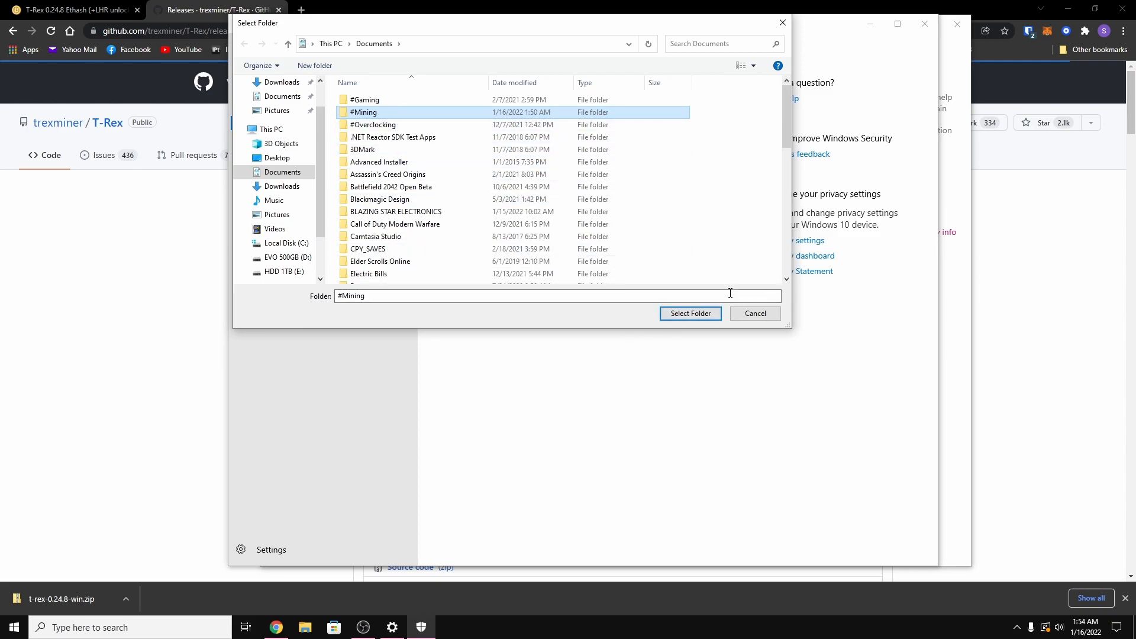
left_click(691, 312)
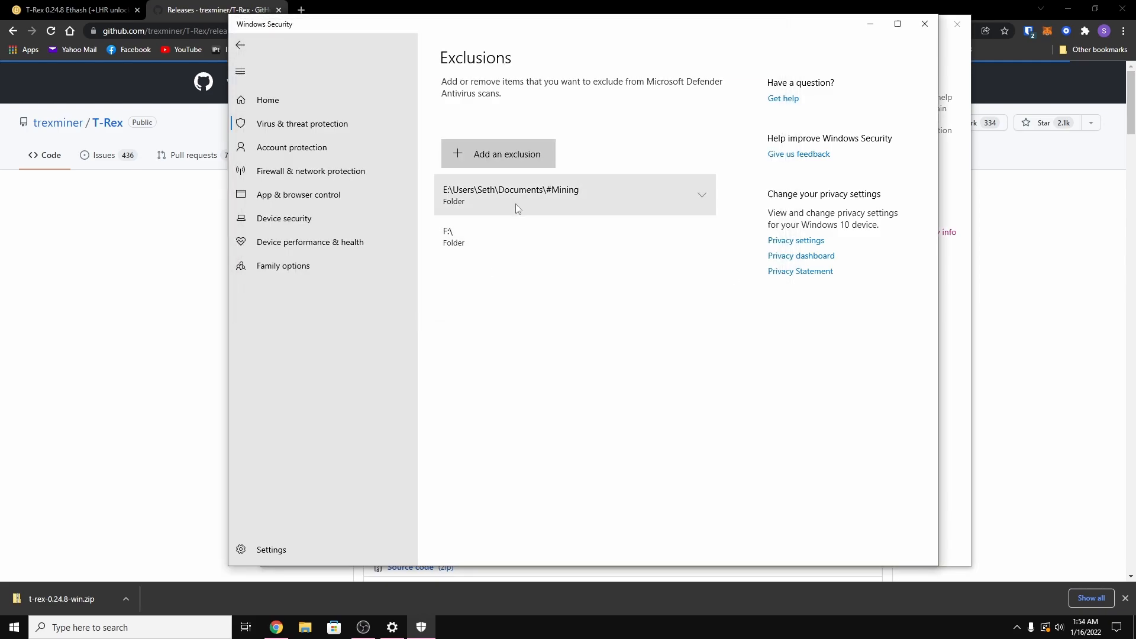
mouse_move(530, 235)
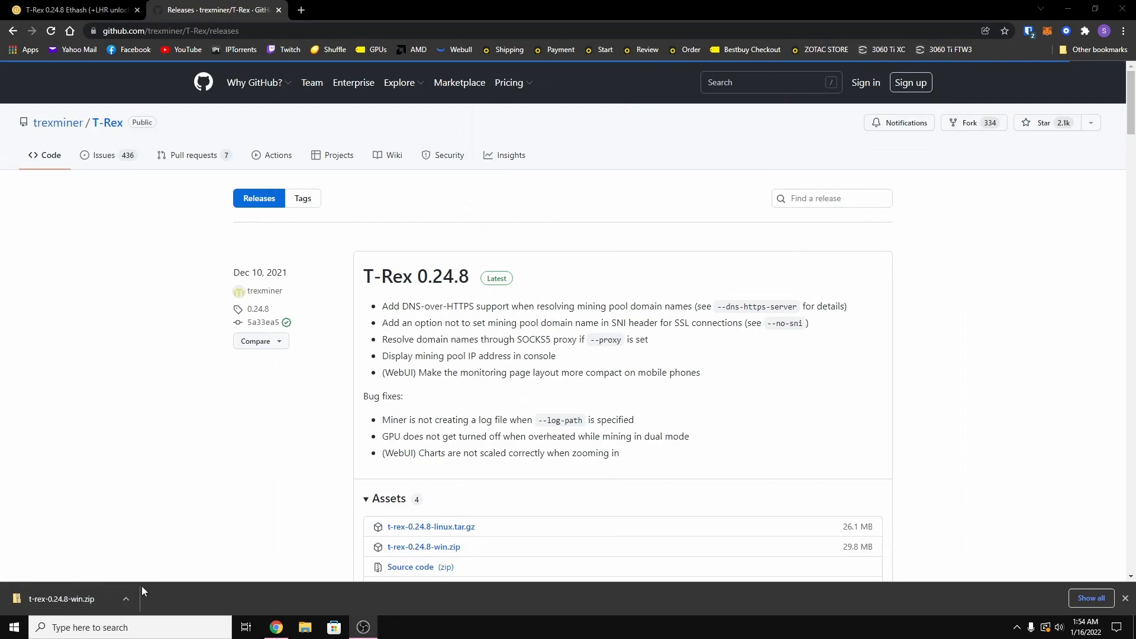
Move t-rex-0.24.8-win.zip into Documents\#Mining and extract it as T-Rex-0.24.8.
left_click(126, 598)
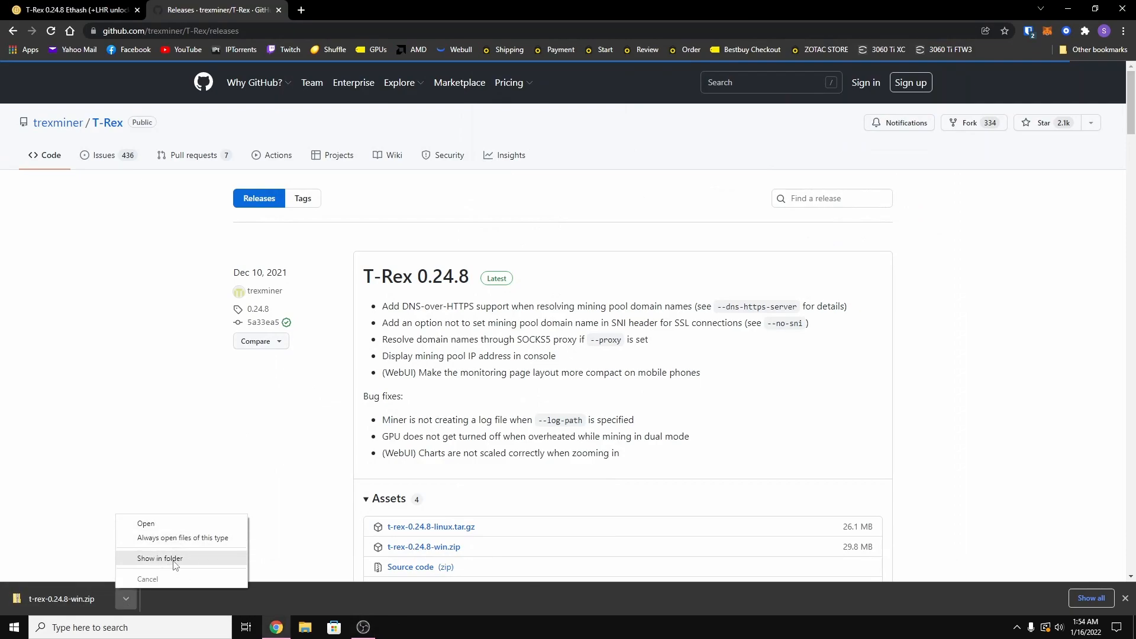
left_click(160, 559)
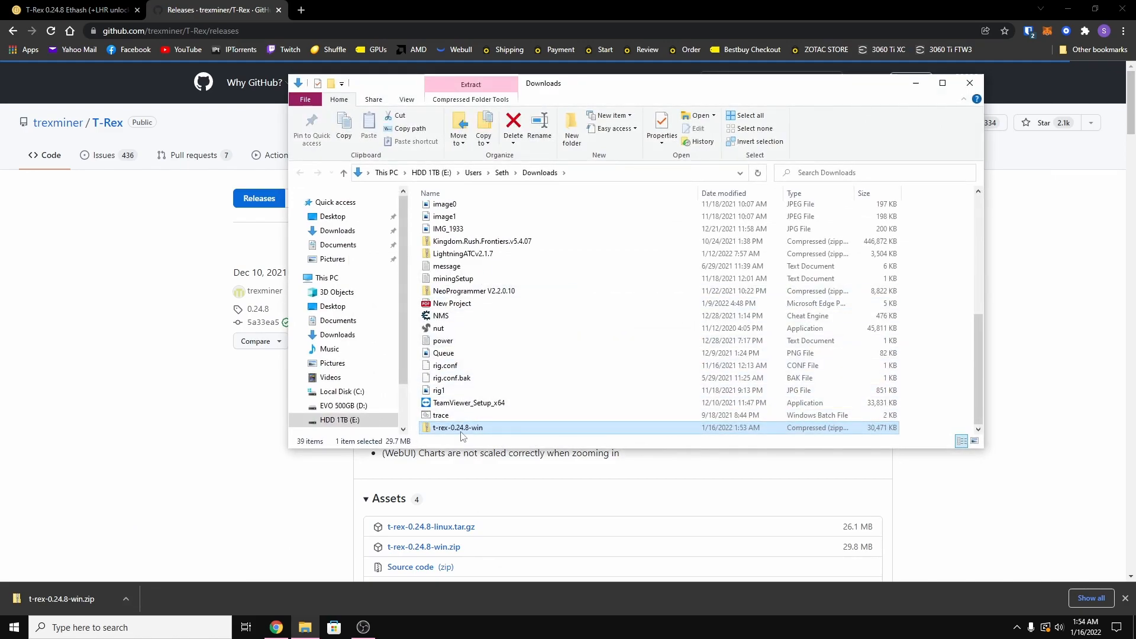
mouse_move(459, 435)
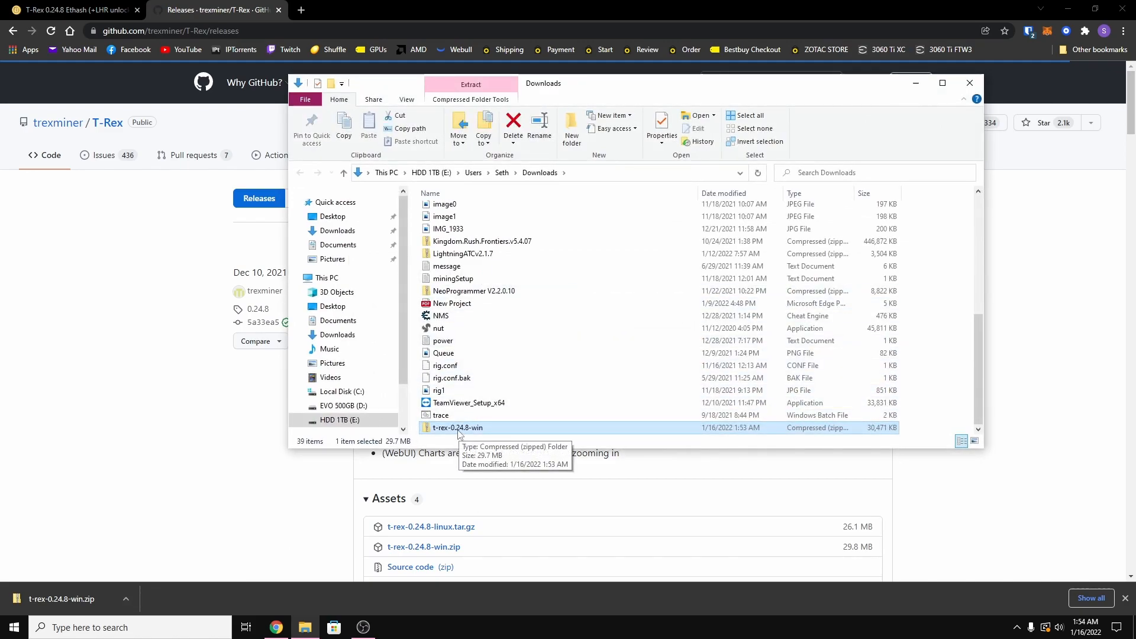
right_click(457, 427)
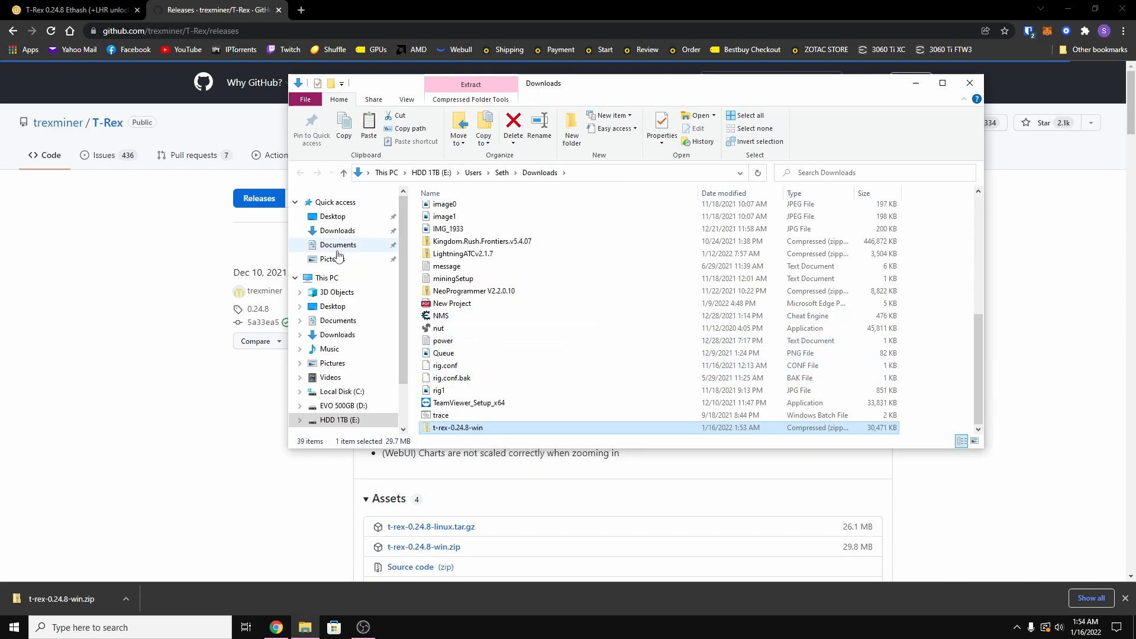
left_click(336, 244)
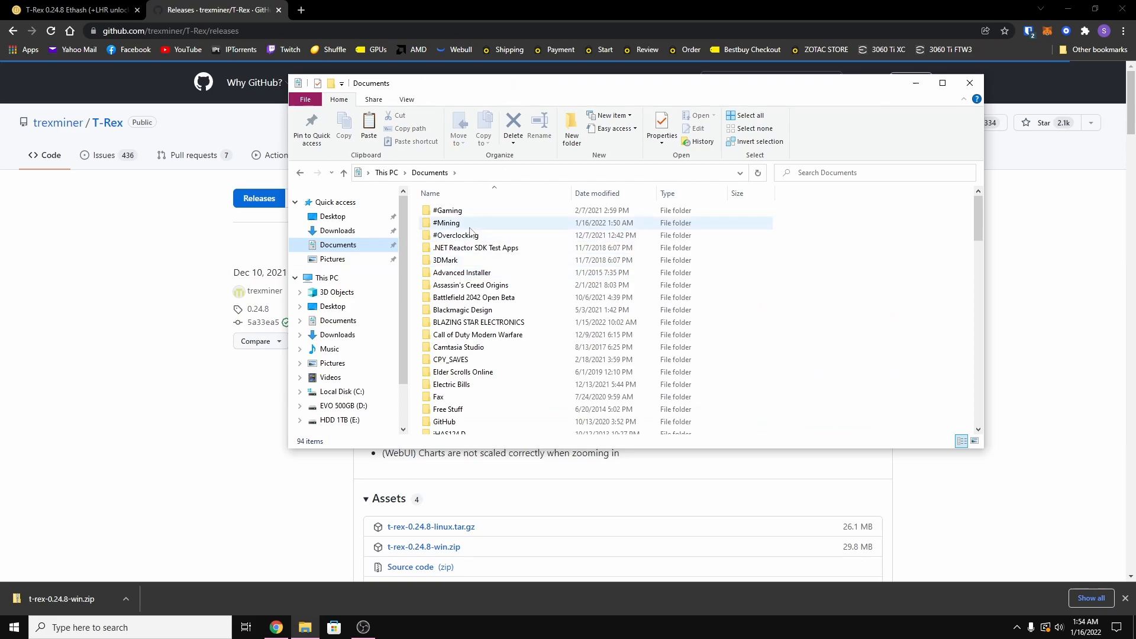
double_click(447, 223)
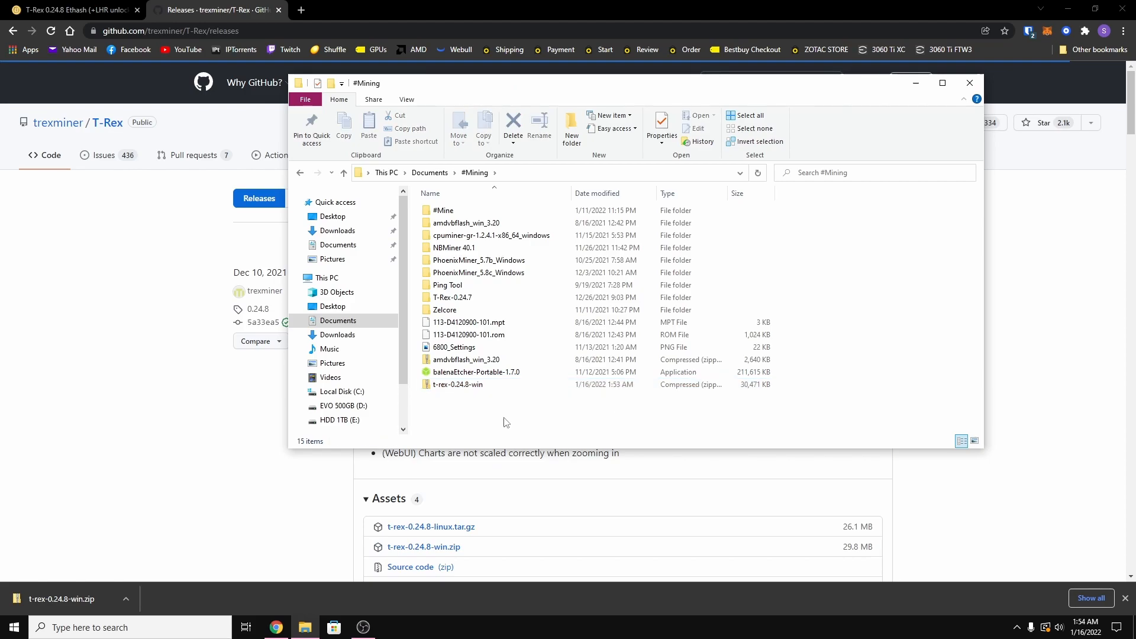
right_click(457, 383)
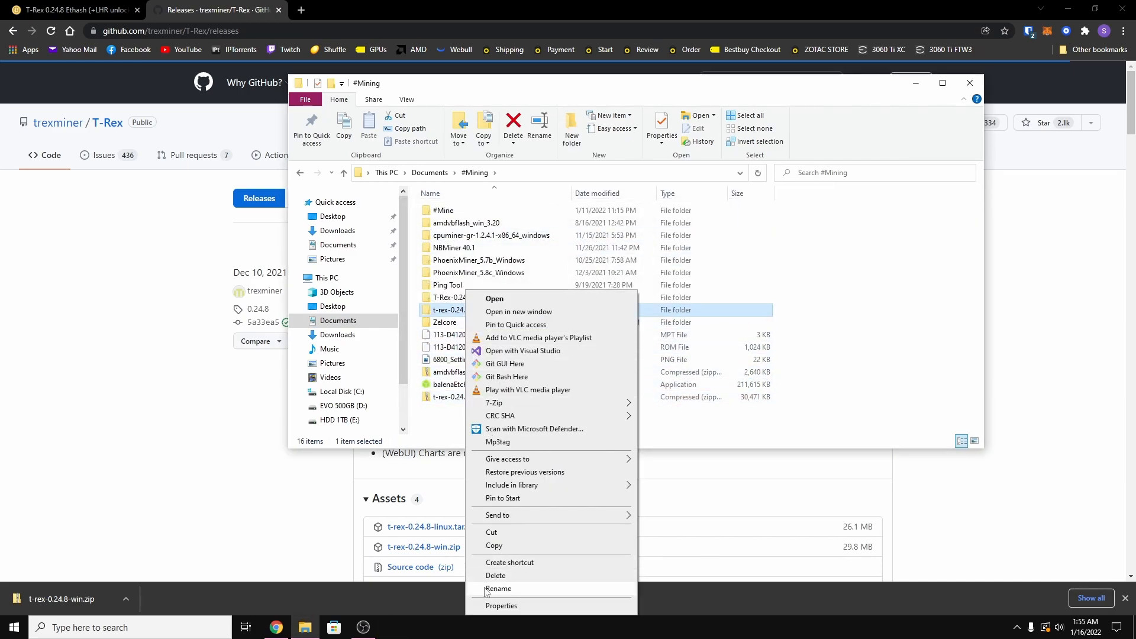
left_click(499, 588)
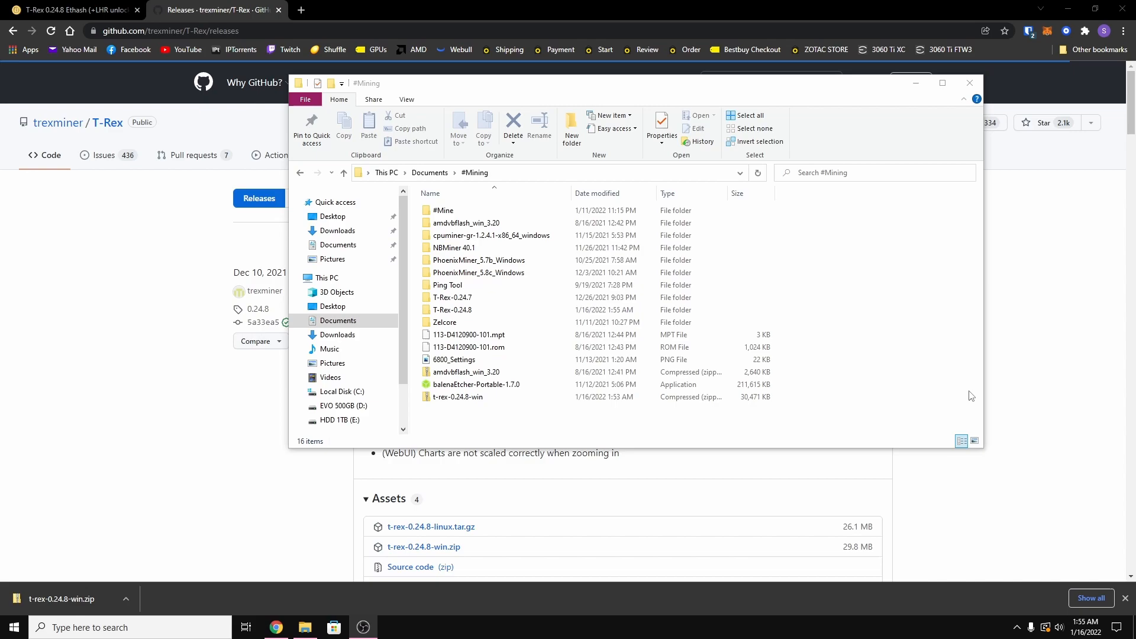
mouse_move(887, 390)
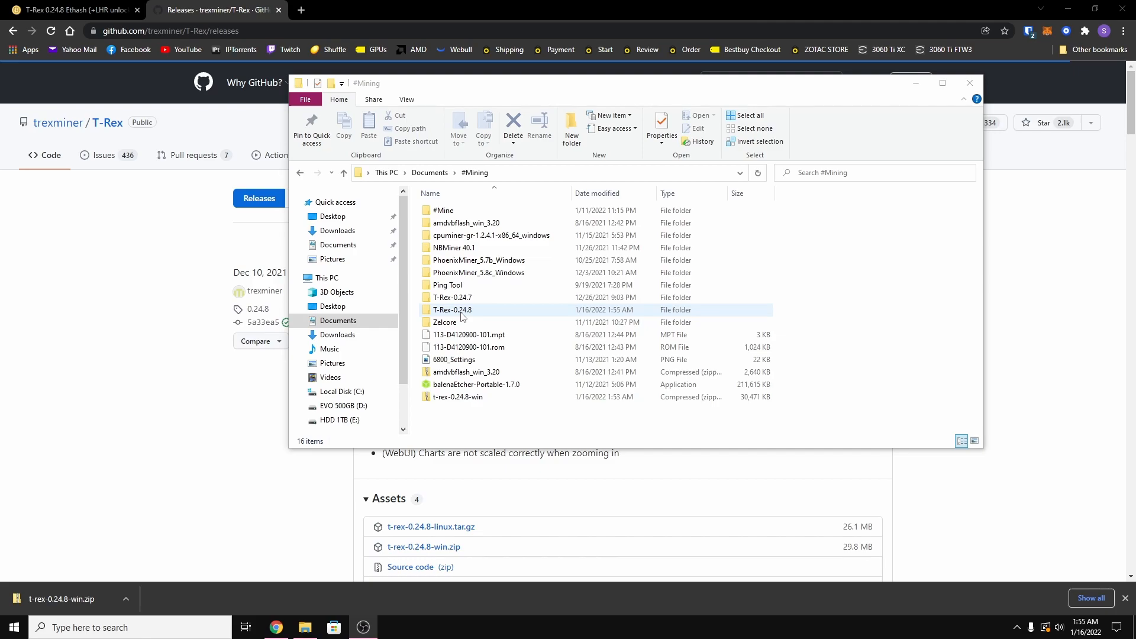
mouse_move(470, 312)
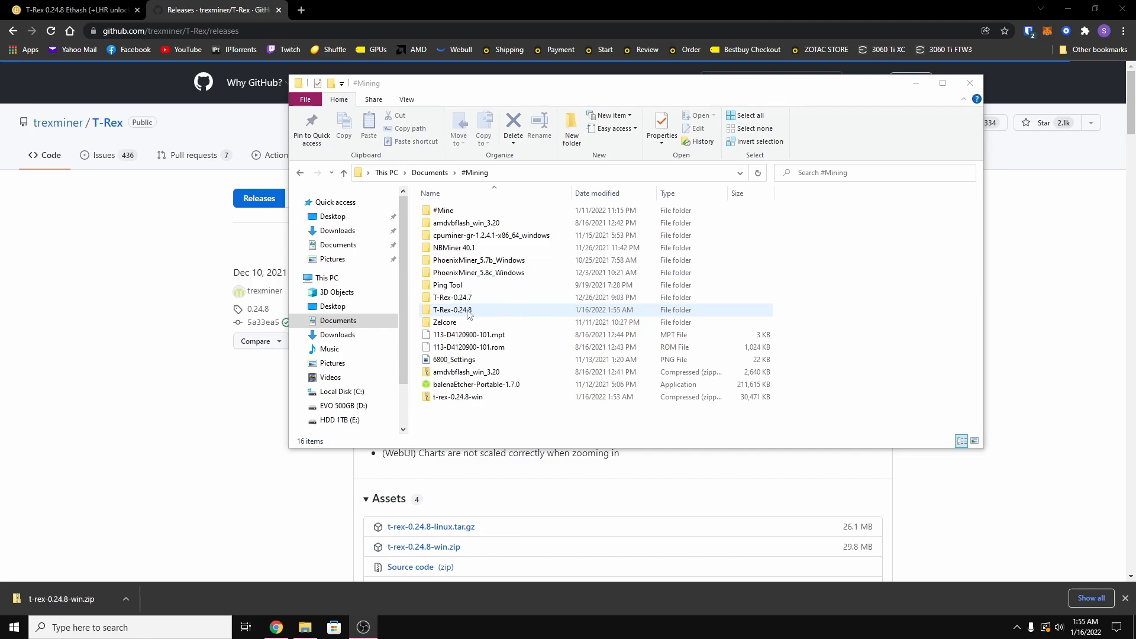
Browse into T-Rex-0.24.8 and select the ETH-ethermine batch file.
double_click(452, 310)
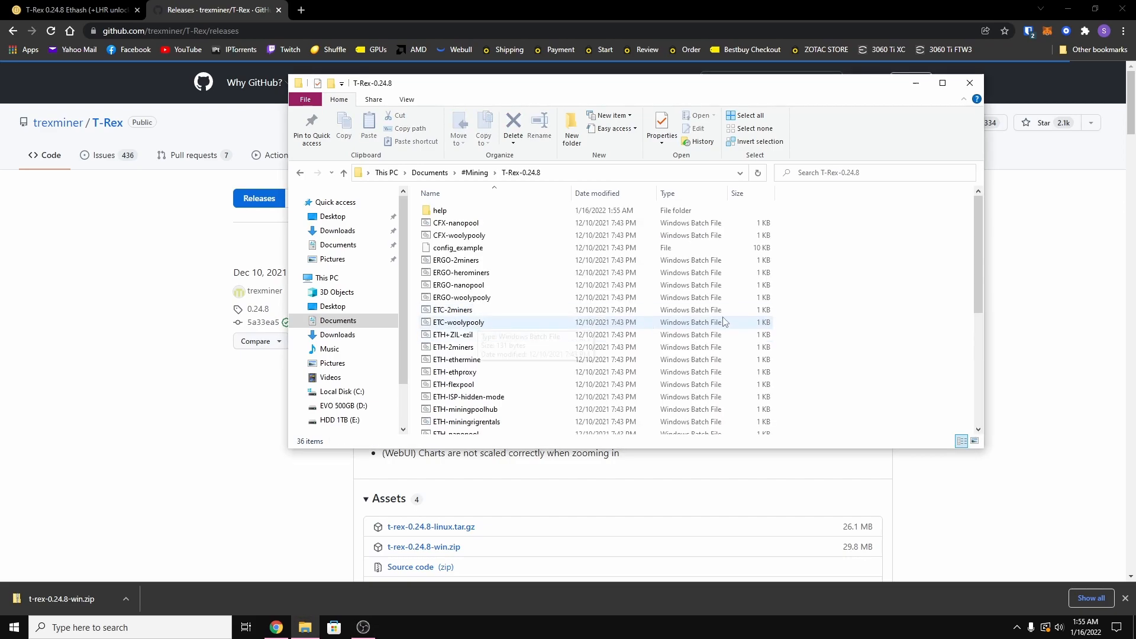
scroll("down", 3)
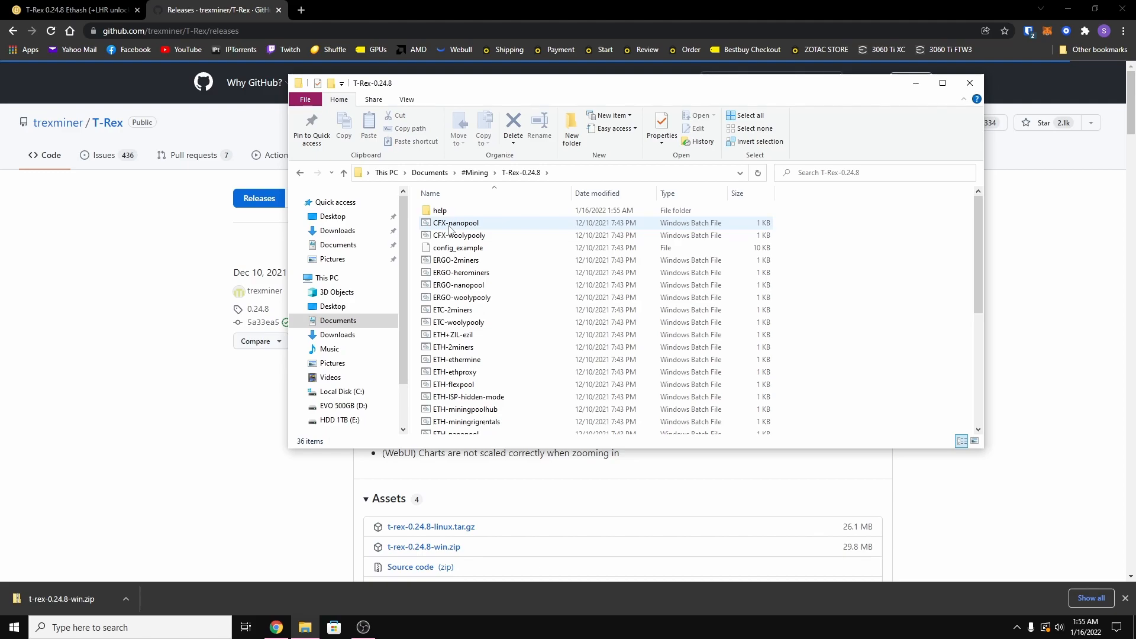
mouse_move(501, 400)
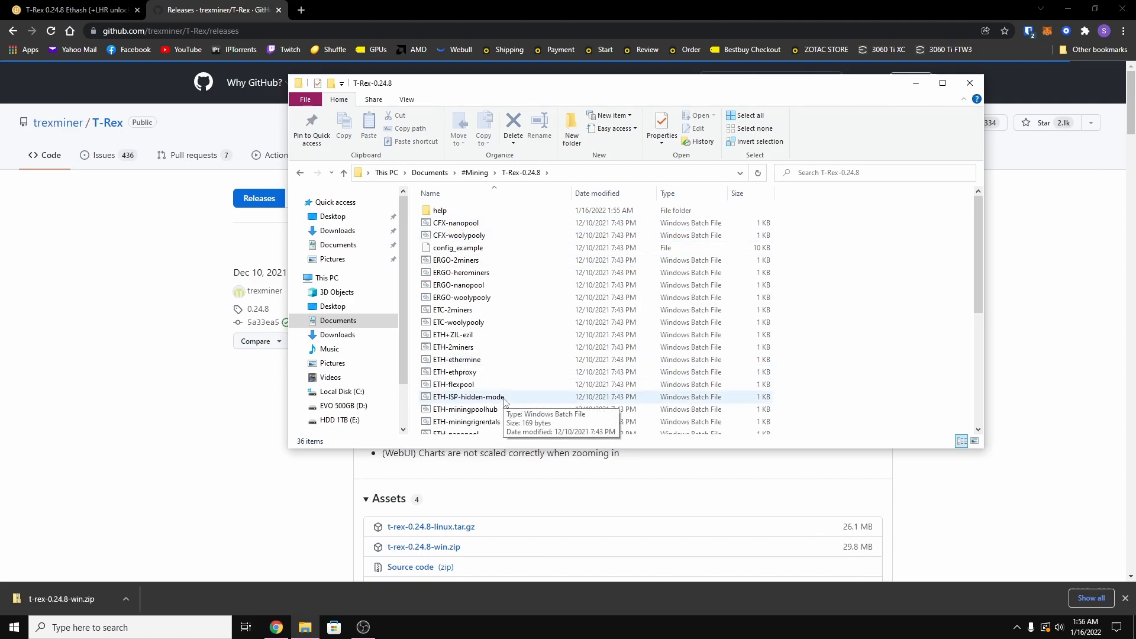
left_click(454, 360)
type("ethermine.")
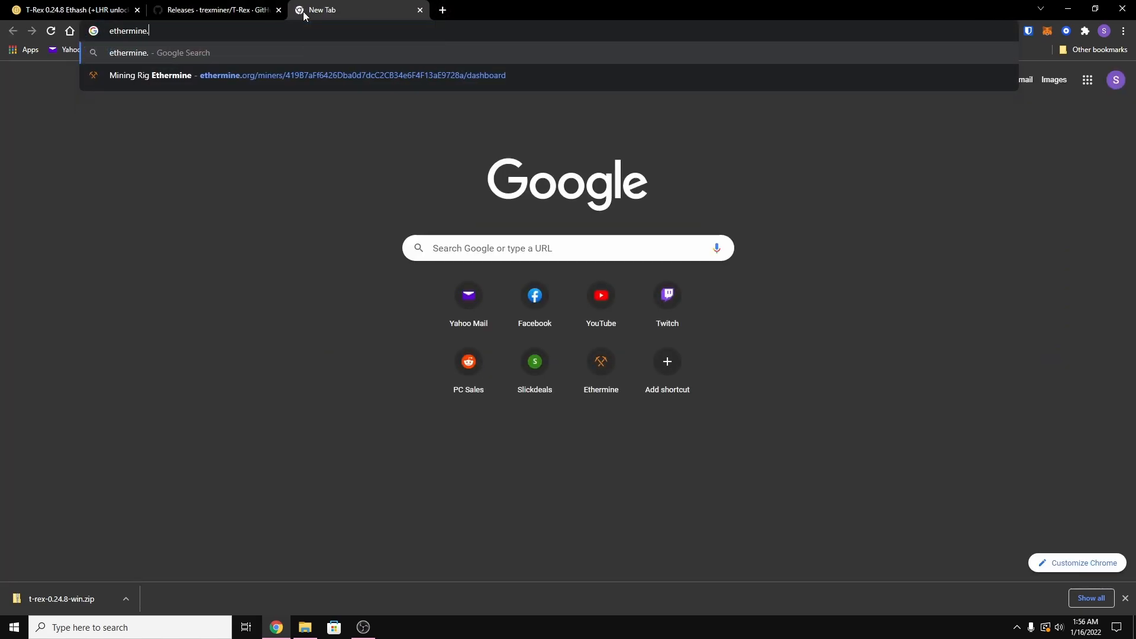
Load Ethermine's Getting Started page with server addresses in a new tab.
type("og")
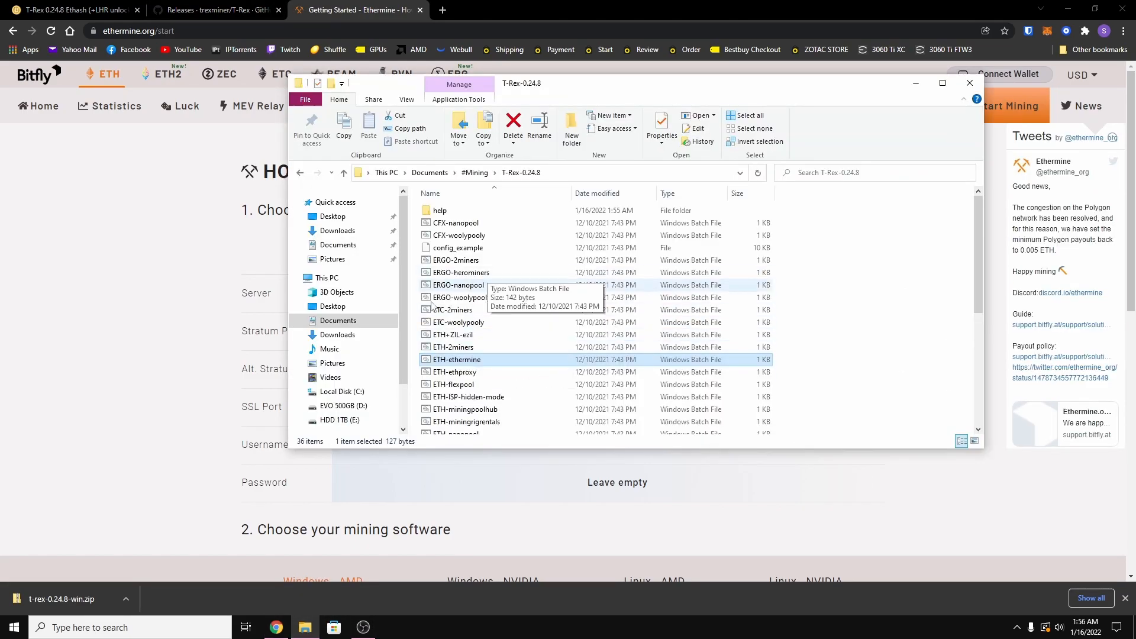
Edit ETH-ethermine and set the pool to us2.ethermine.org:4444 from the Ethermine page.
right_click(456, 359)
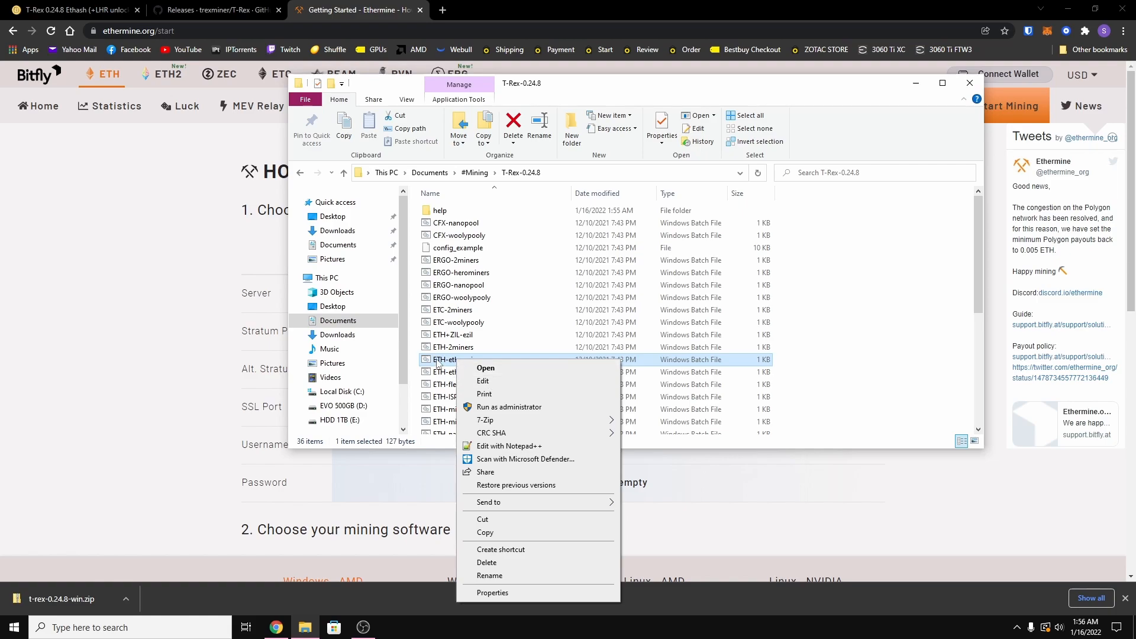
mouse_move(454, 364)
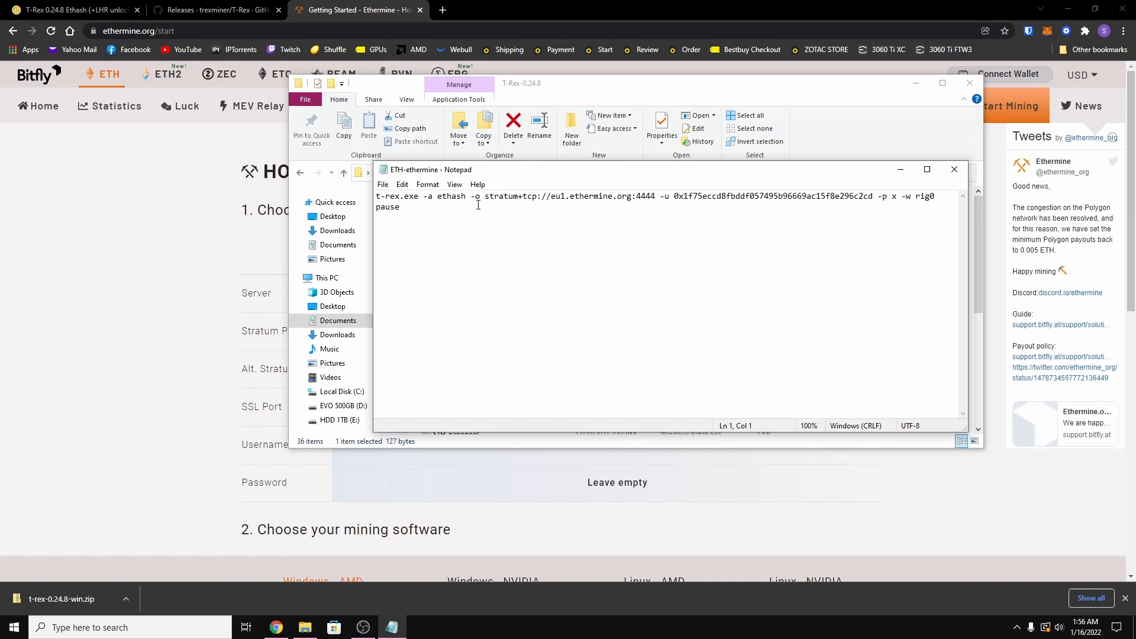
left_click_drag(486, 197, 604, 196)
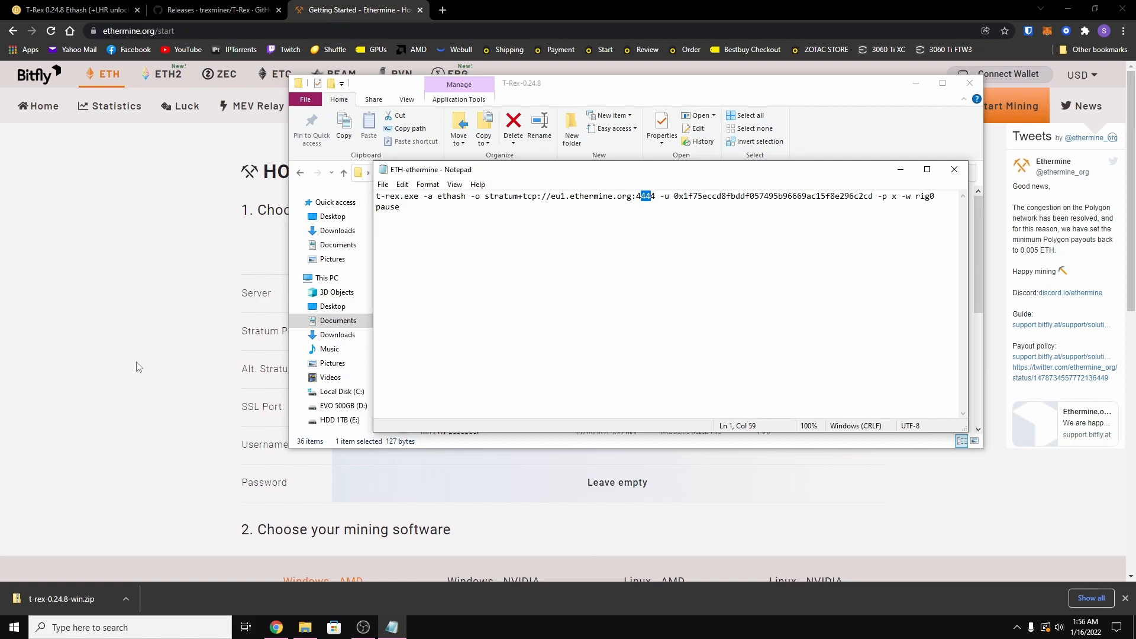
mouse_move(400, 303)
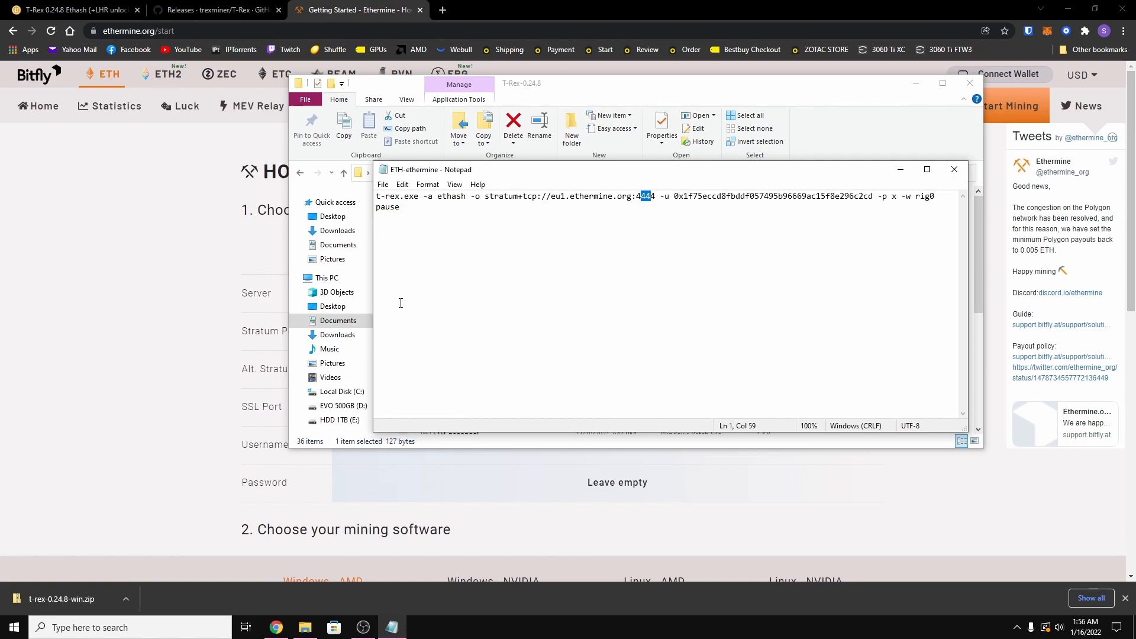
mouse_move(632, 270)
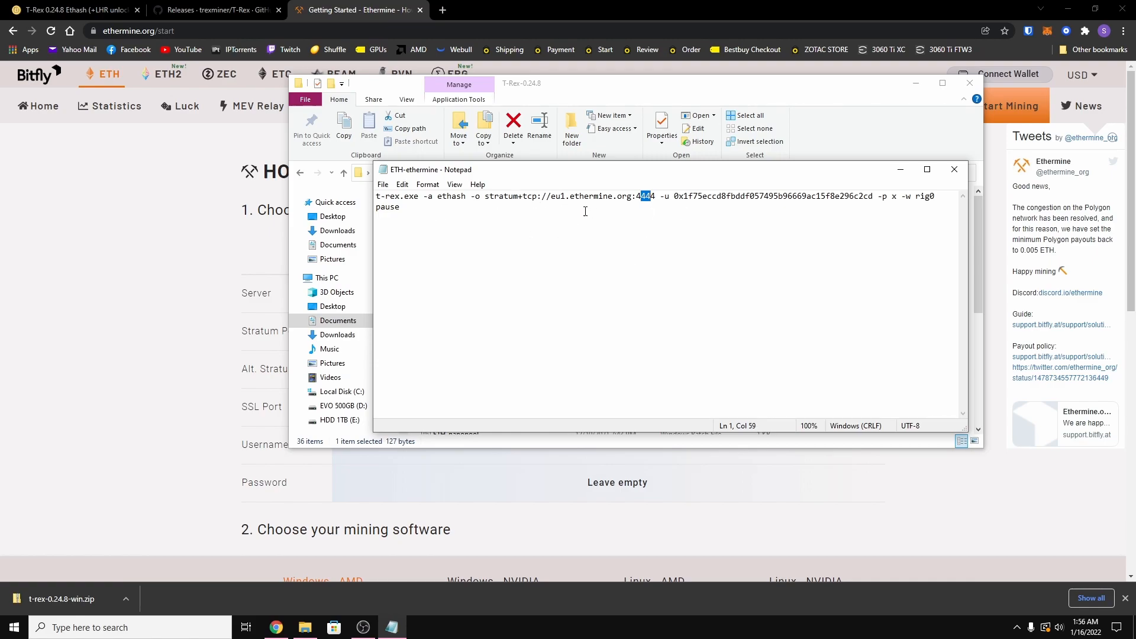
mouse_move(493, 220)
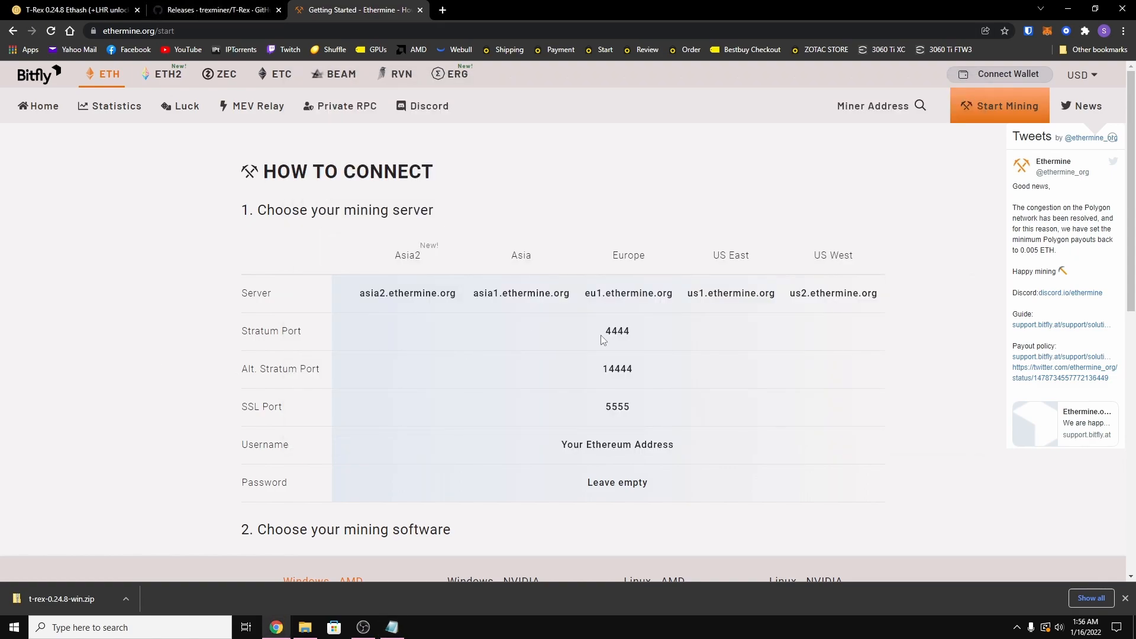
double_click(833, 293)
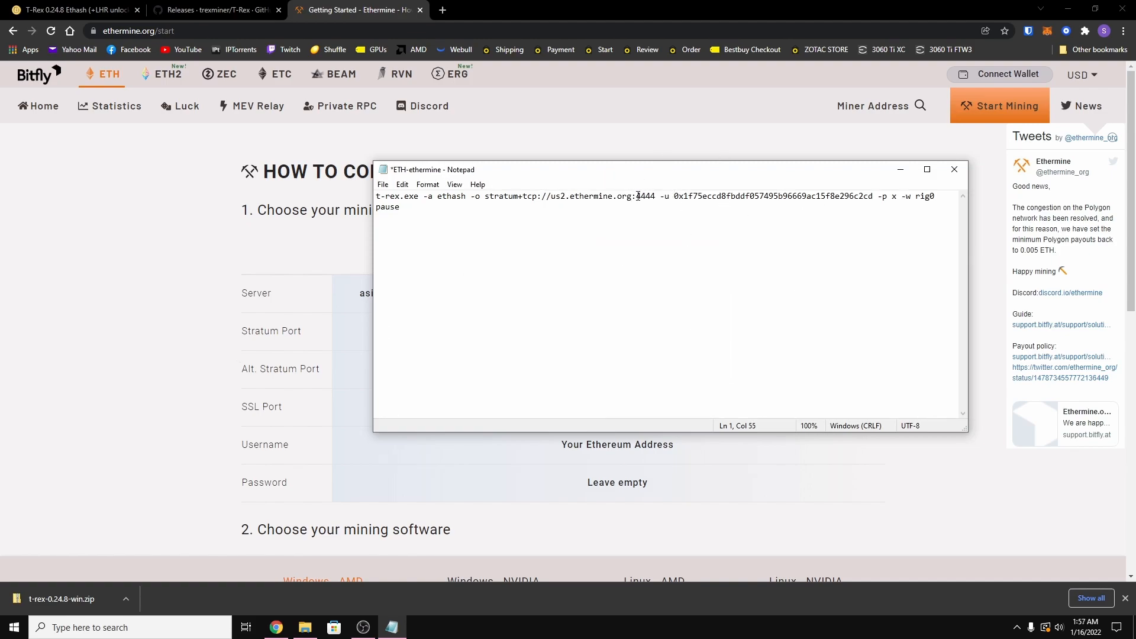
double_click(646, 196)
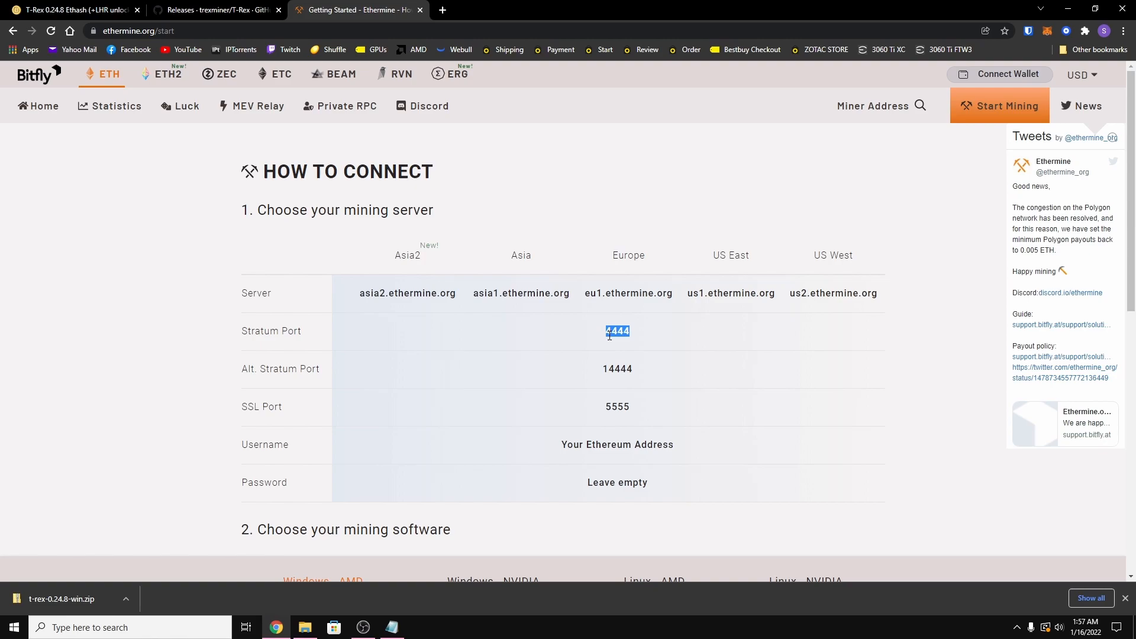
mouse_move(675, 329)
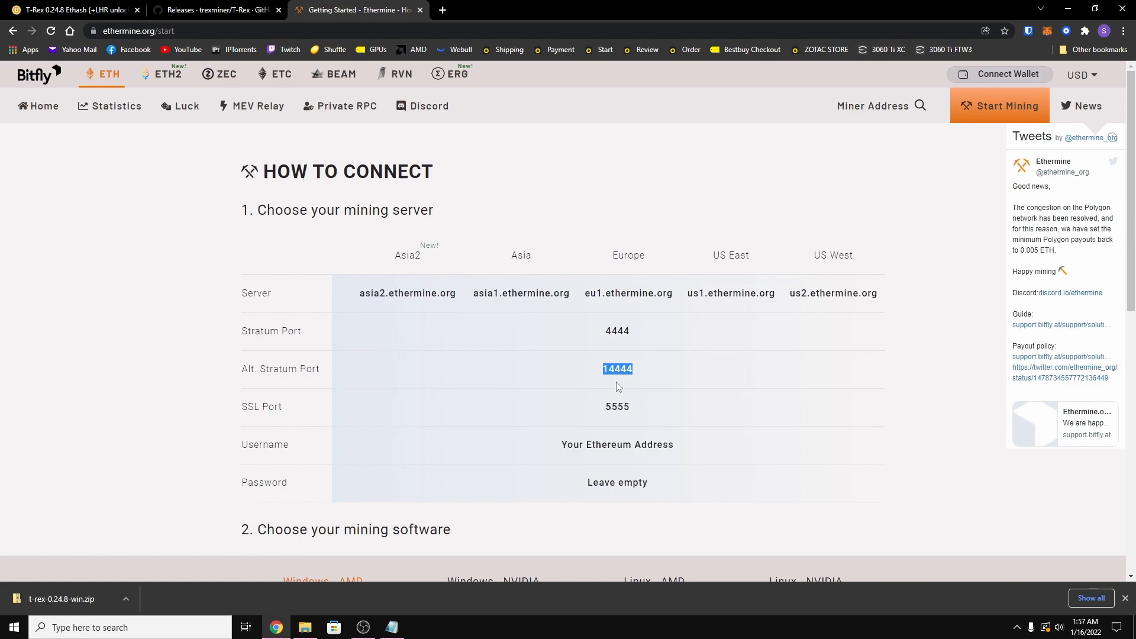
mouse_move(427, 543)
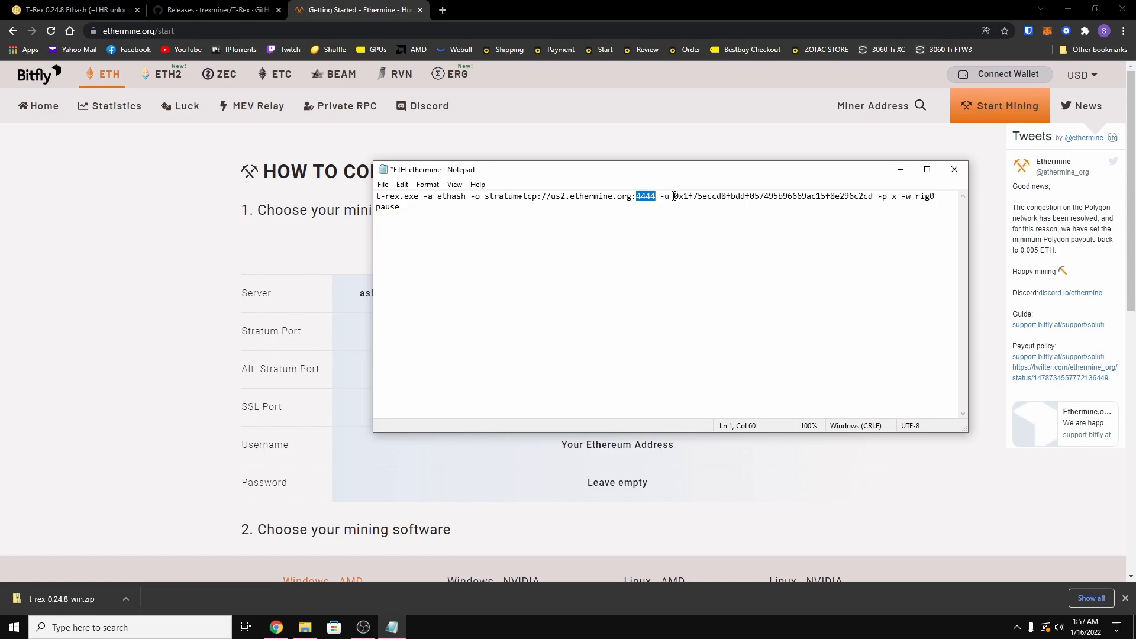
Check the wallet and worker fields, then save and close the batch file.
left_click(674, 196)
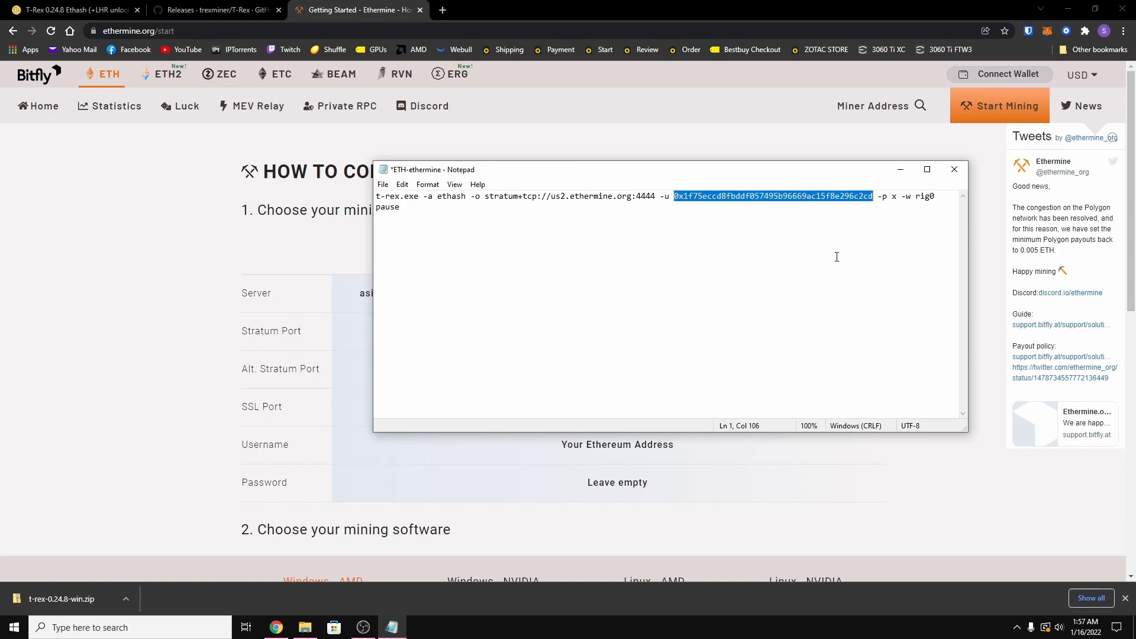
mouse_move(802, 269)
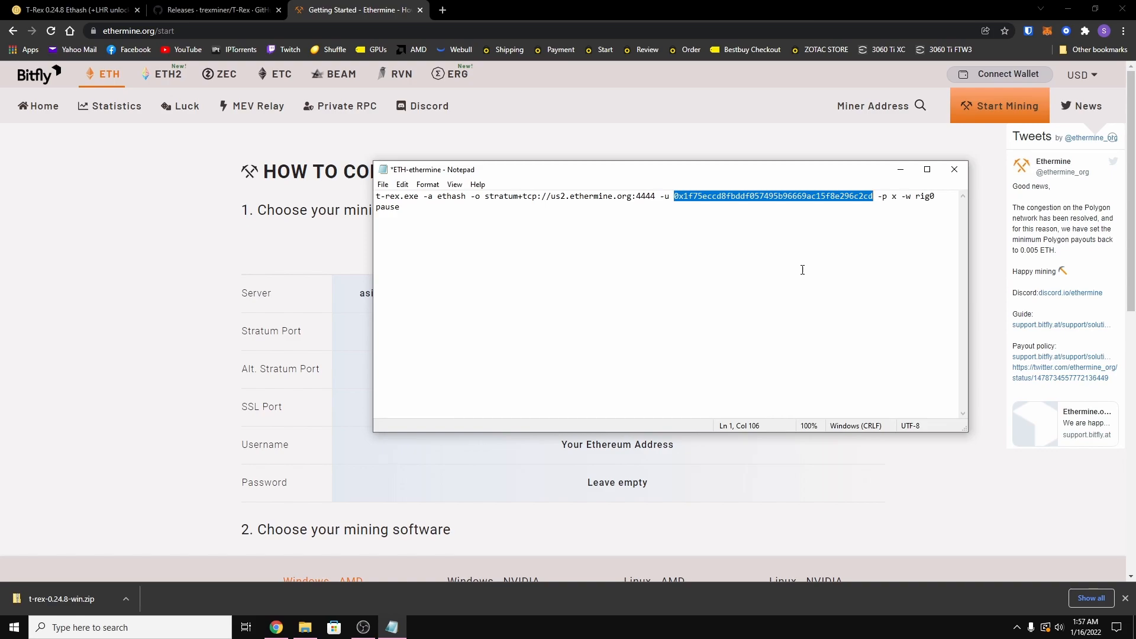
mouse_move(709, 200)
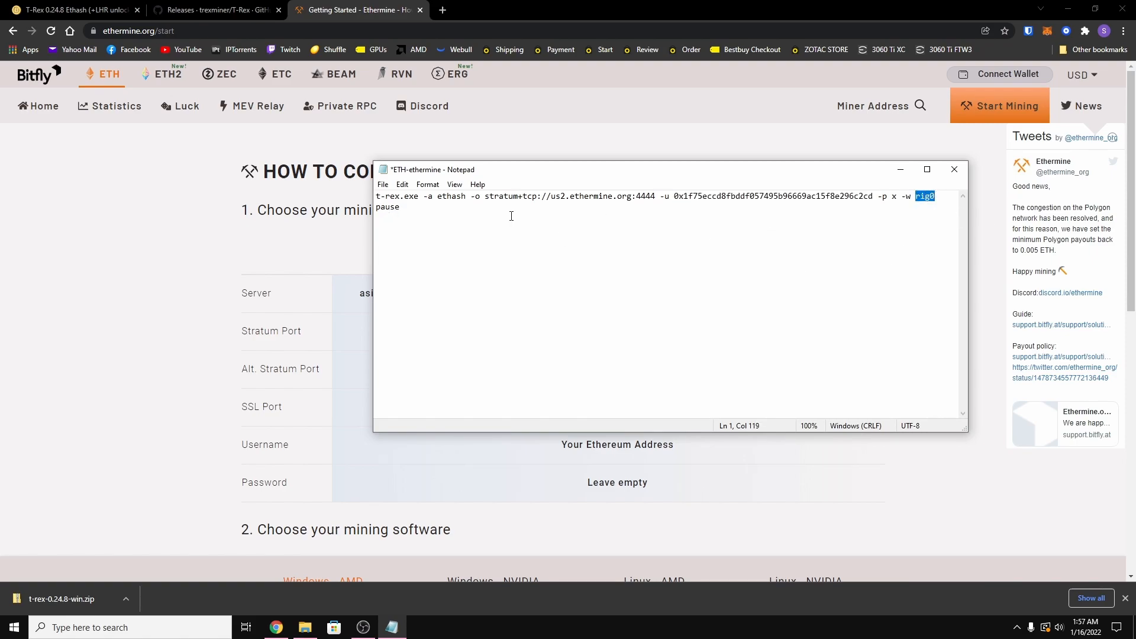
left_click(399, 206)
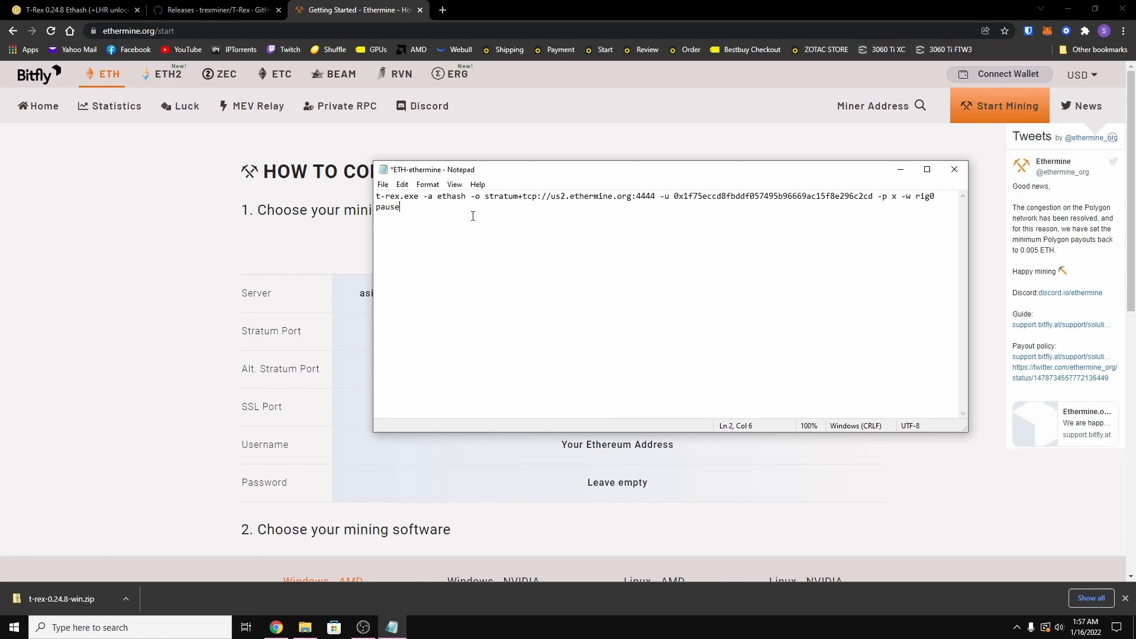
left_click(382, 184)
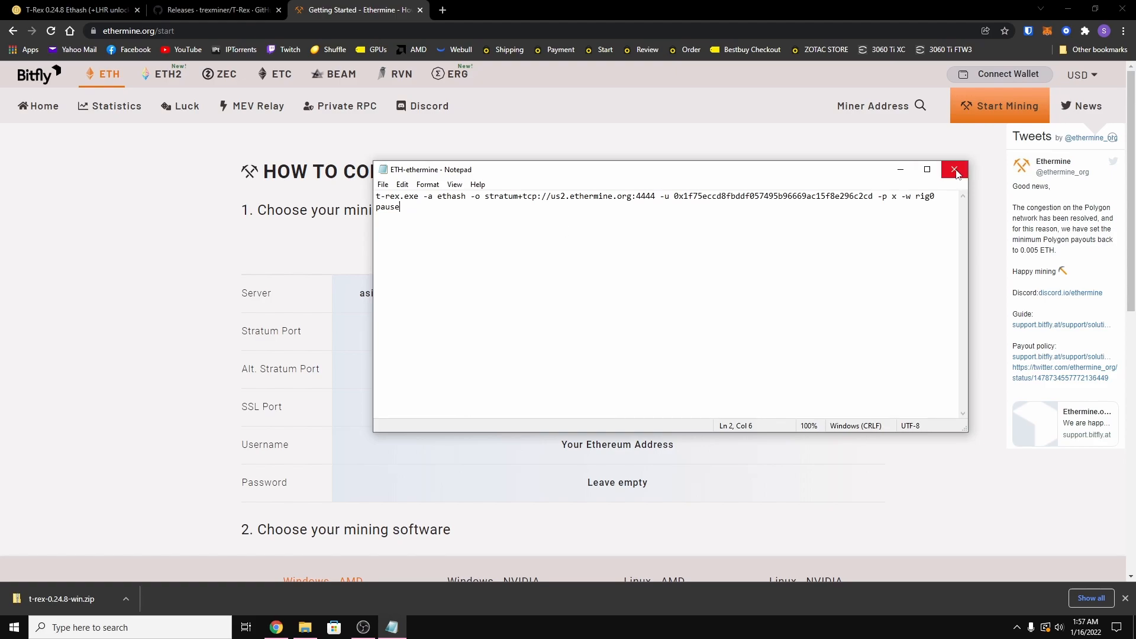
left_click(954, 171)
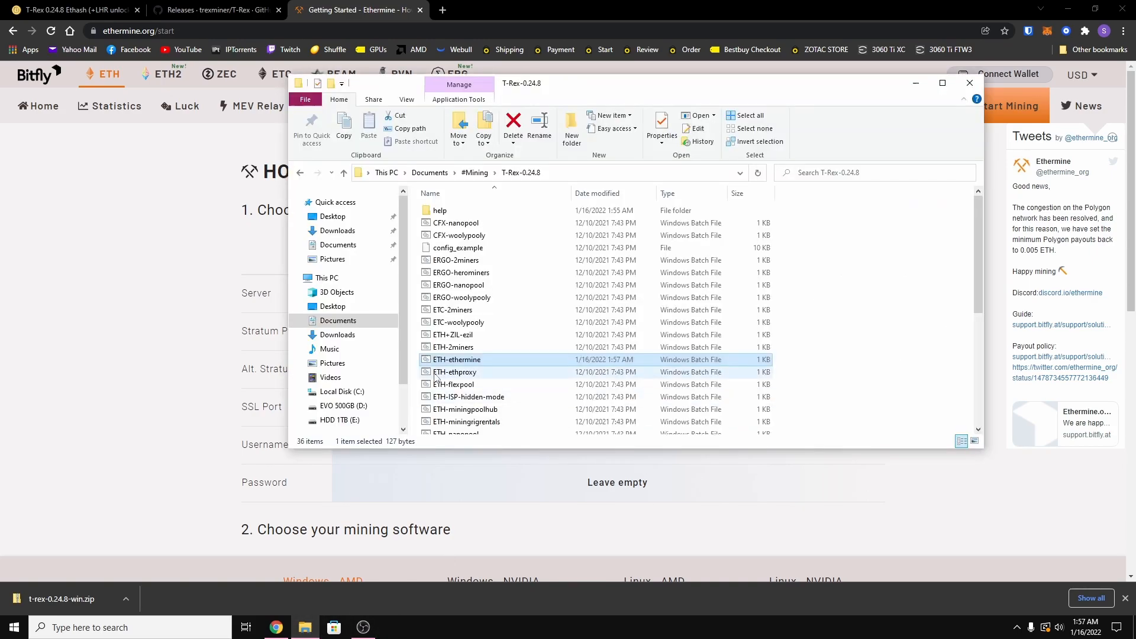
right_click(457, 360)
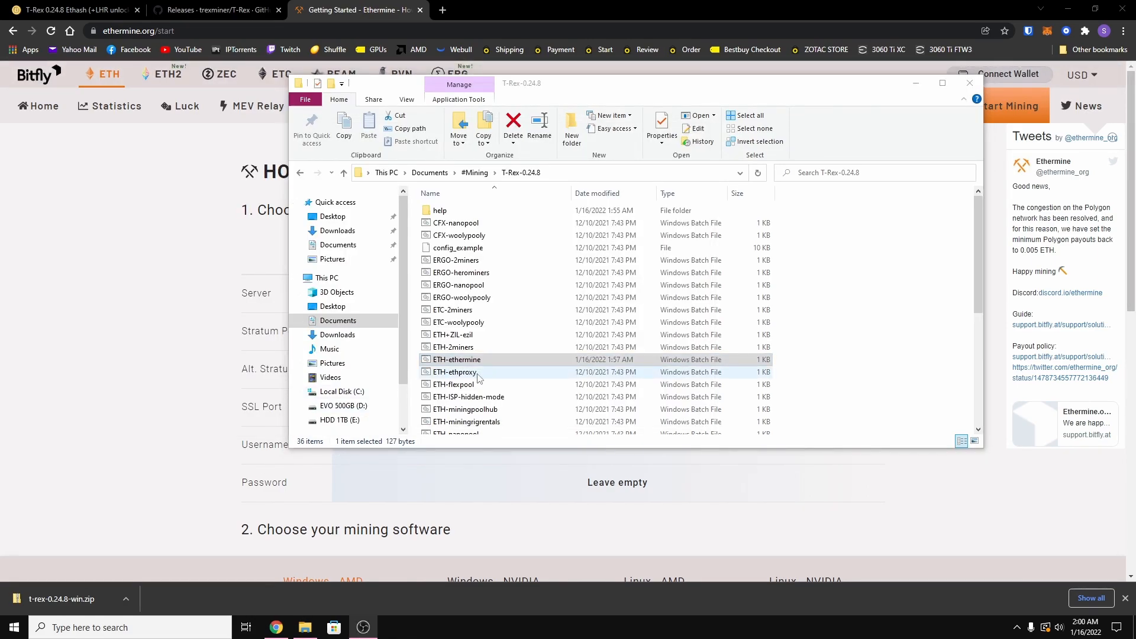
left_click(457, 359)
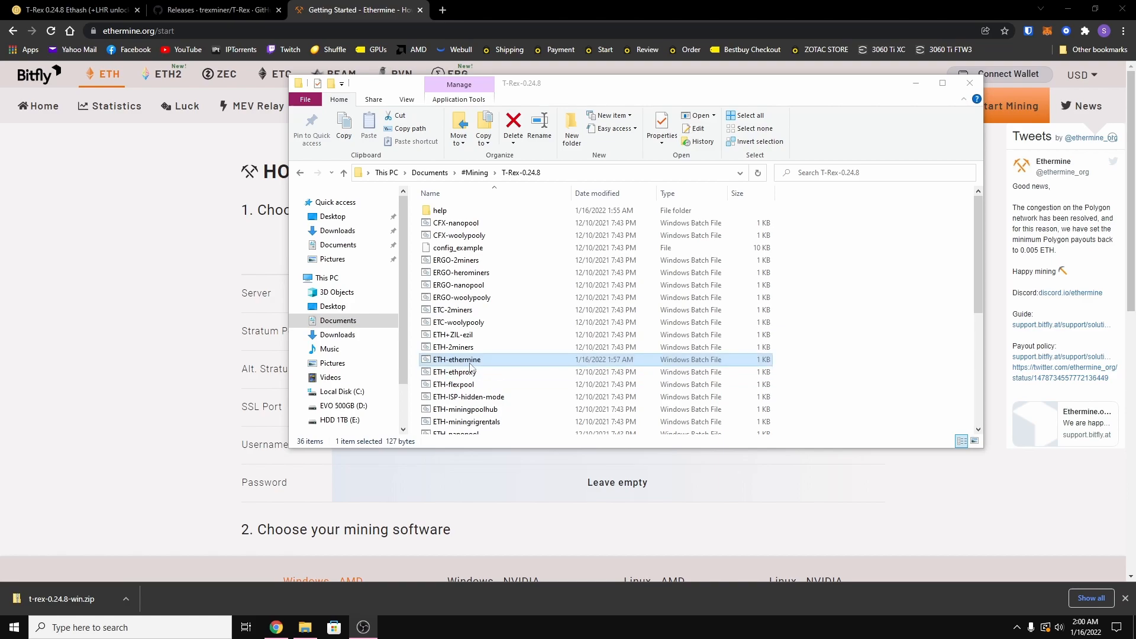
double_click(456, 360)
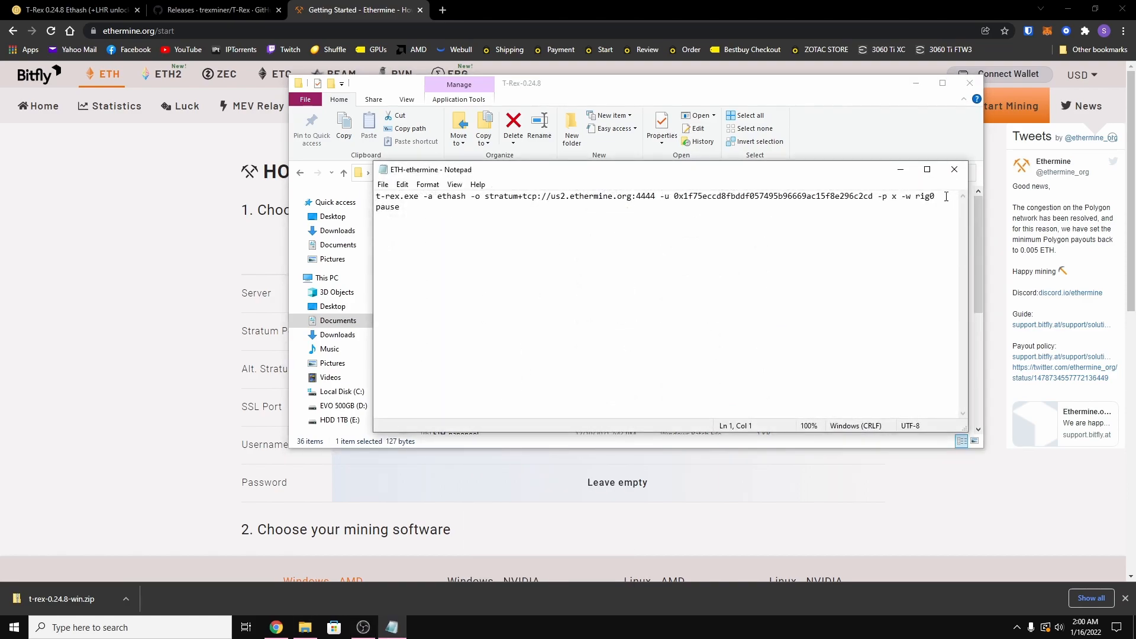
Place the cursor at the end of the miner command and scroll the README to the overclocking flags.
double_click(926, 196)
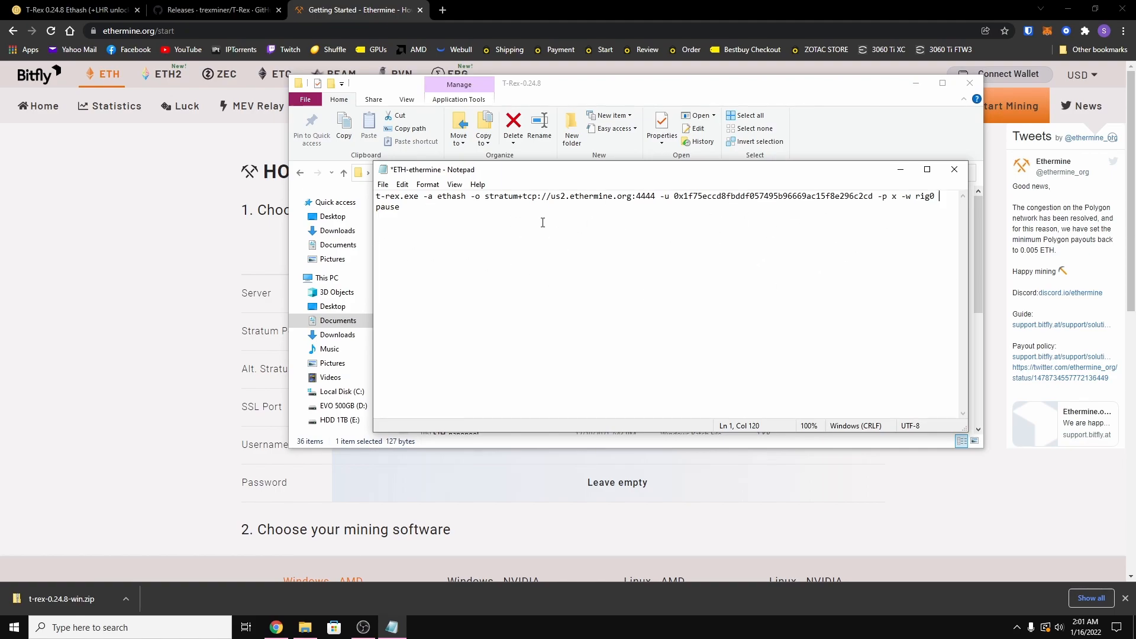
left_click(210, 9)
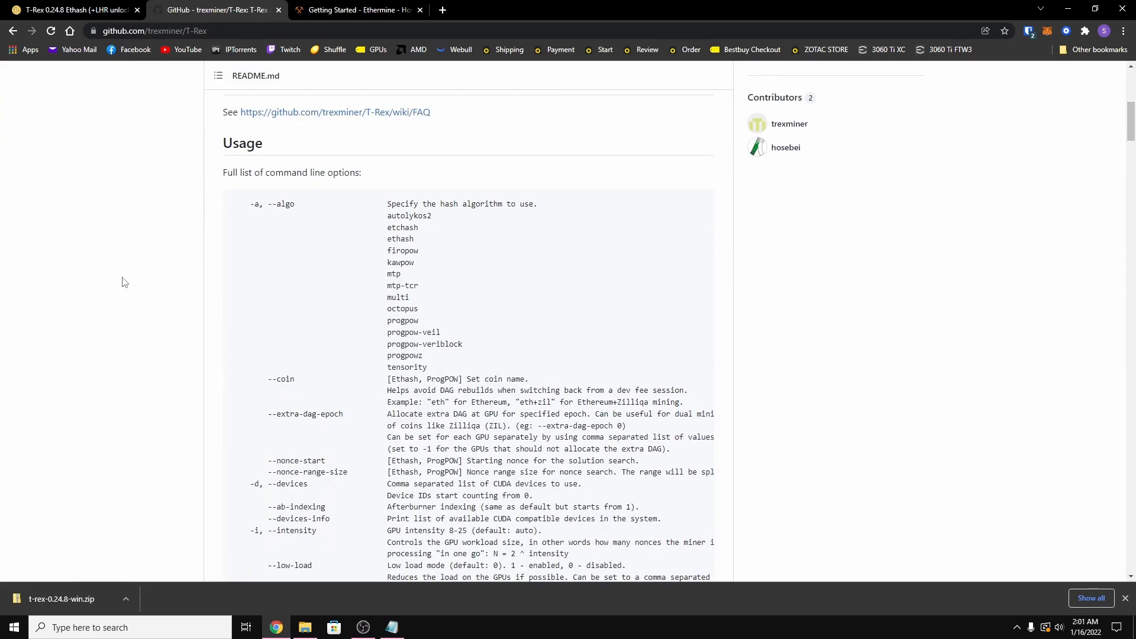
scroll("down", 3)
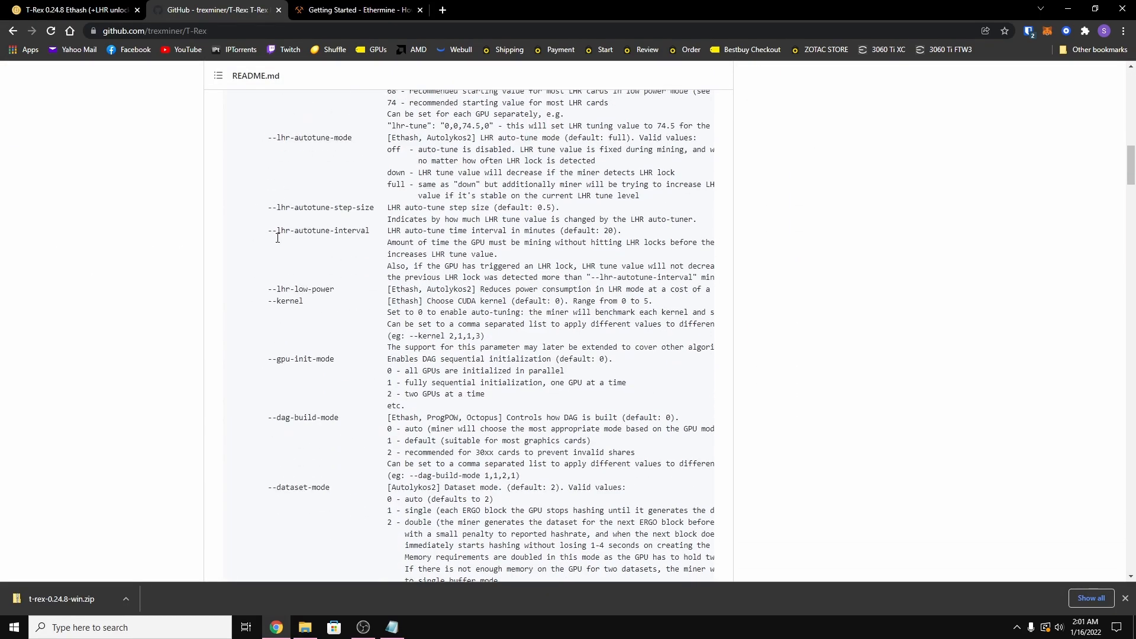
scroll("down", 3)
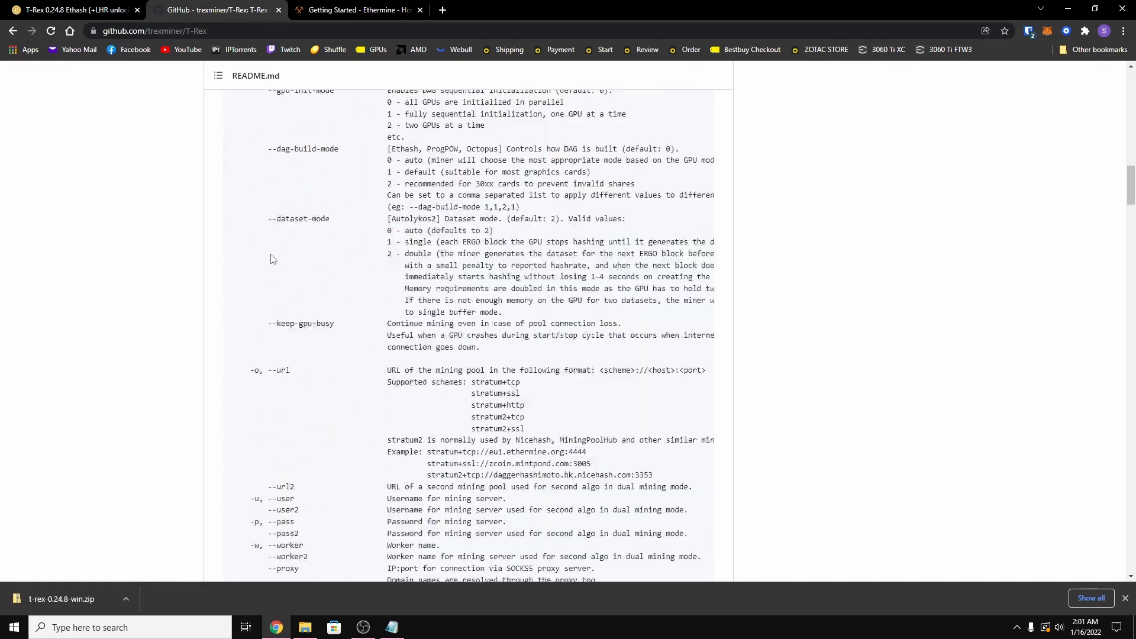
scroll("down", 3)
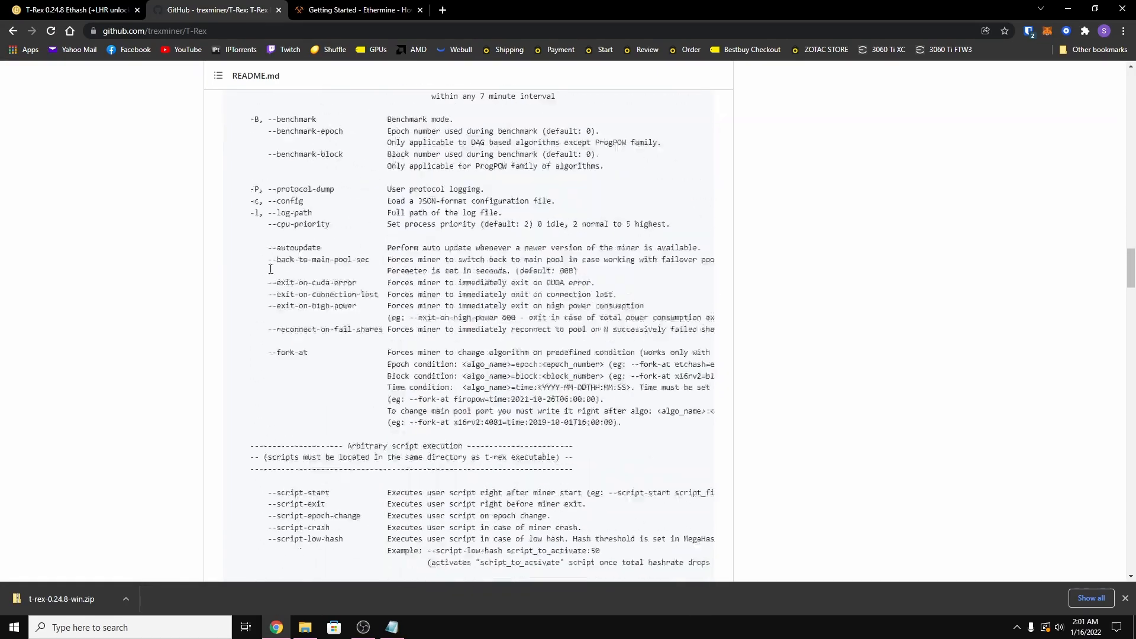
scroll("down", 3)
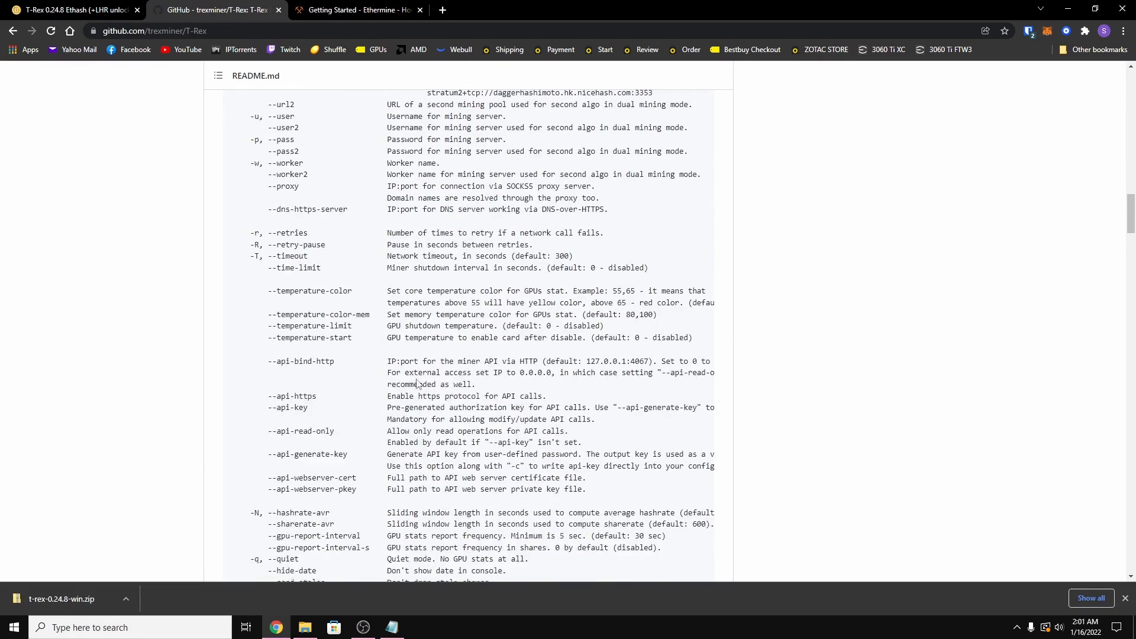
scroll("down", 3)
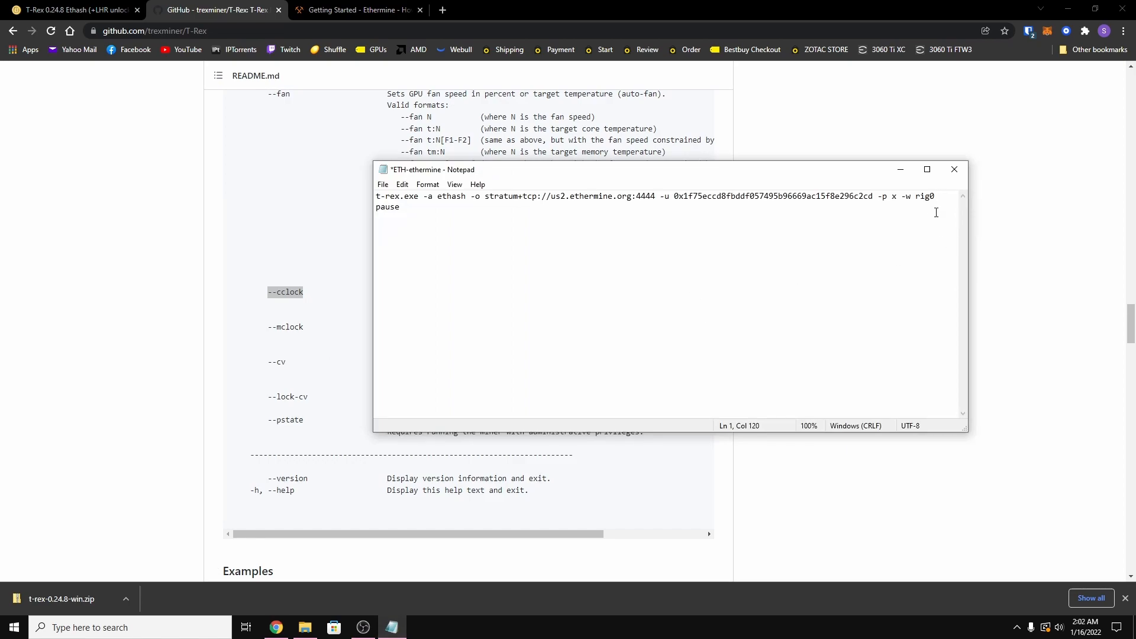
Append --cclock -502 and --mclock 1450 to the t-rex.exe command line.
type("--cclock")
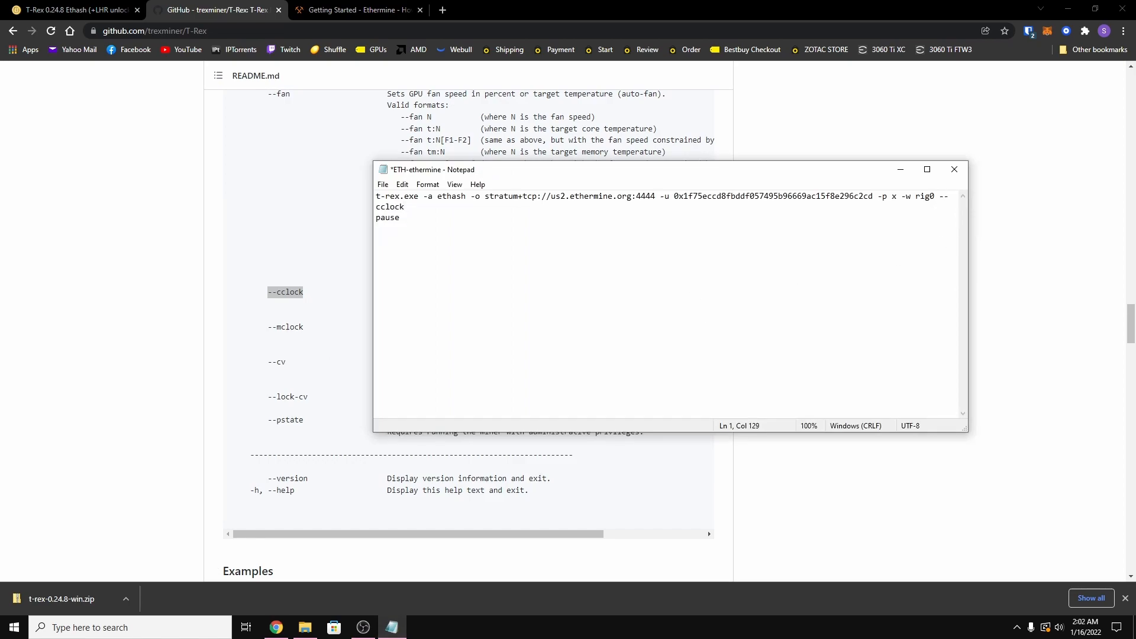
mouse_move(473, 248)
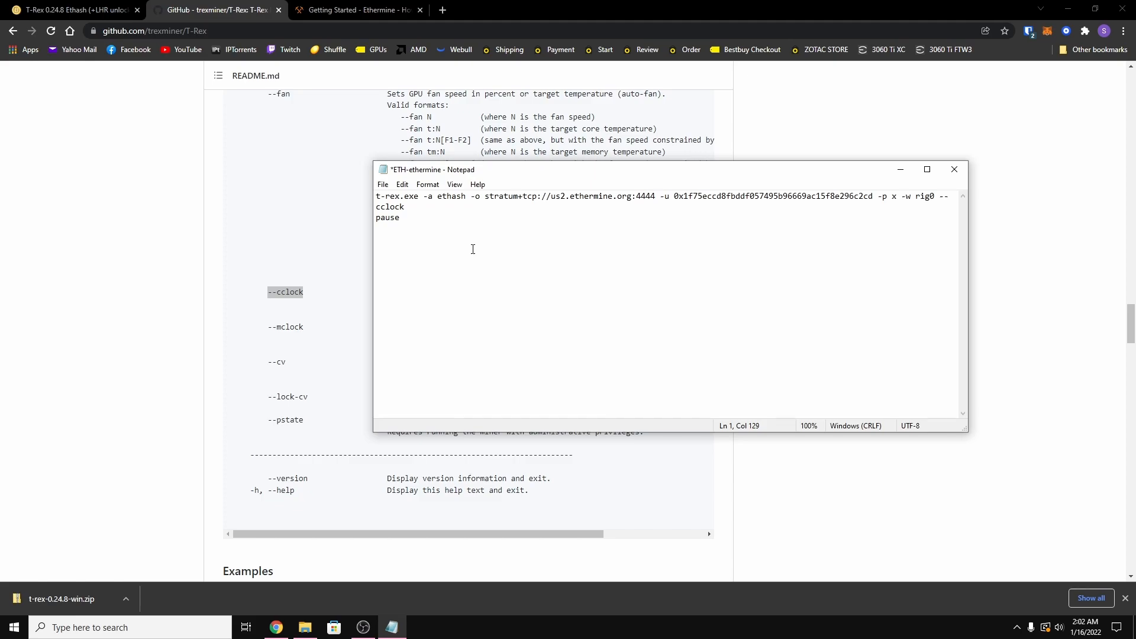
type("-502 --mclock")
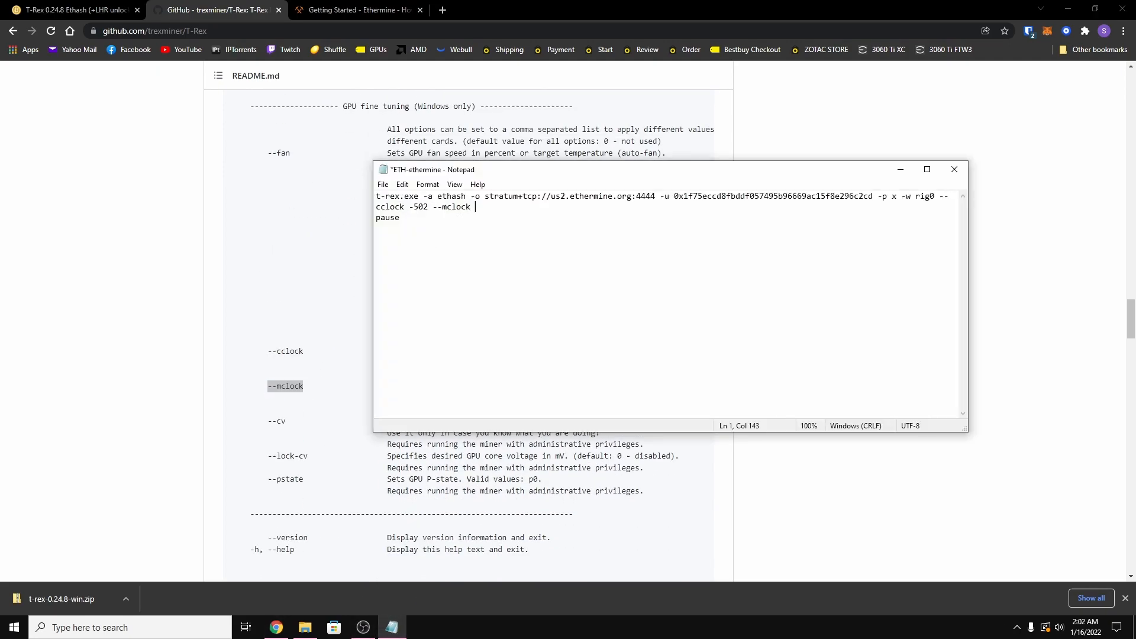
type("1450")
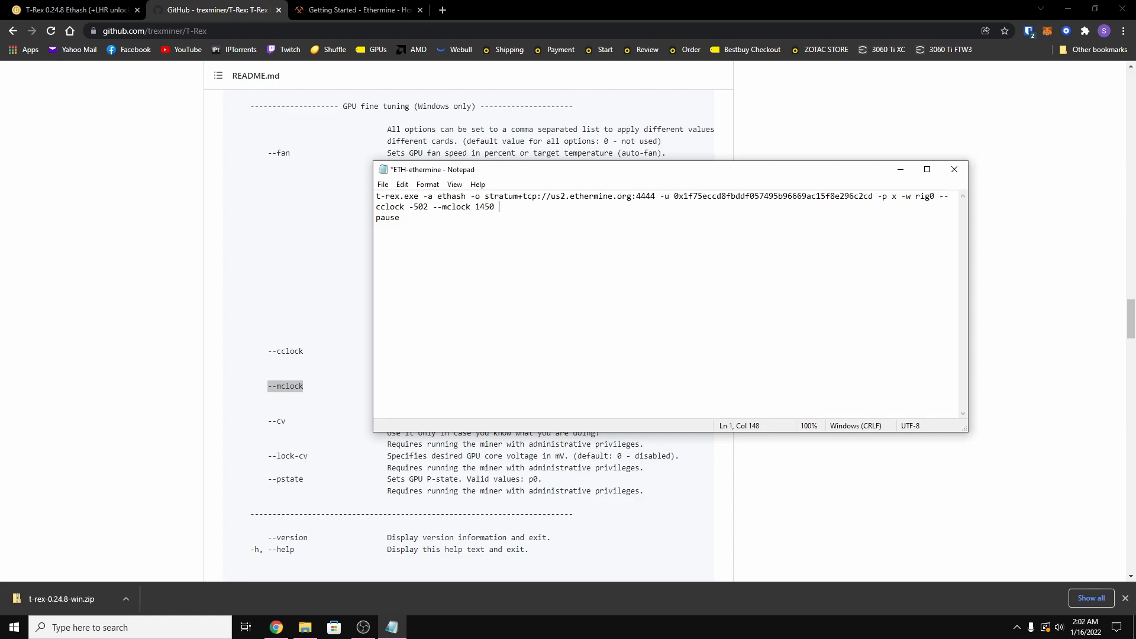
Append --fan 90 and --pl 70 to the command, checking each flag in the README.
type("--fan")
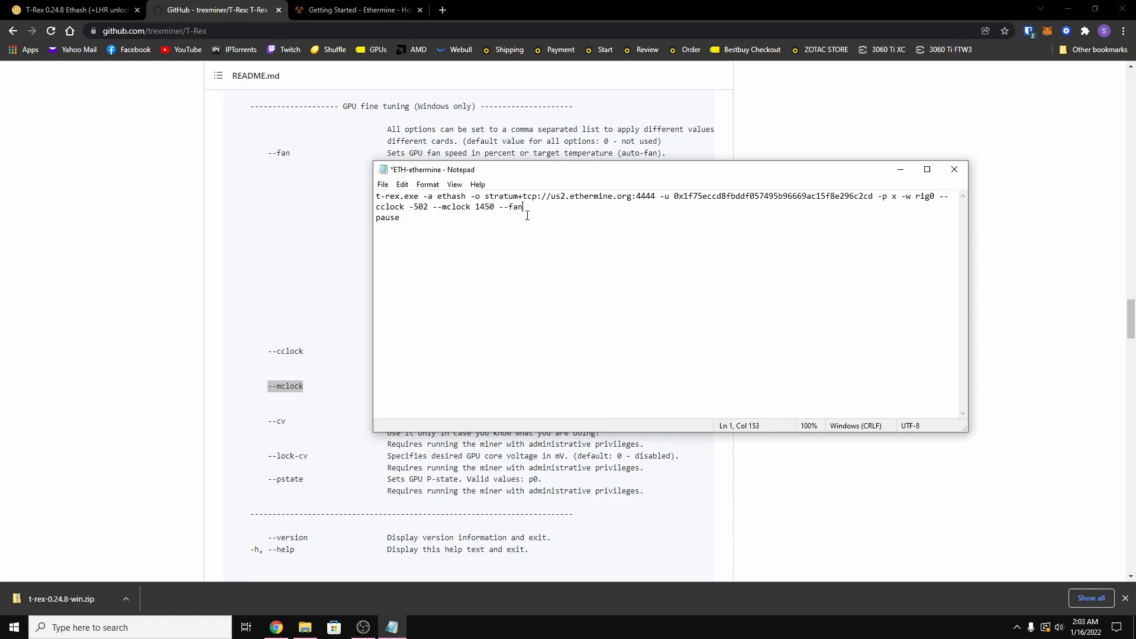
type("90")
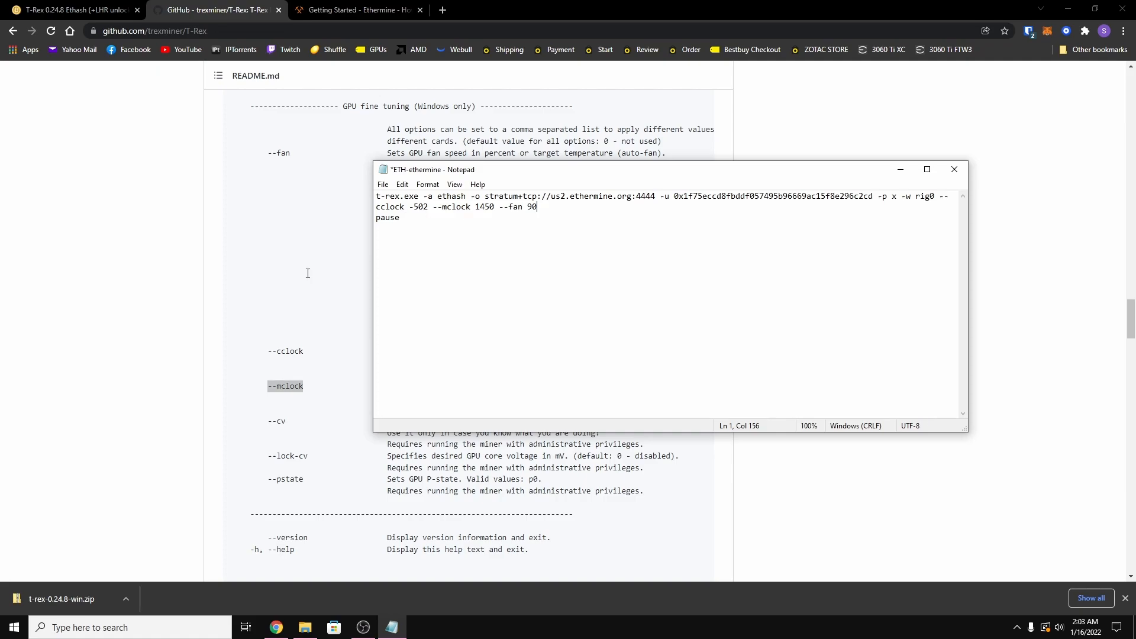
scroll("down", 3)
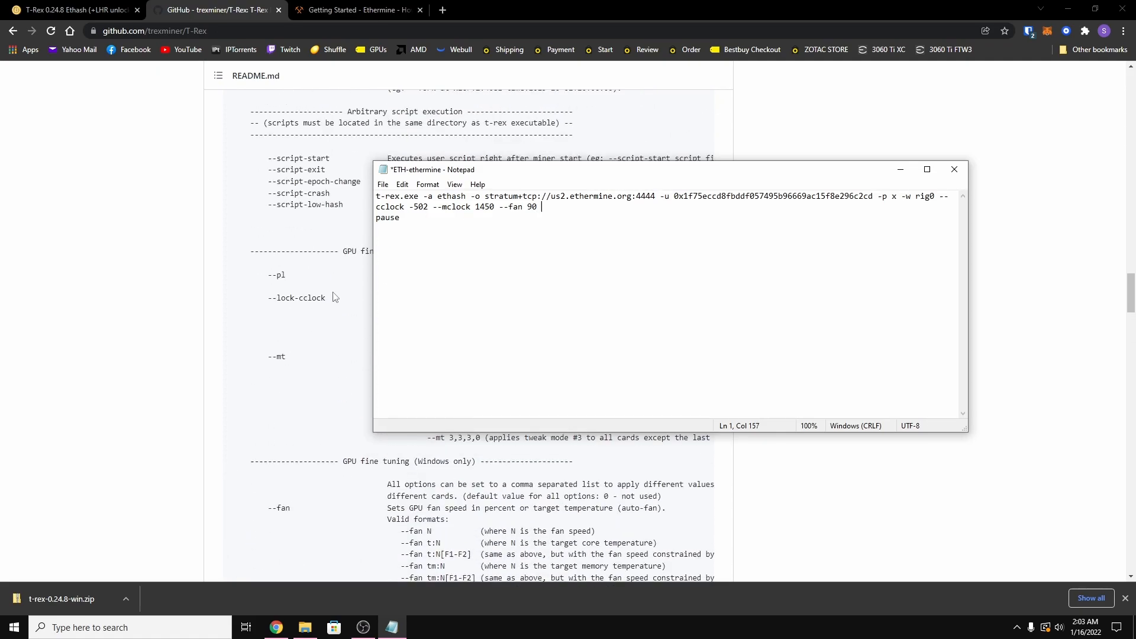
type("--pl")
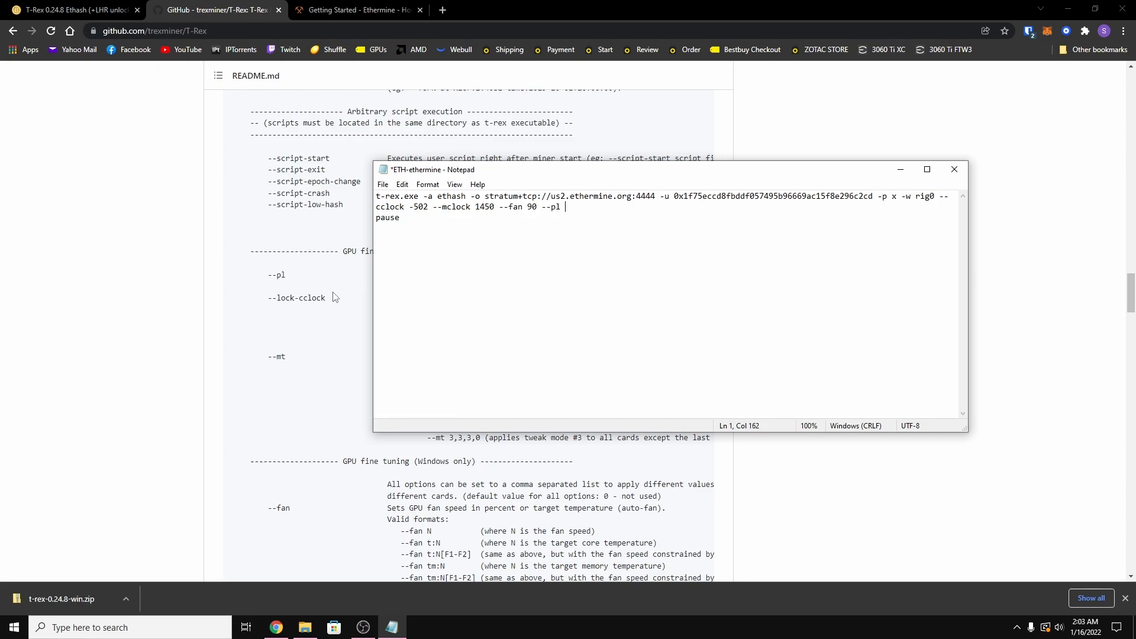
type("70")
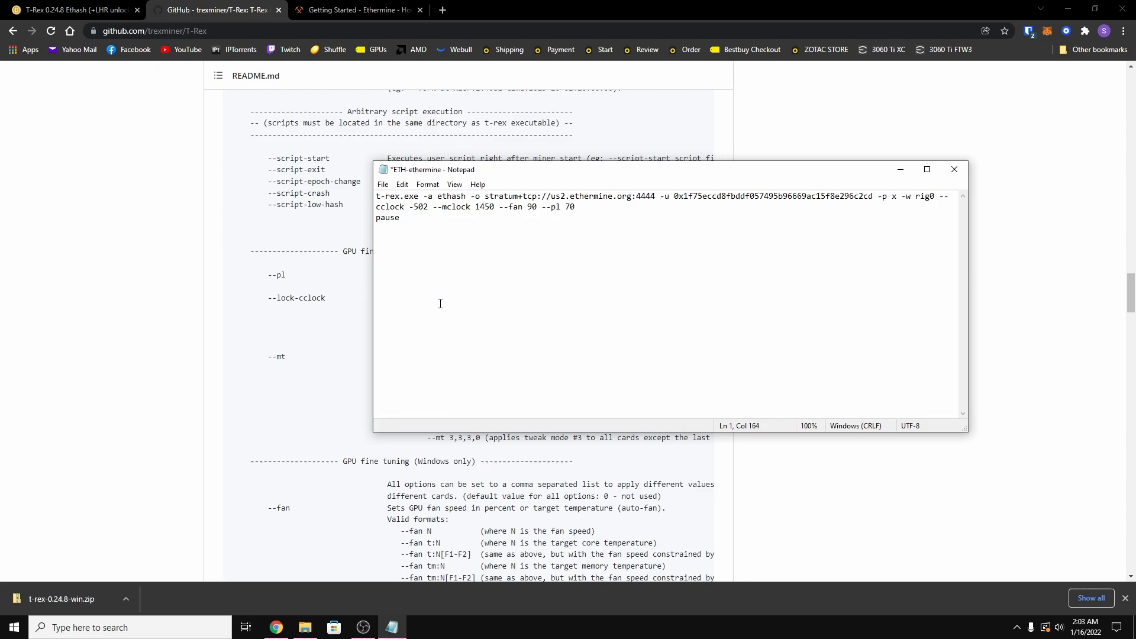
scroll("down", 3)
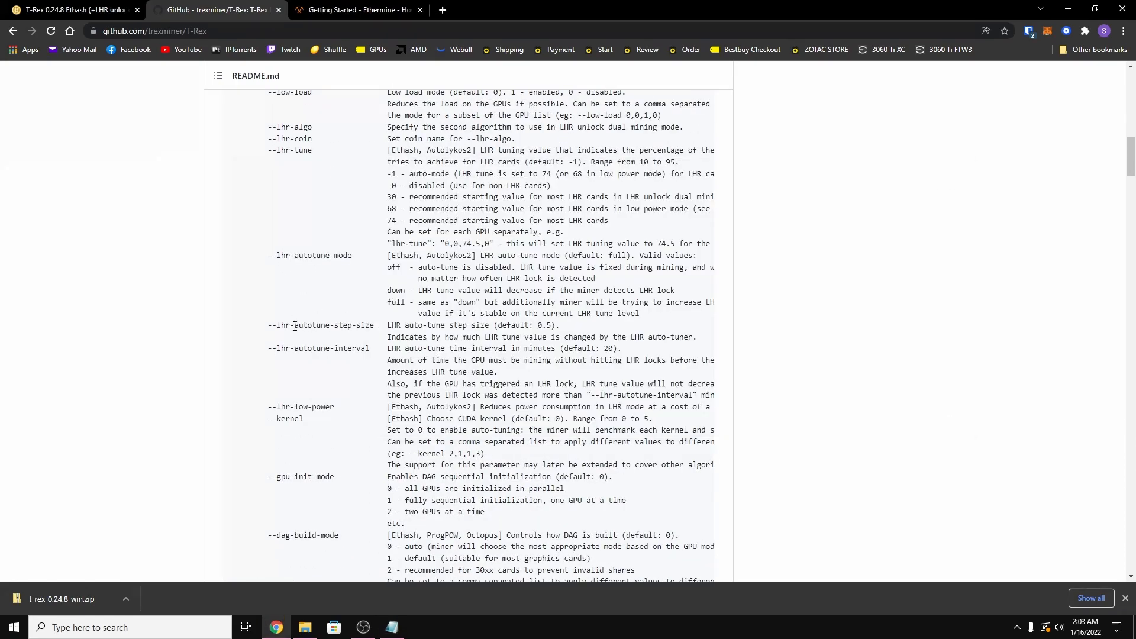
Append --lhr-autotune-step-size 0.1 and --lhr-autotune-interval 5, then save the batch file.
double_click(320, 324)
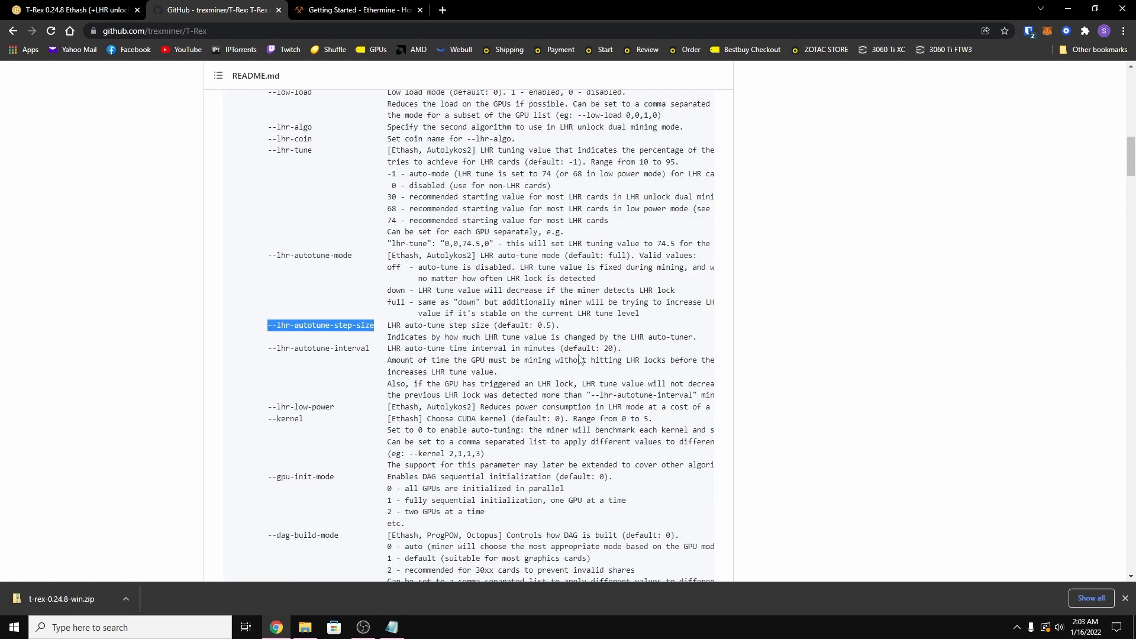
mouse_move(671, 351)
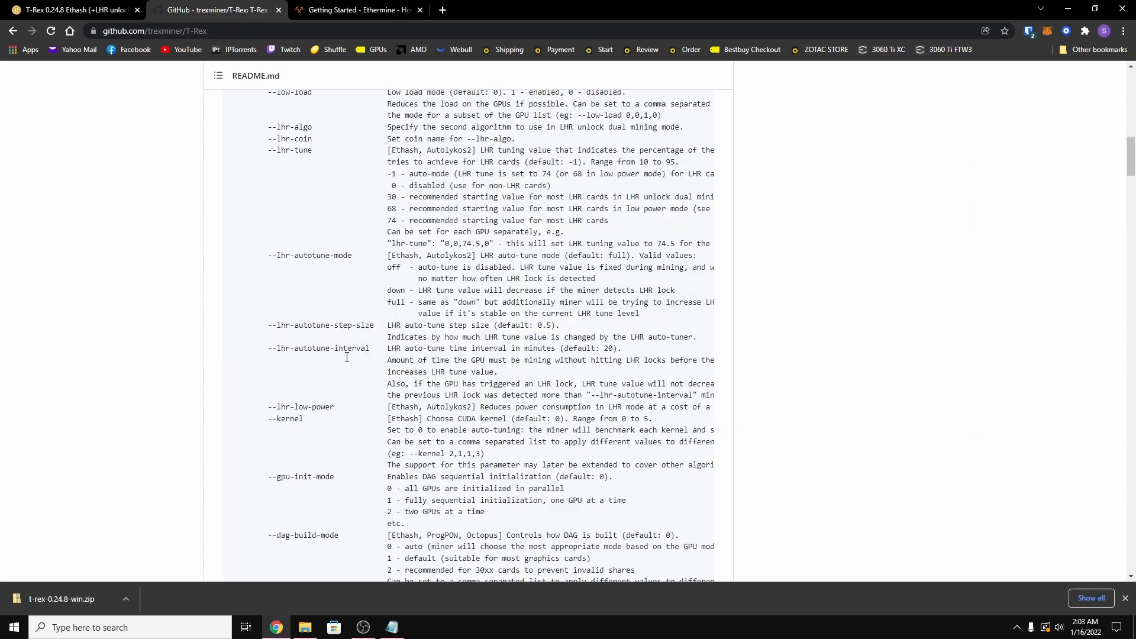
double_click(318, 348)
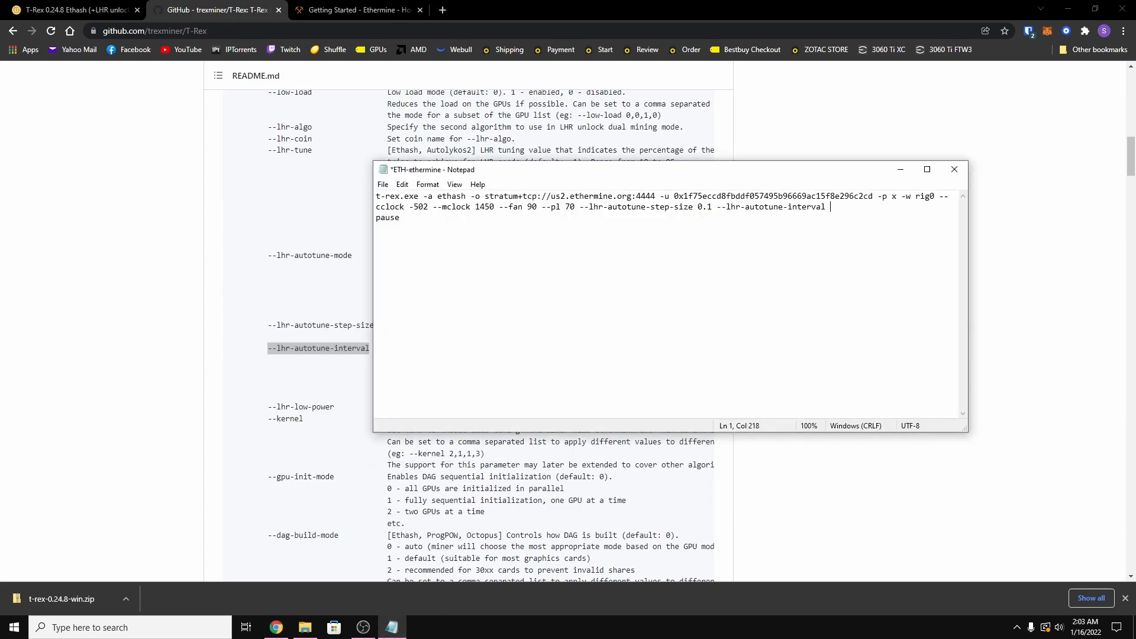
type("5")
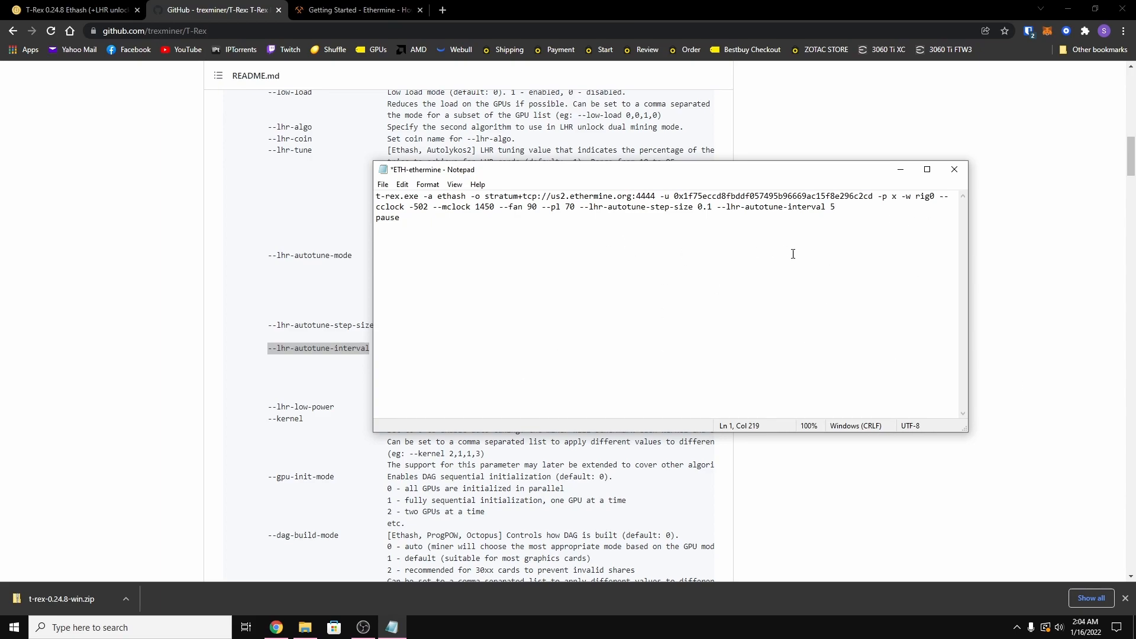
left_click(382, 184)
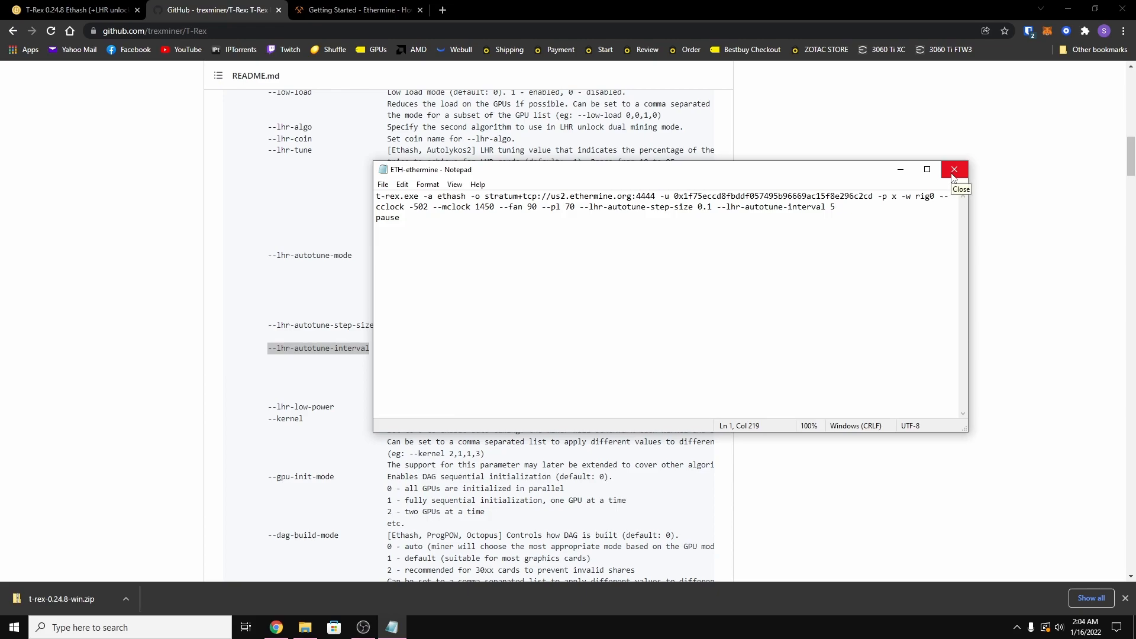
Test-run ETH-ethermine from Explorer, stop it, then run it as administrator — t-rex.exe not recognized.
left_click(953, 169)
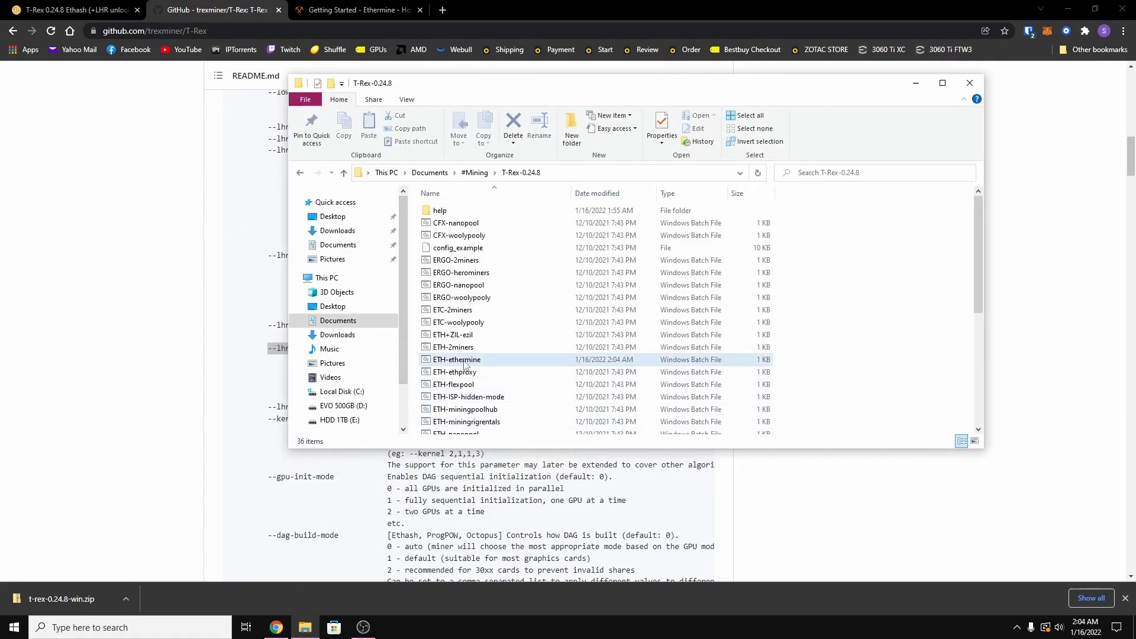
double_click(455, 359)
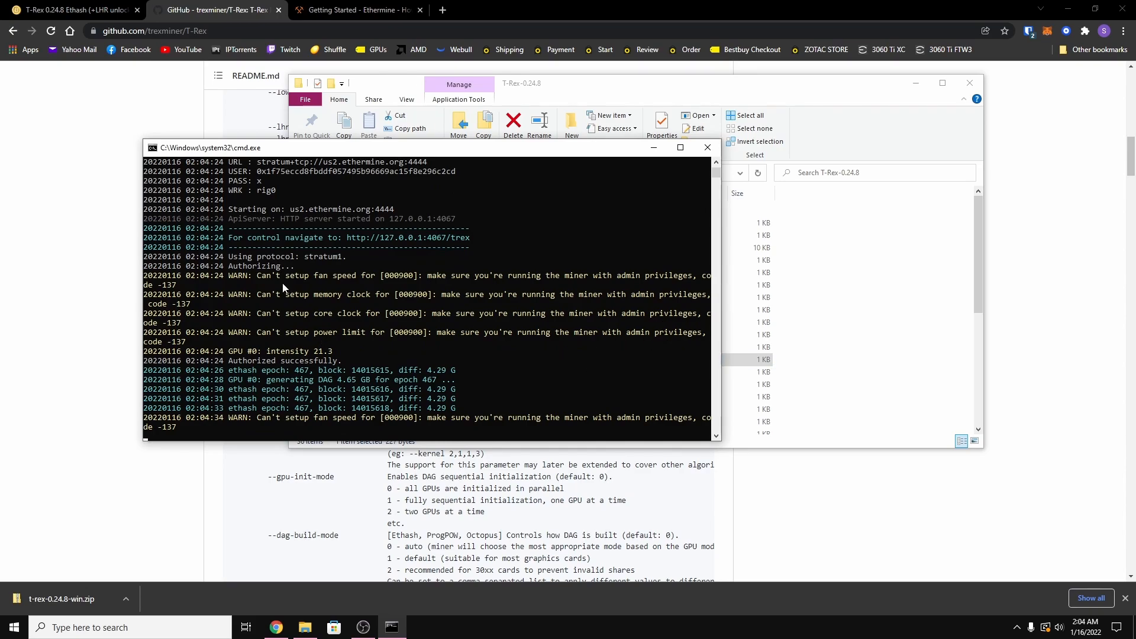
key("Ctrl+c")
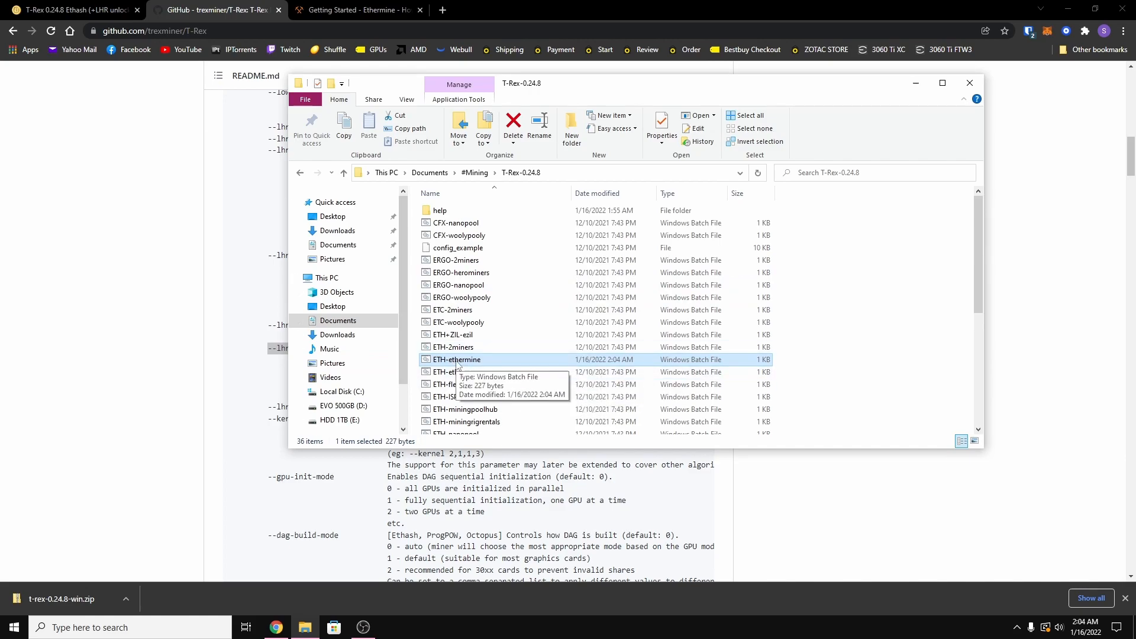
right_click(456, 360)
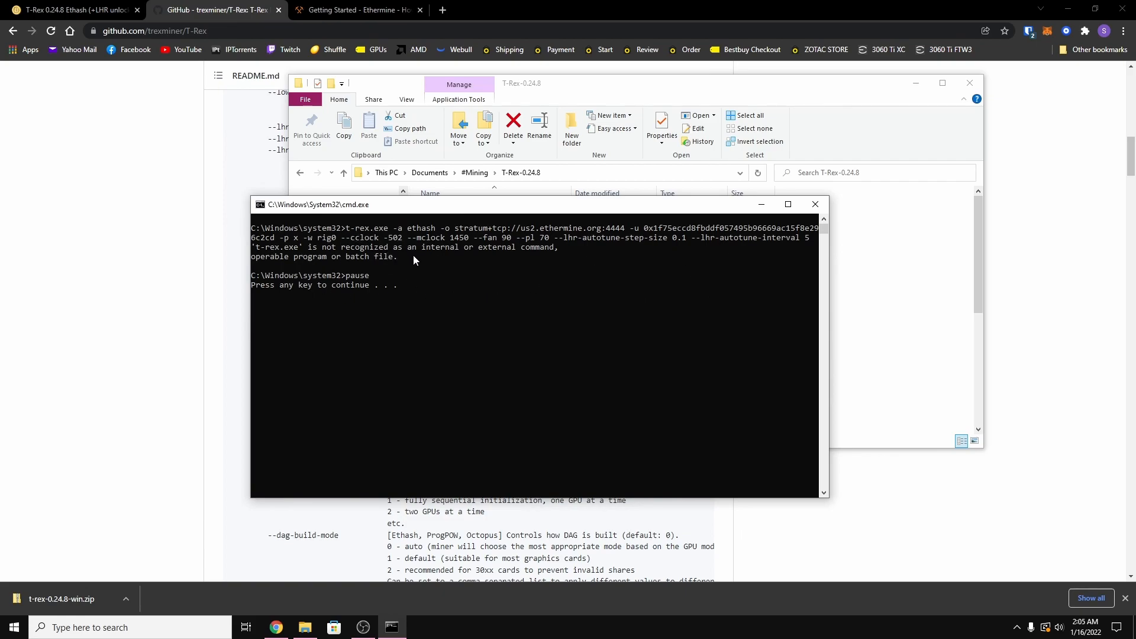
mouse_move(480, 248)
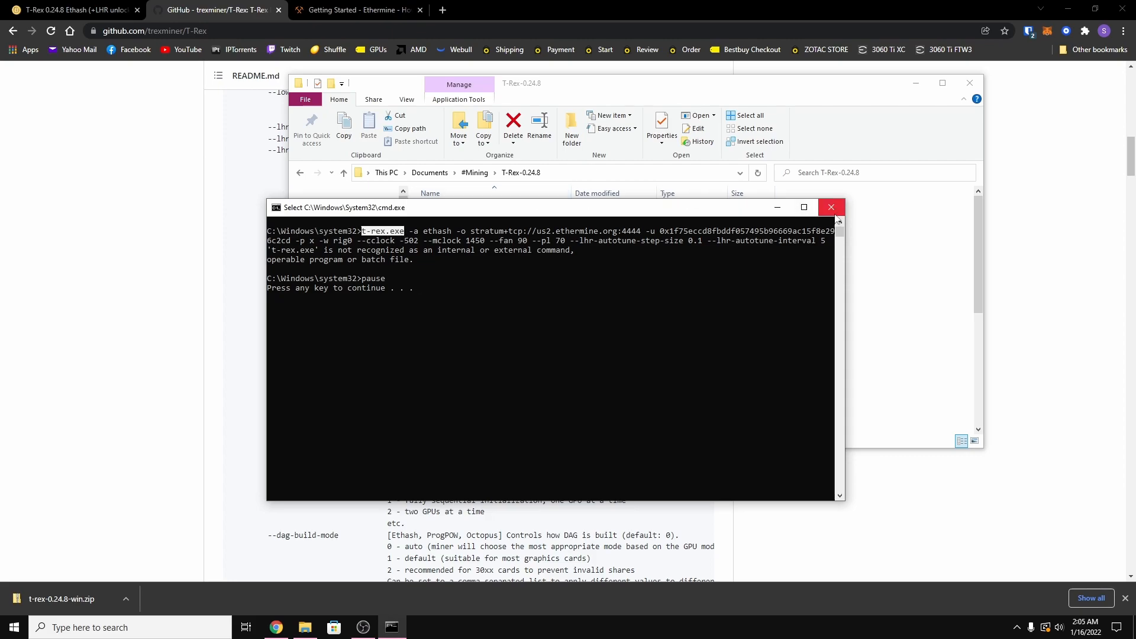
Prepend E:\Users\Seth\Documents\#Mining\T-Rex-0.24.8\ before t-rex.exe in the ETH-ethermine command.
left_click(831, 207)
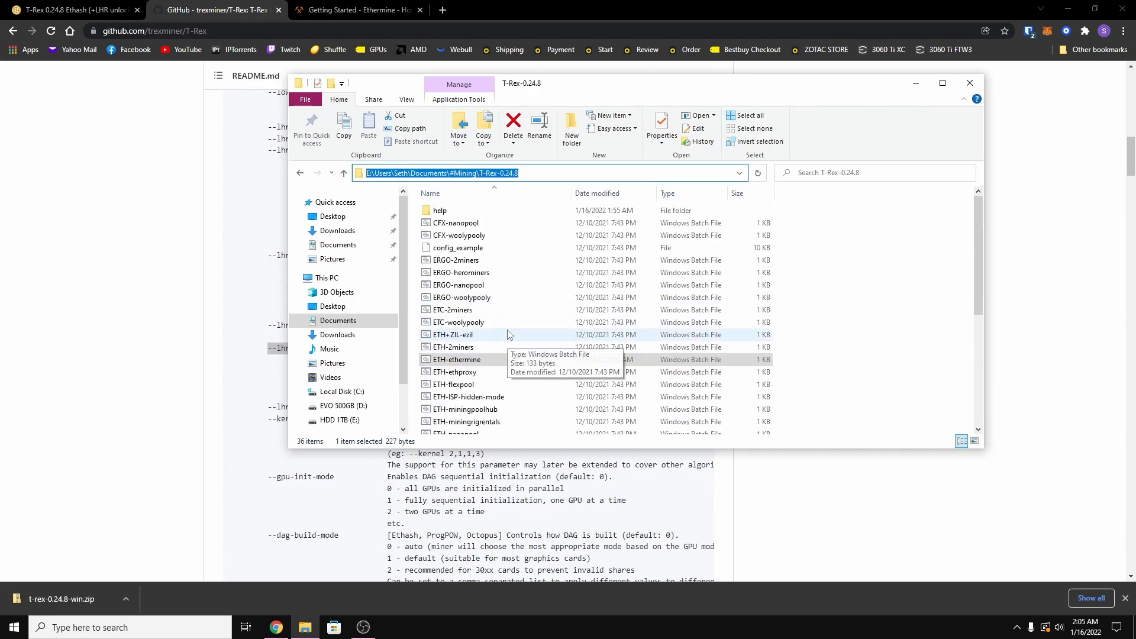
double_click(457, 359)
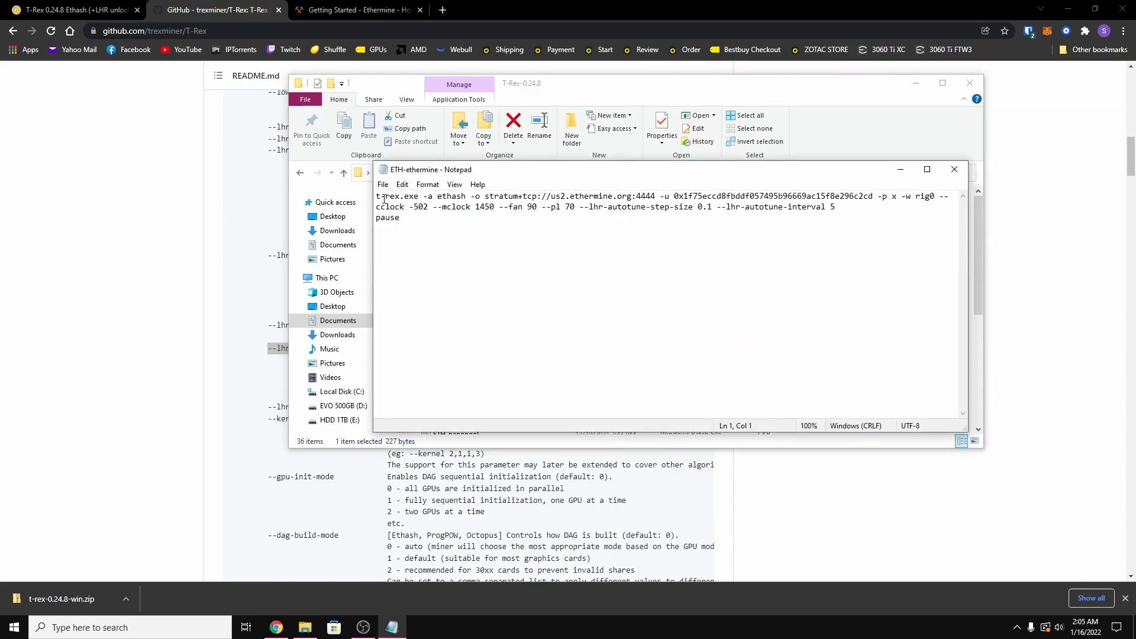
type("E:\\Users\\Seth\\Documents\\#Mining\\T-Rex-0.24.8\\")
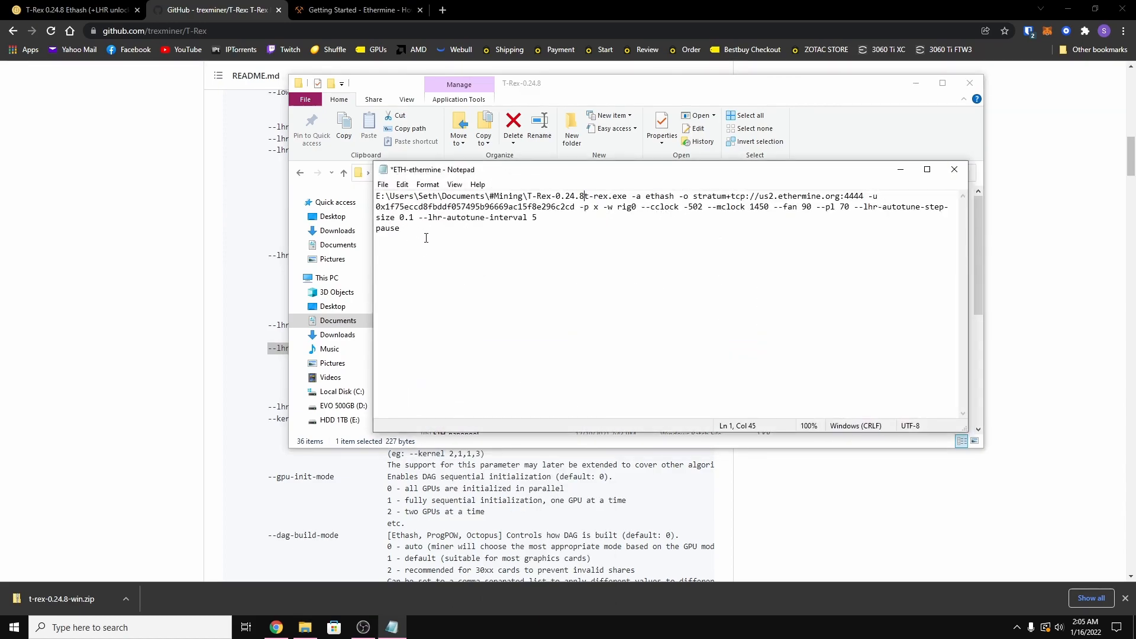